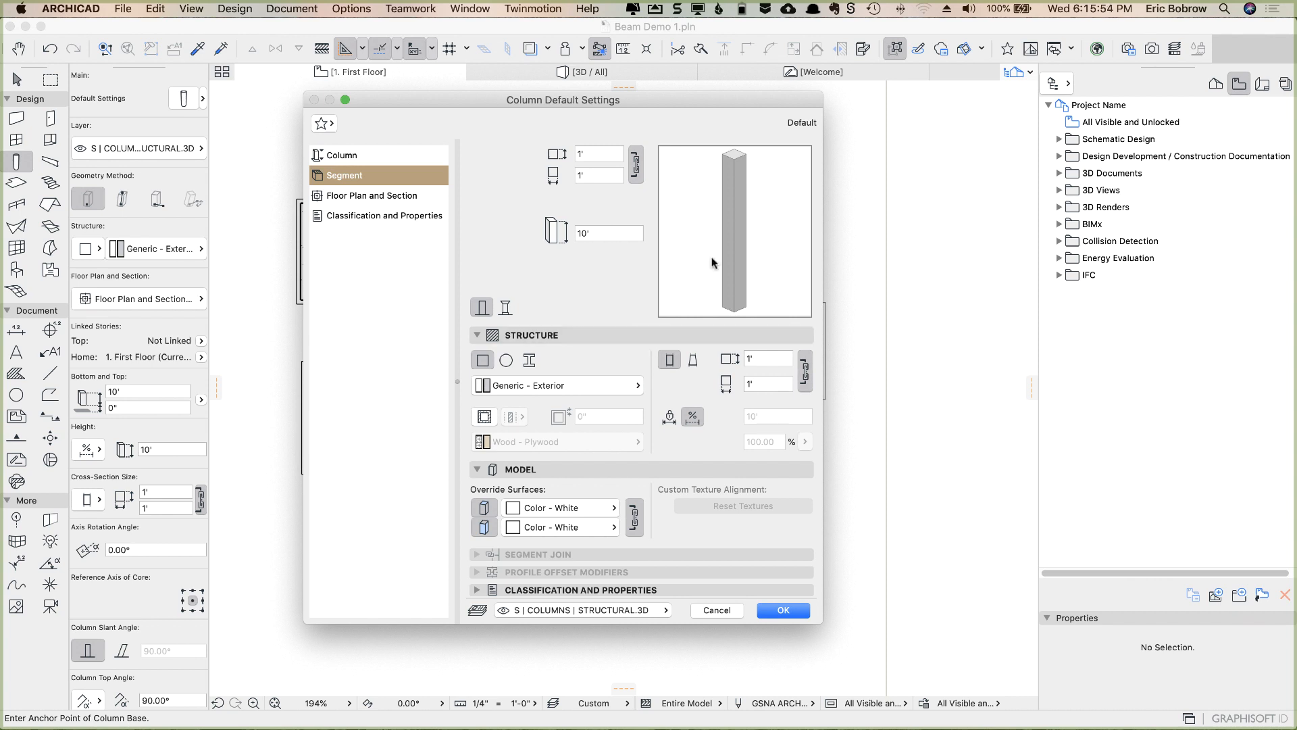
- On the Segment page, make the default column segmented and add more segments
left_click(341, 155)
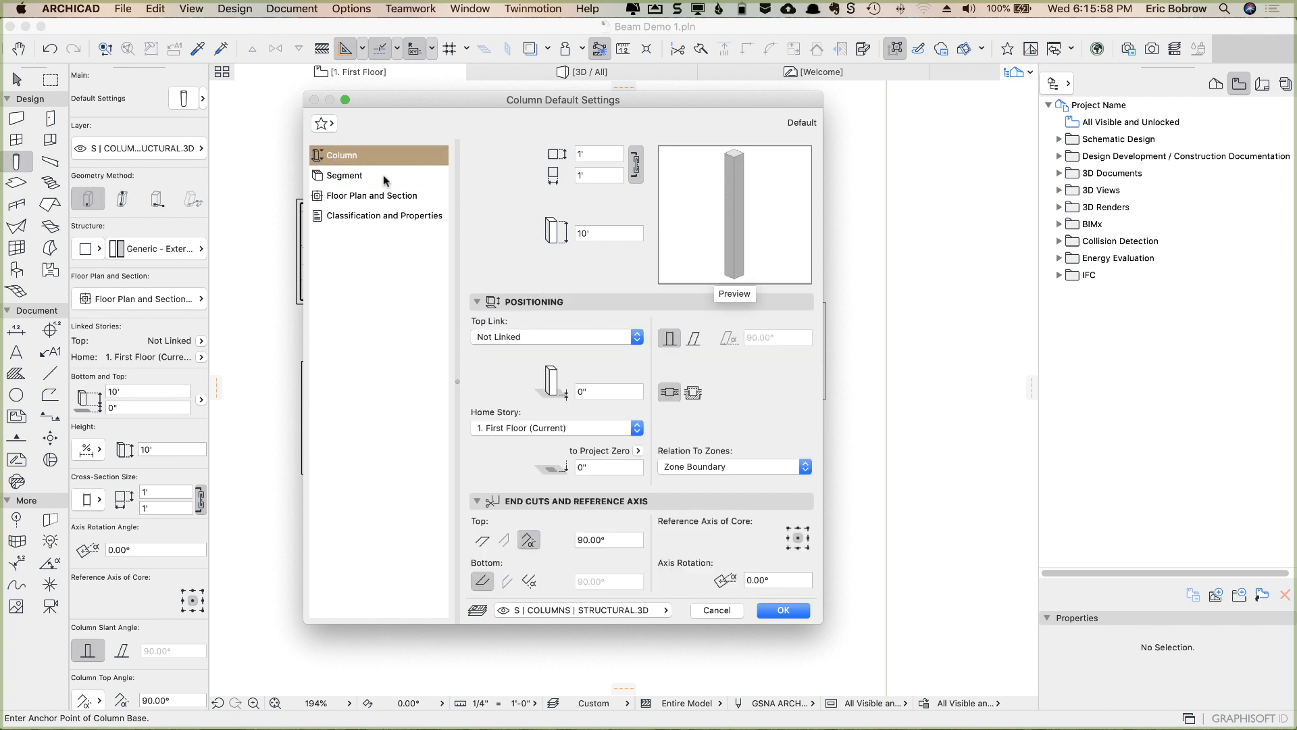
left_click(343, 174)
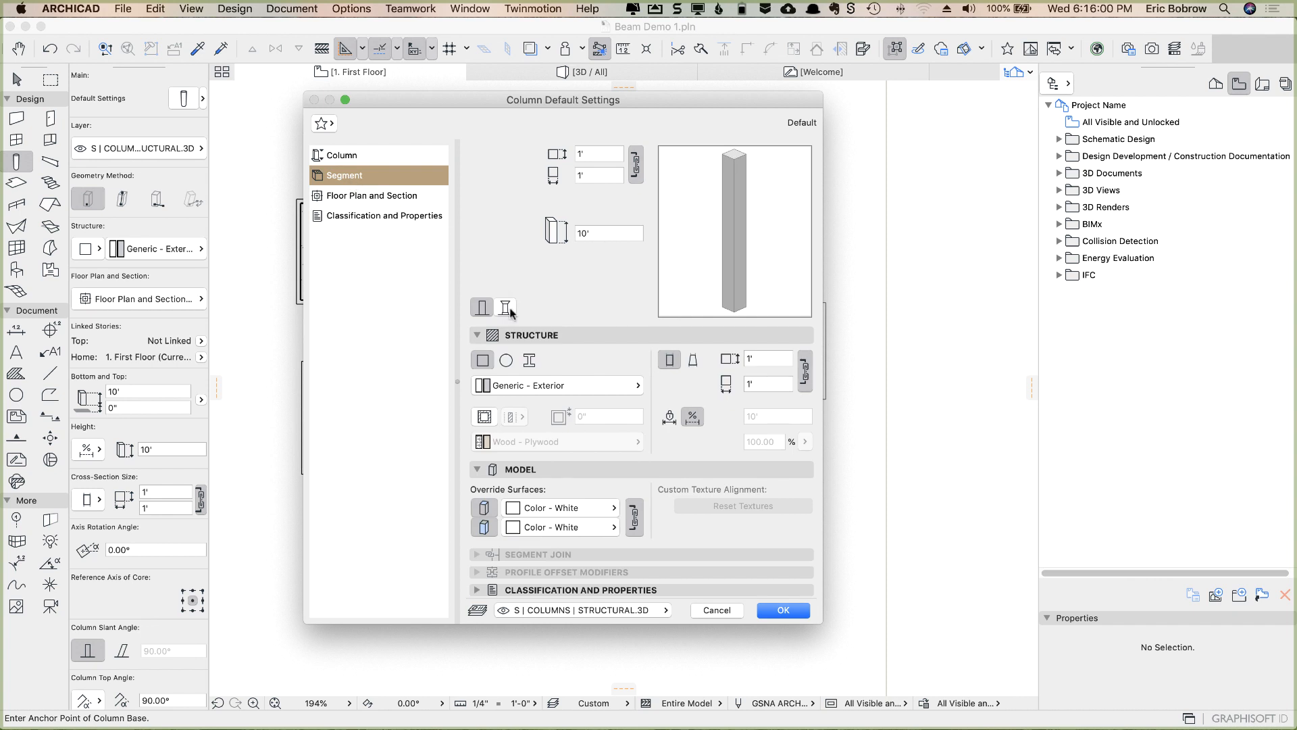
left_click(506, 307)
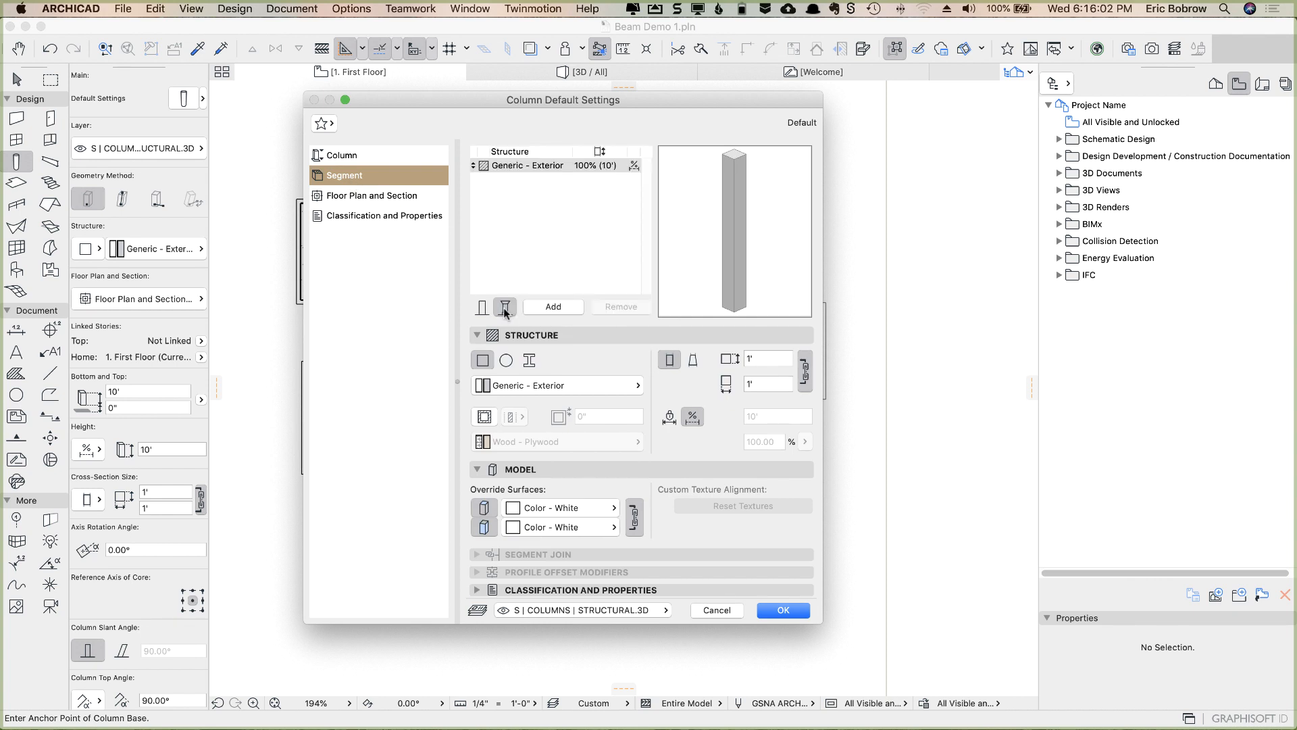
left_click(553, 306)
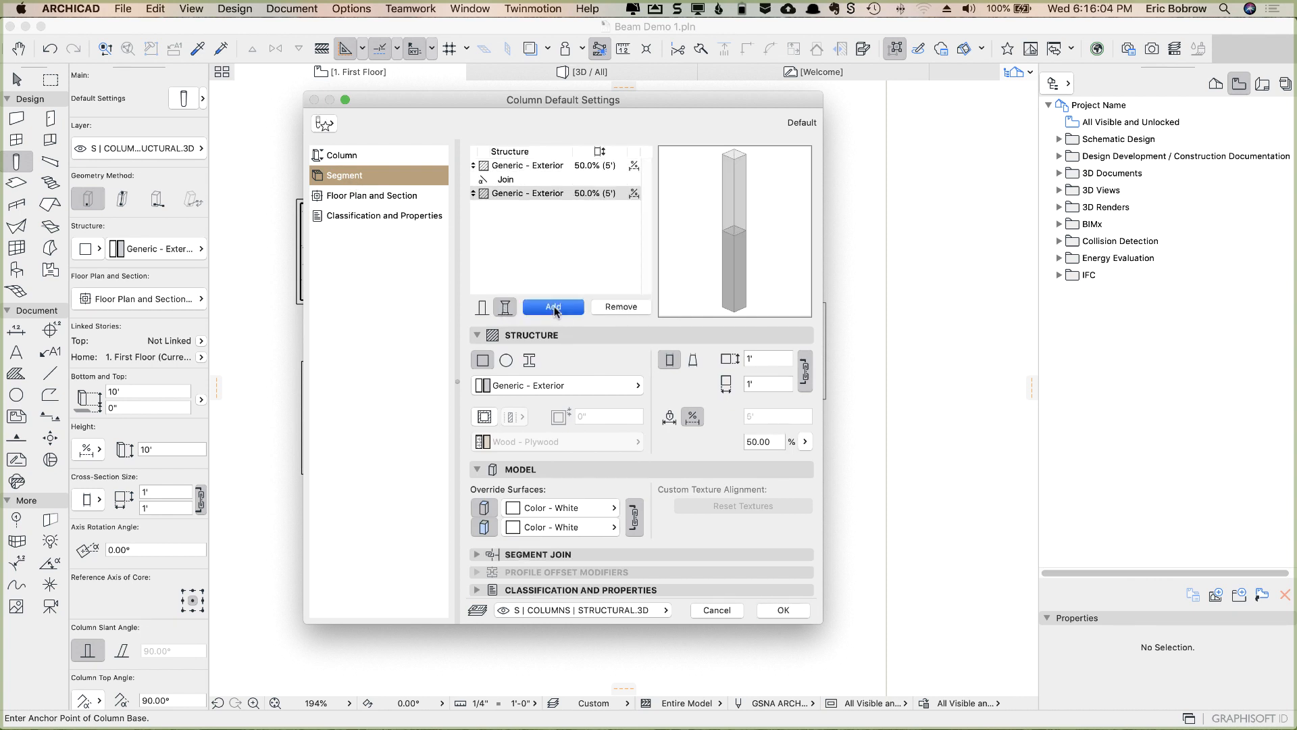
left_click(552, 307)
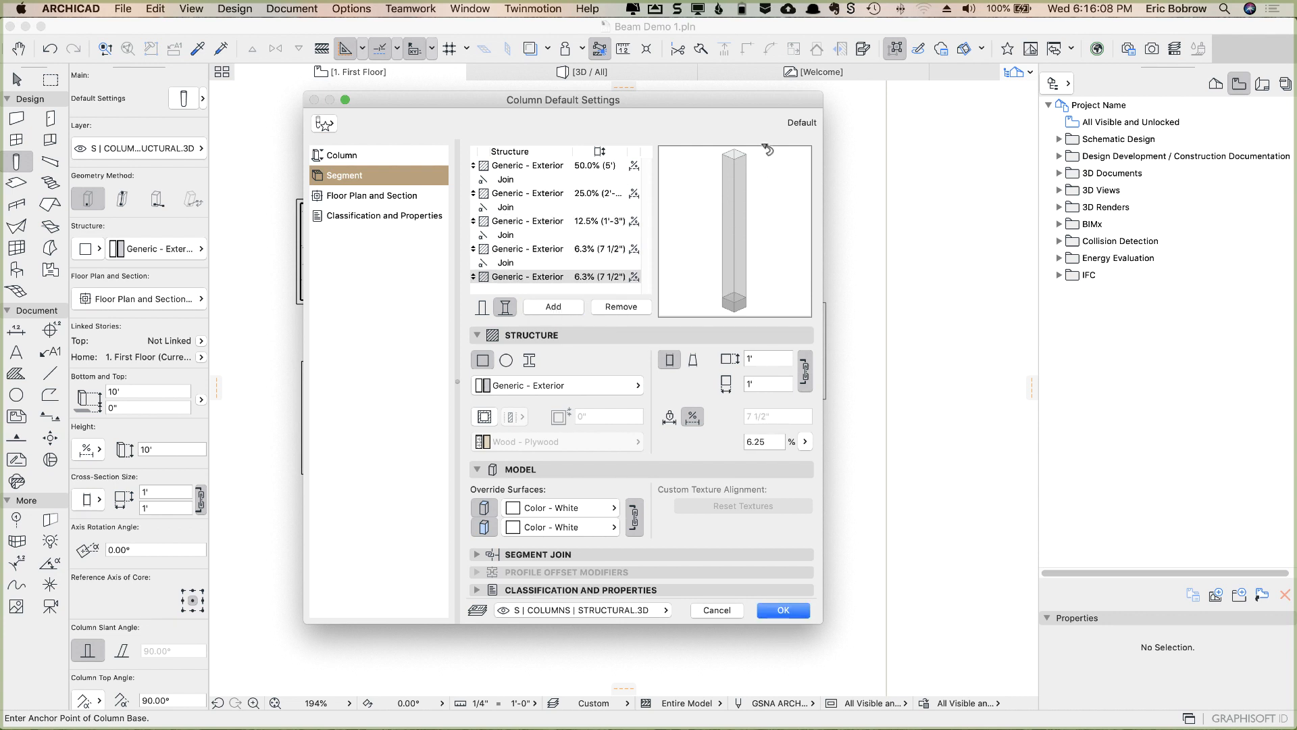
- Check the top and second segments, then select the bottom segment
left_click(529, 165)
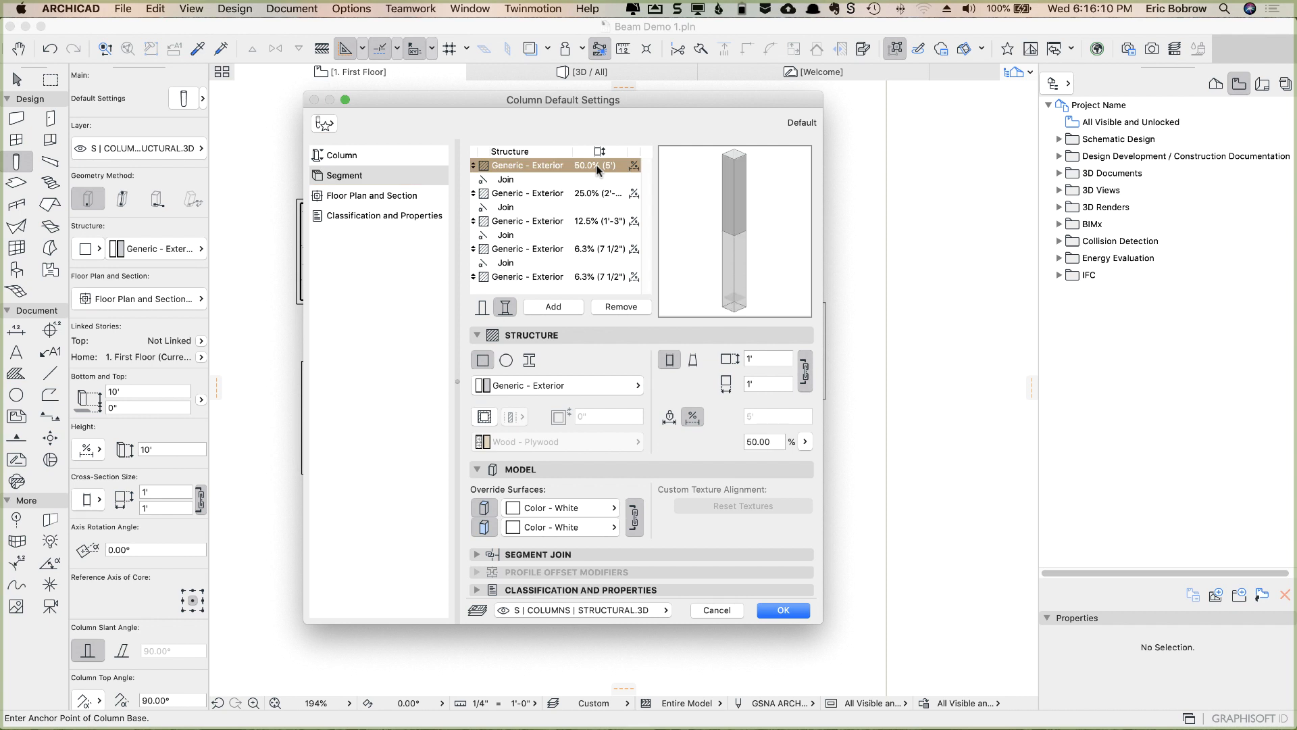
left_click(526, 192)
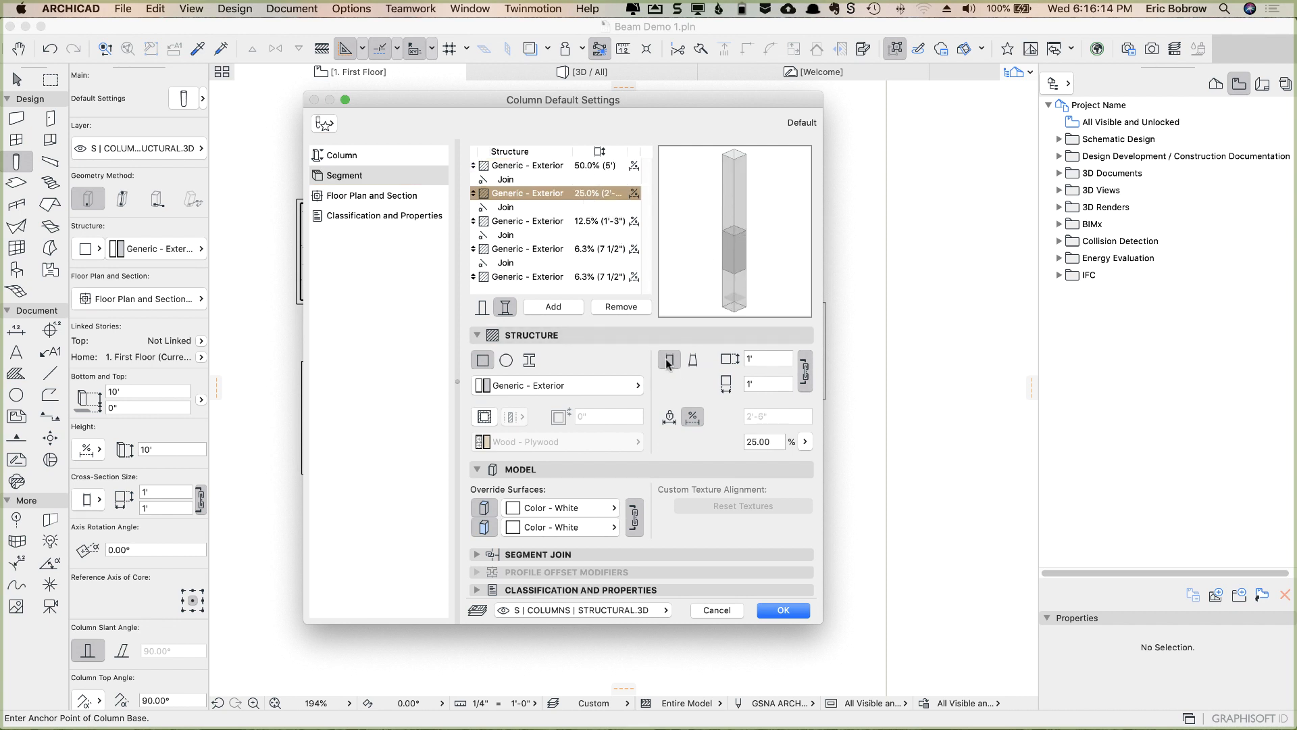
mouse_move(534, 287)
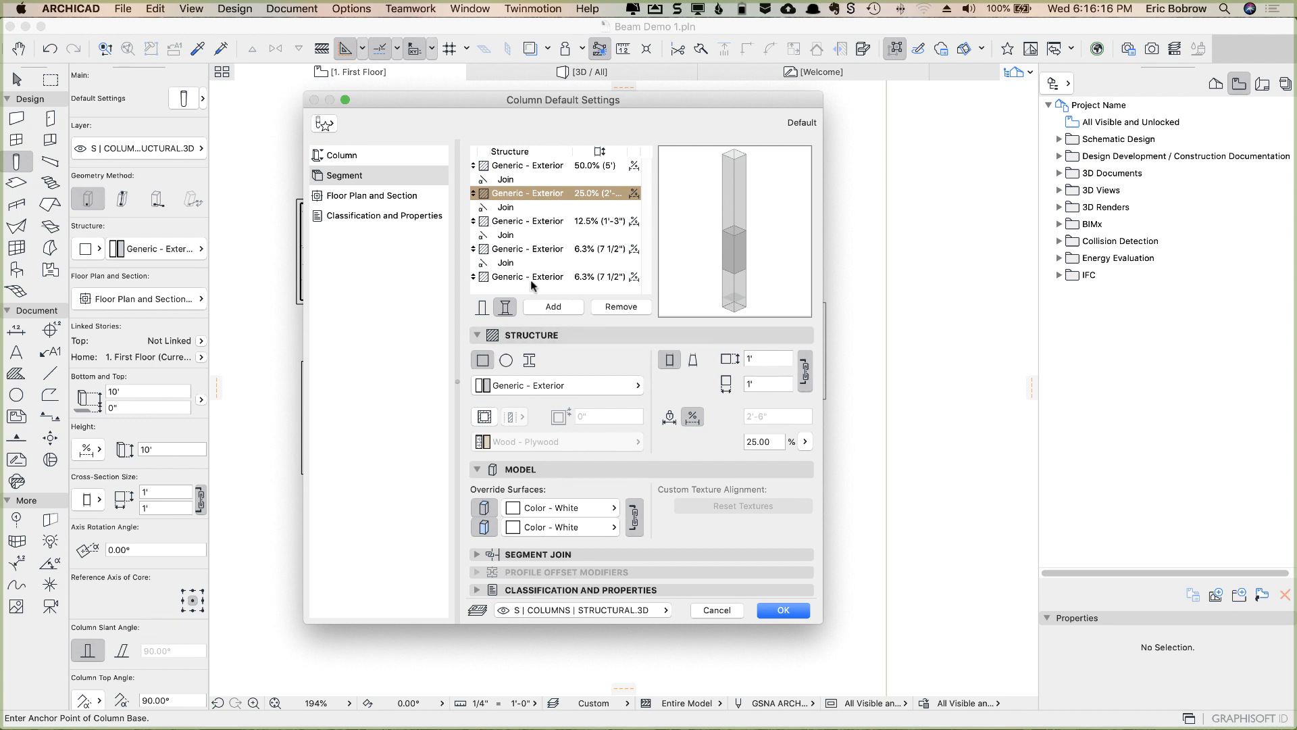
left_click(526, 276)
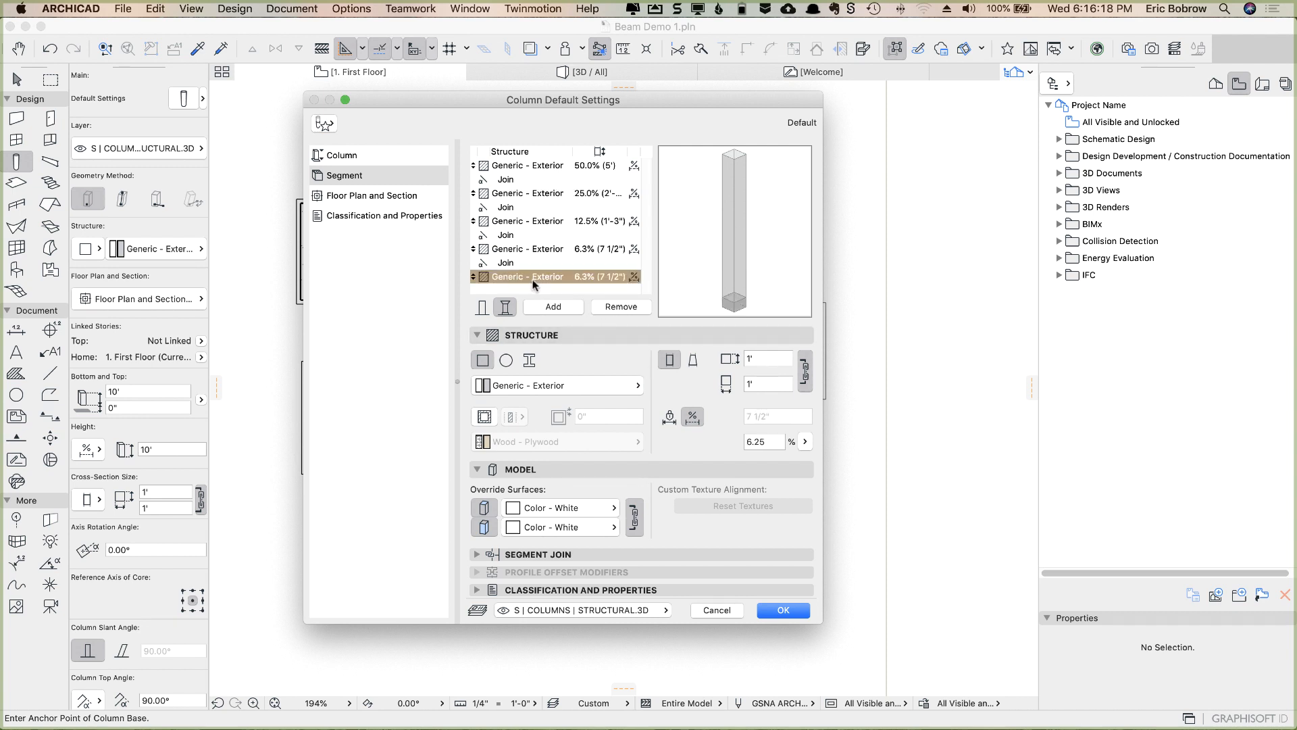
- Set the bottom segment's cross-section width to 2', with the linked depth following
left_click(768, 357)
type("2")
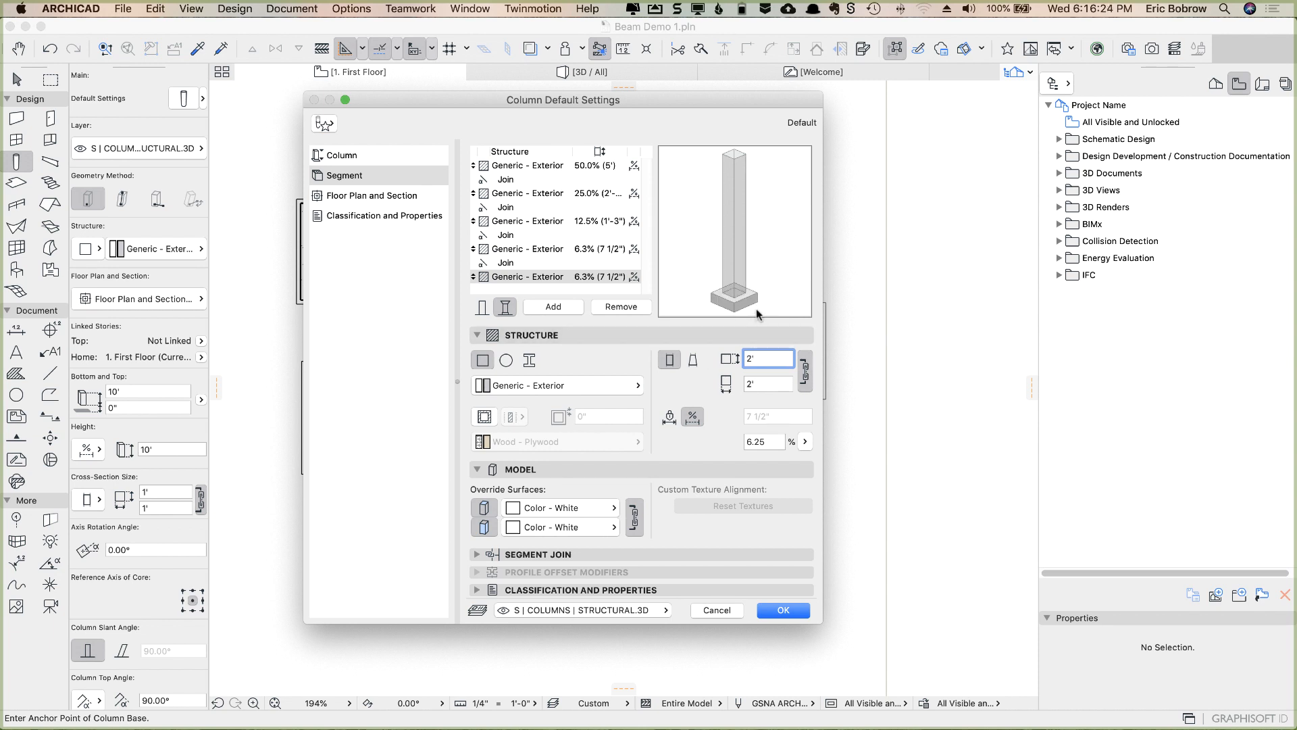
mouse_move(744, 313)
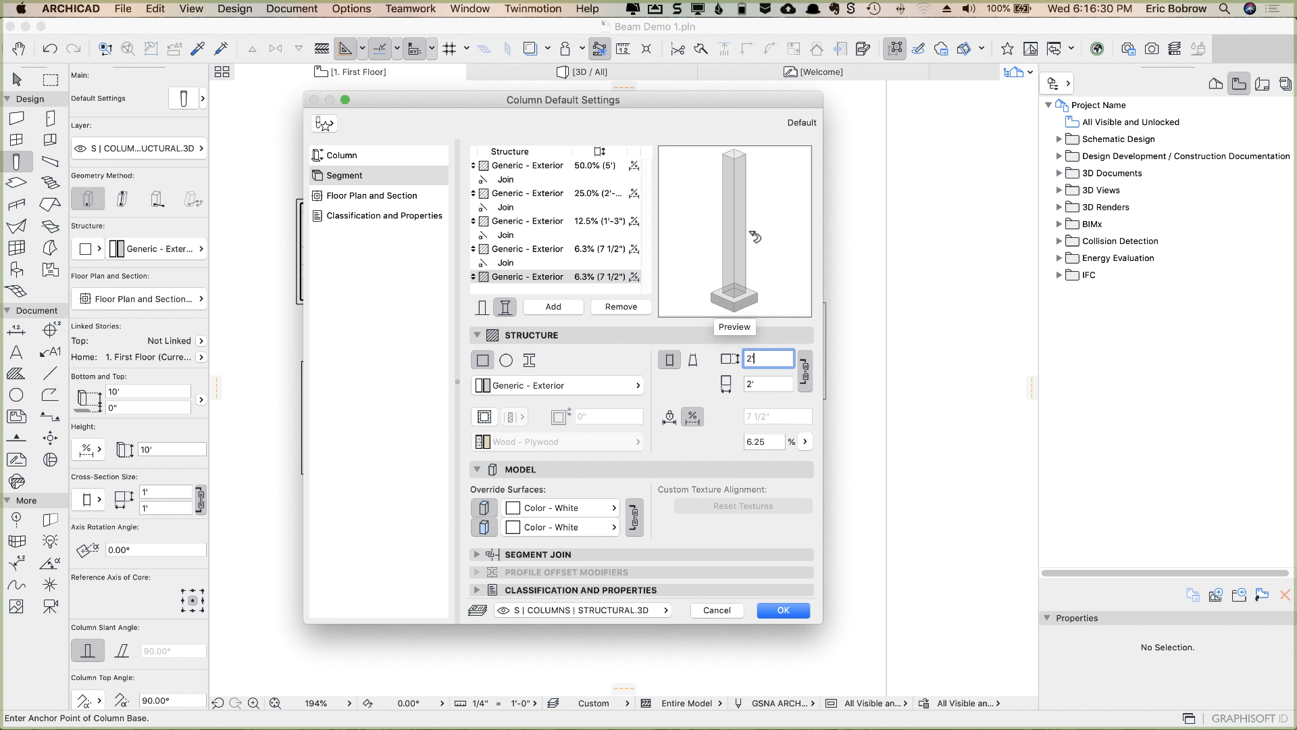
type("2'")
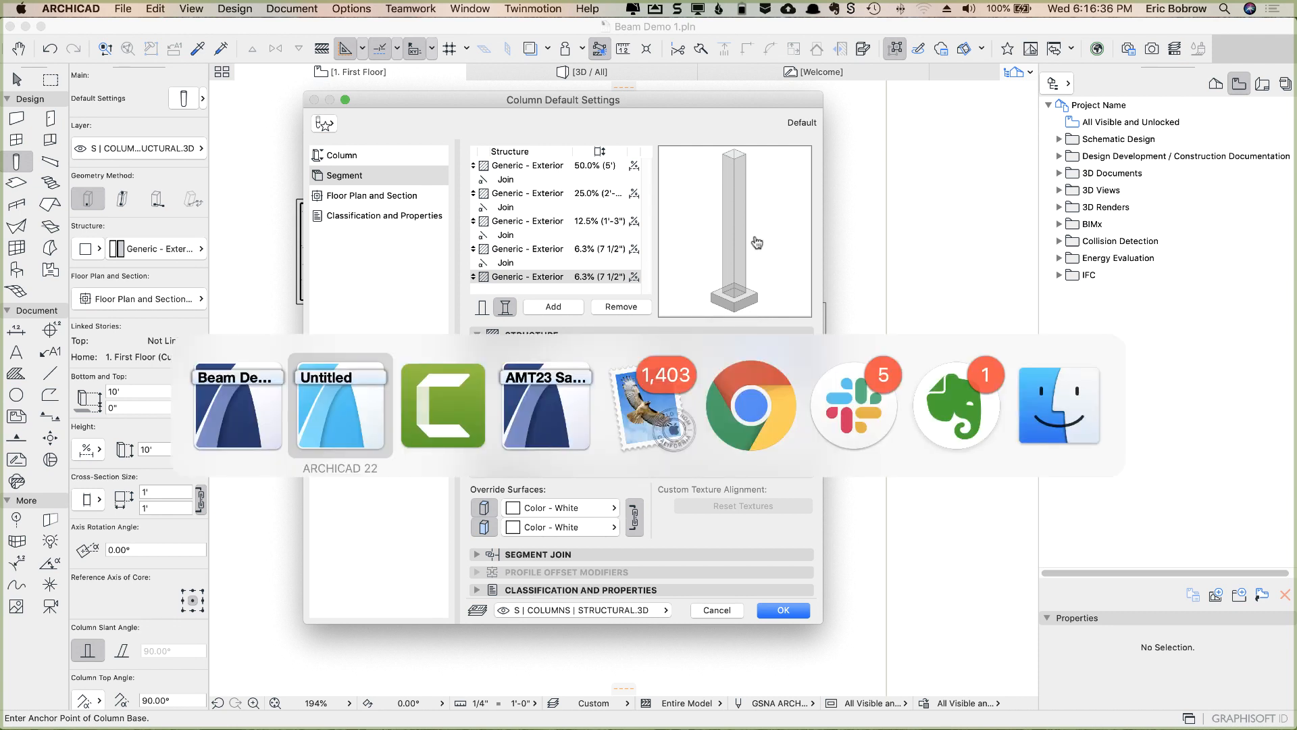
- Bring the AMT23 Sample Project window forward to its Interactive Legends sheet
left_click(545, 405)
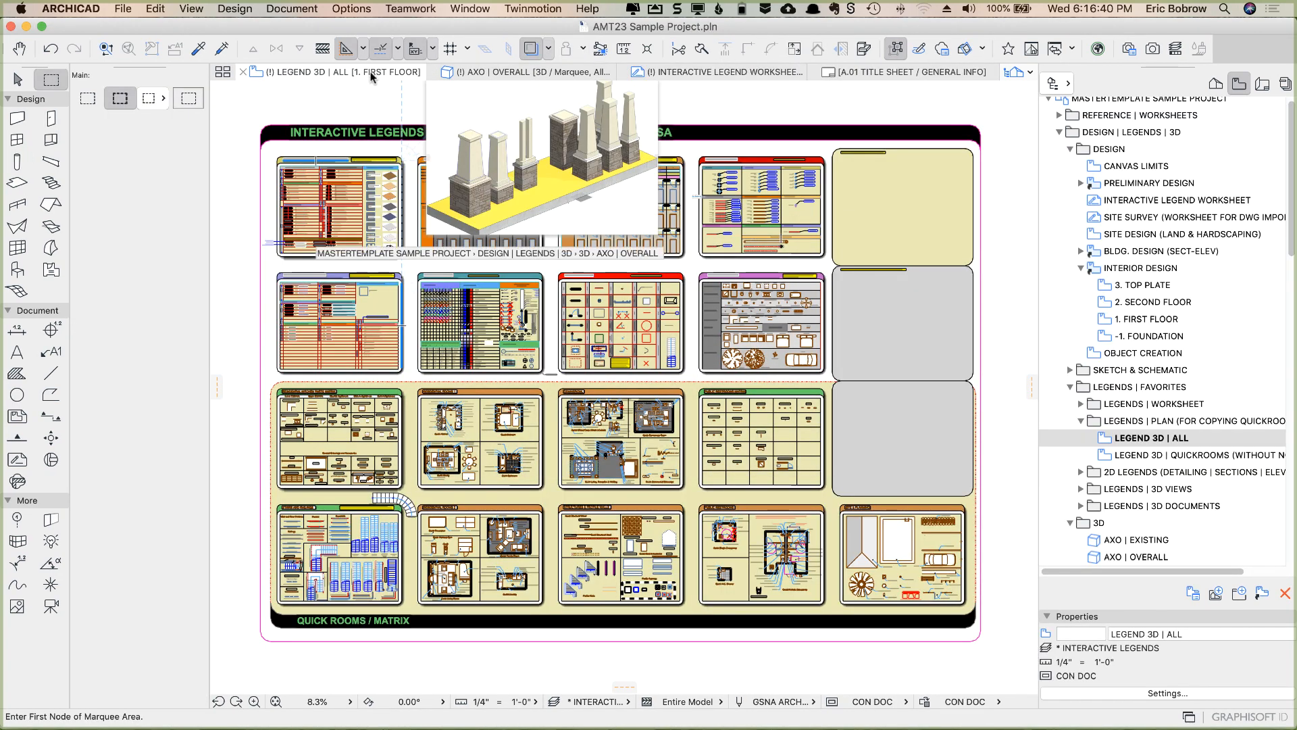
mouse_move(528, 75)
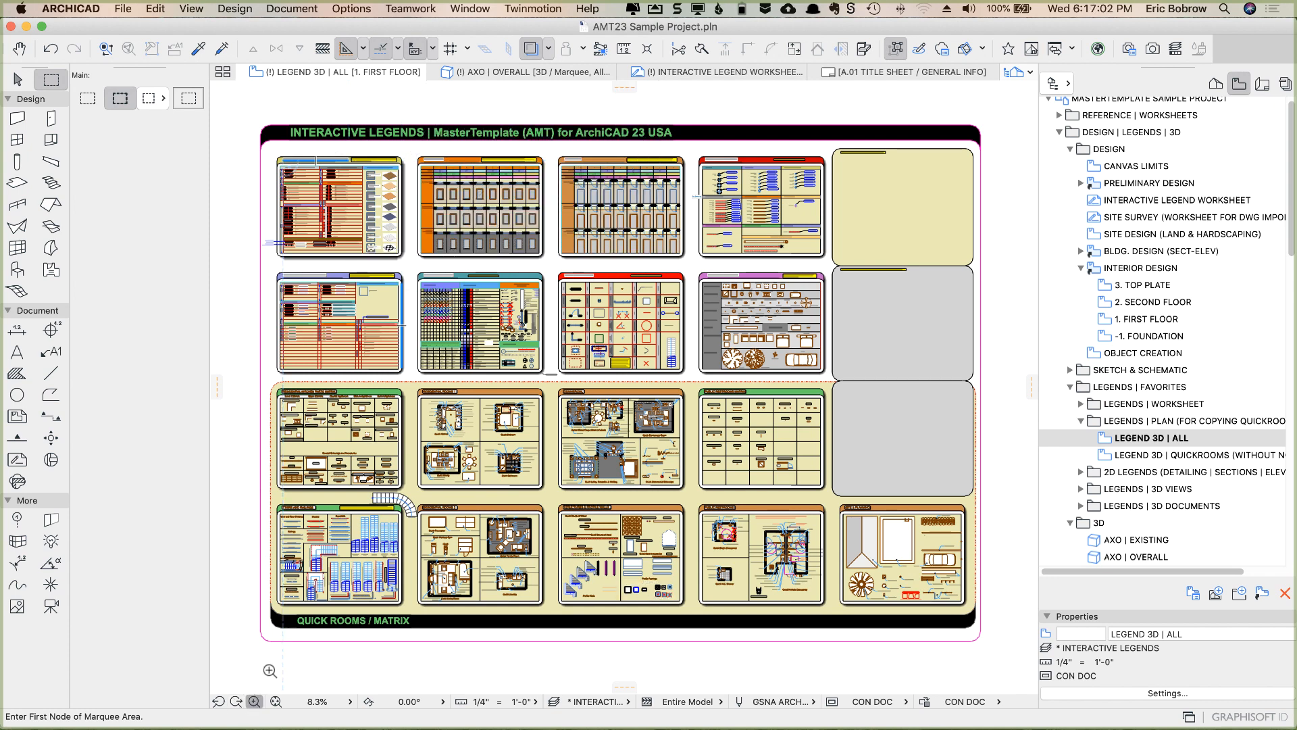
left_click_drag(249, 120, 406, 196)
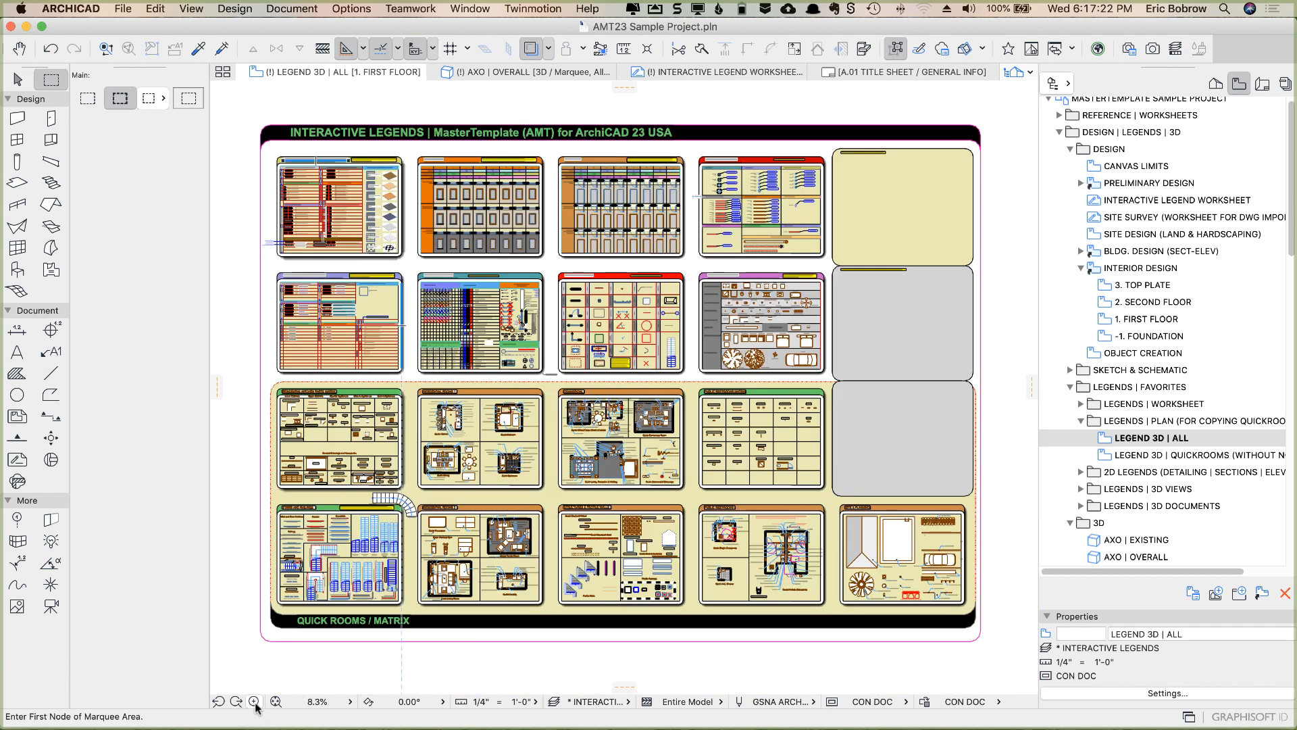
- Zoom in on the legend's Structures & Profile Walls panel
left_click(255, 701)
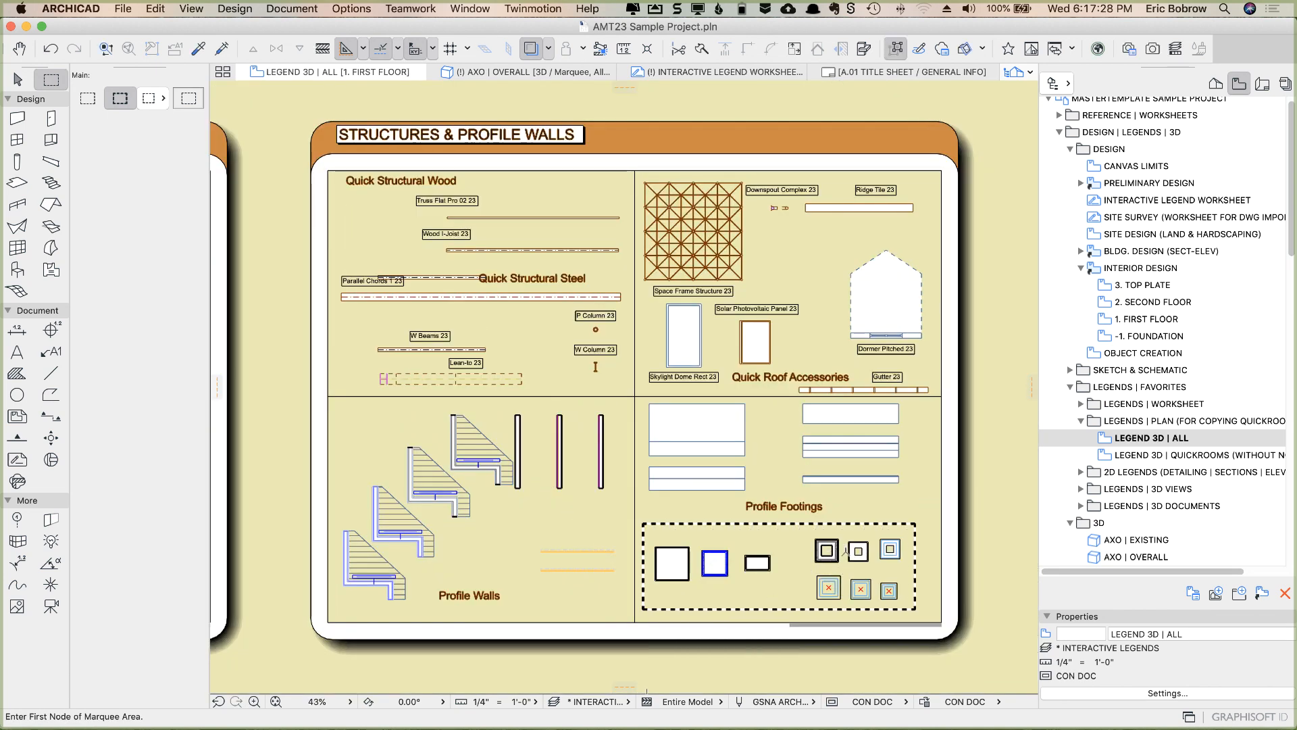
mouse_move(801, 556)
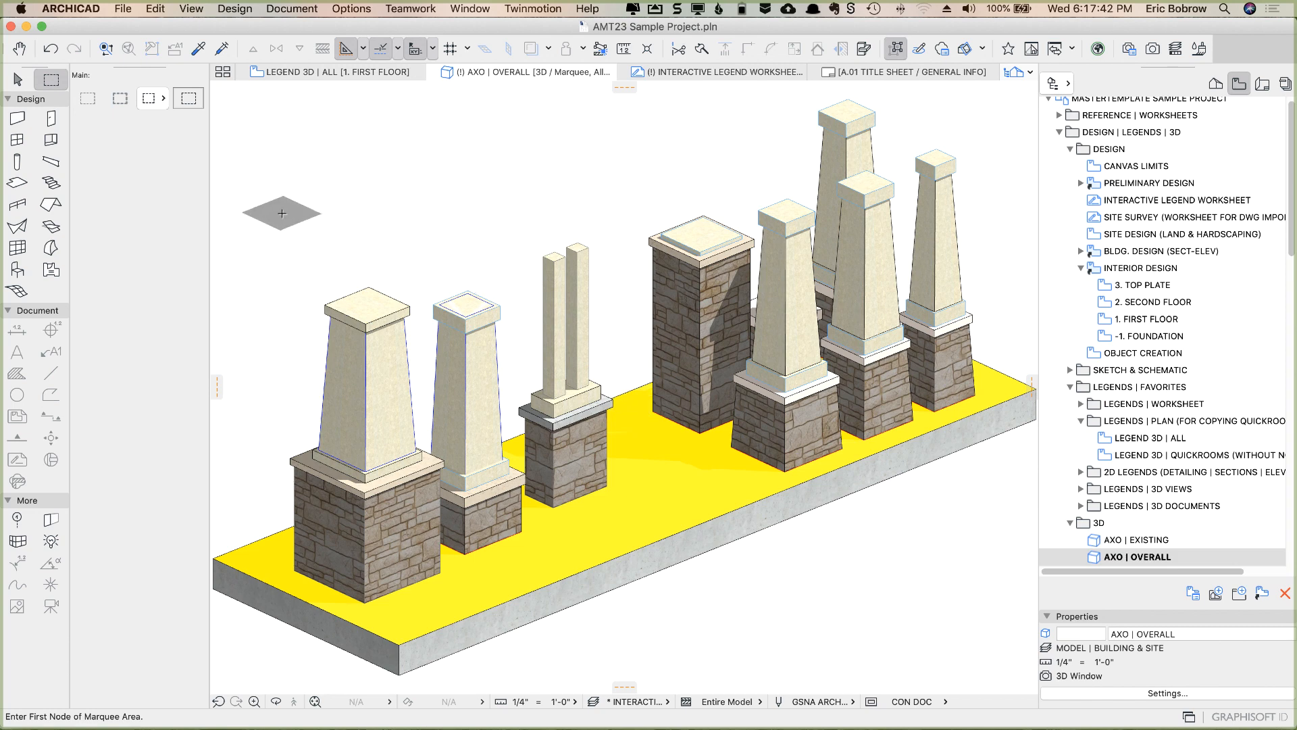
left_click(18, 78)
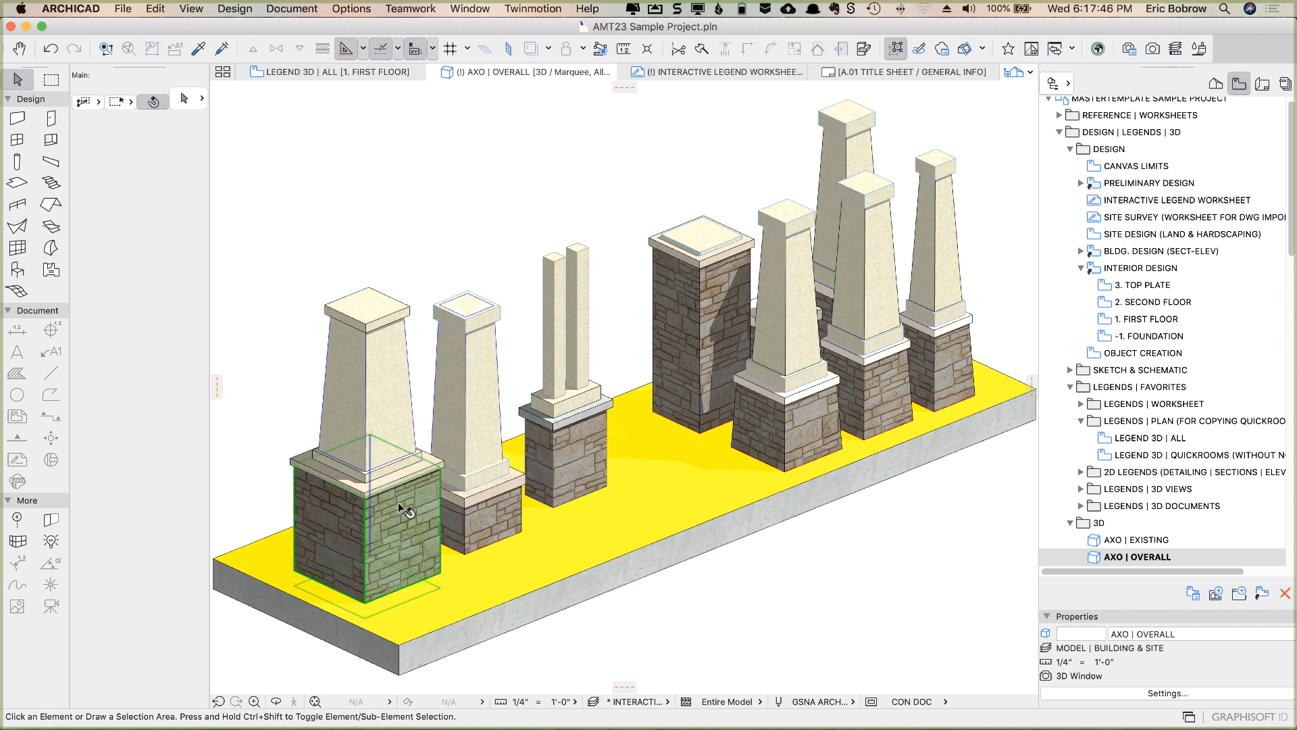
left_click(399, 508)
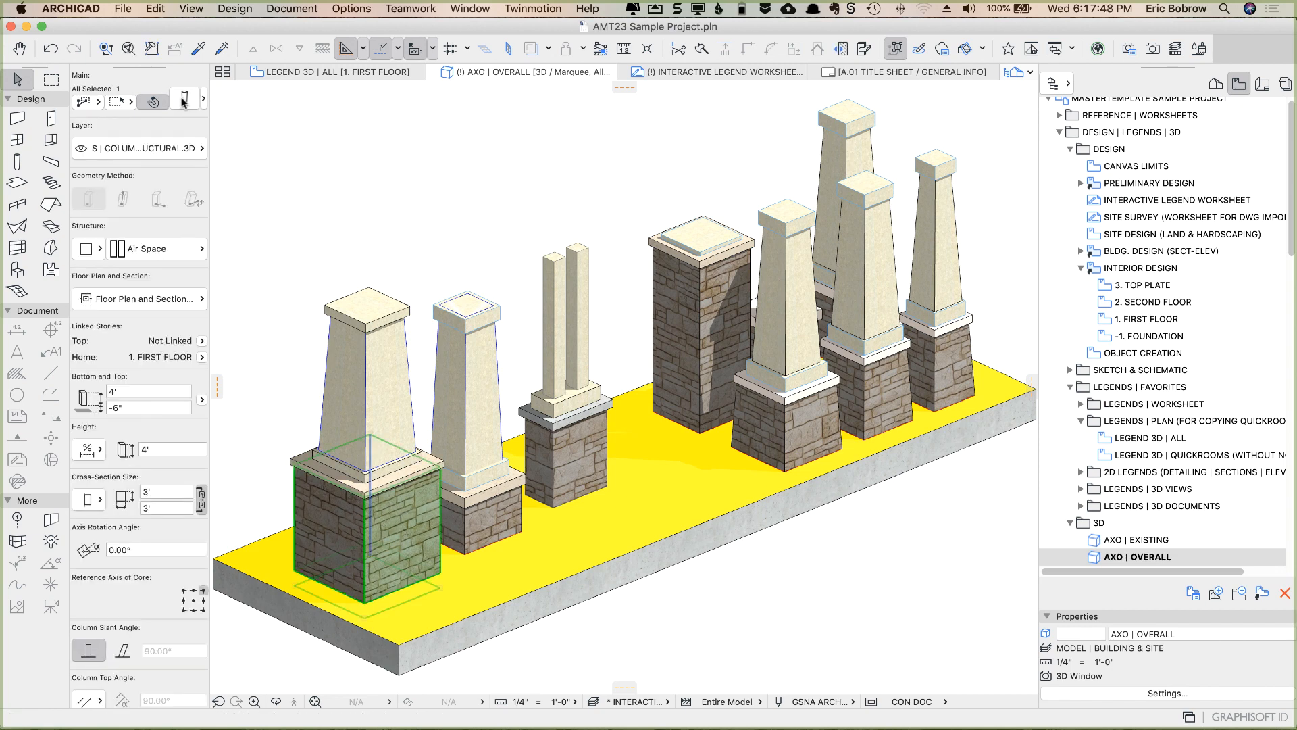
mouse_move(400, 394)
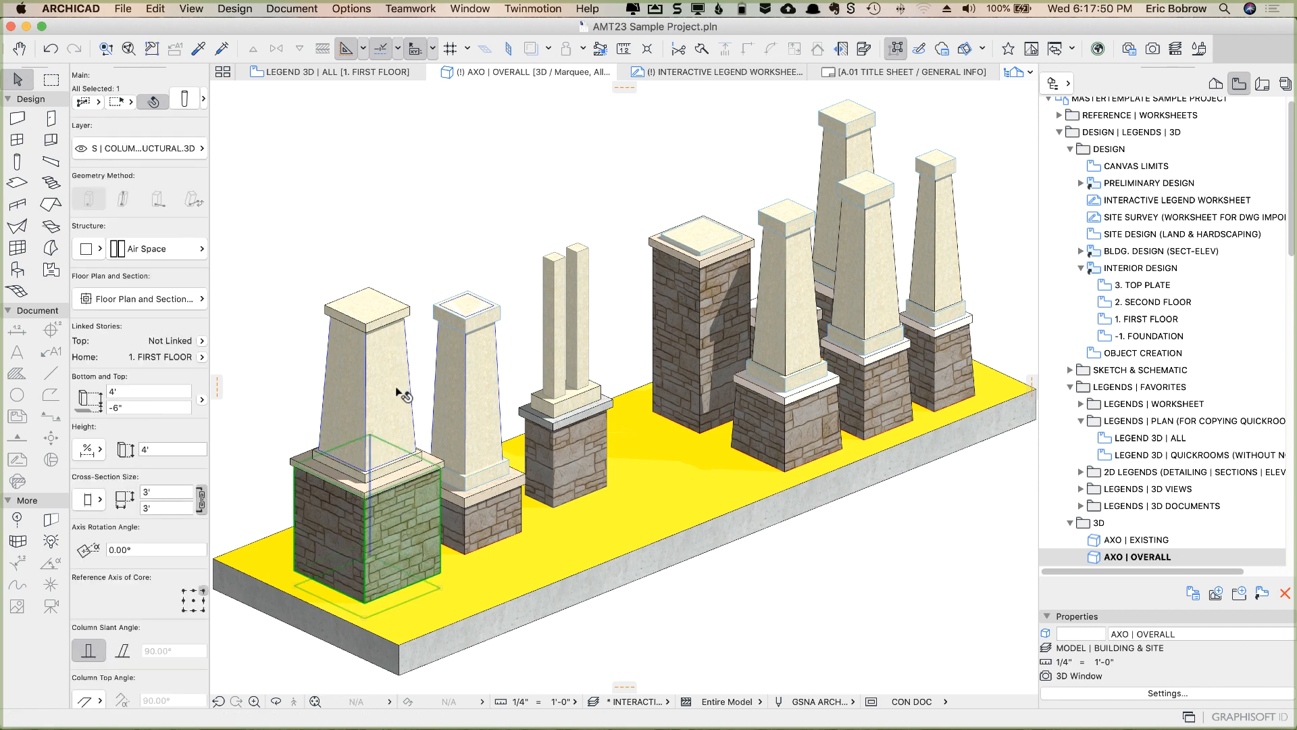
left_click(365, 372)
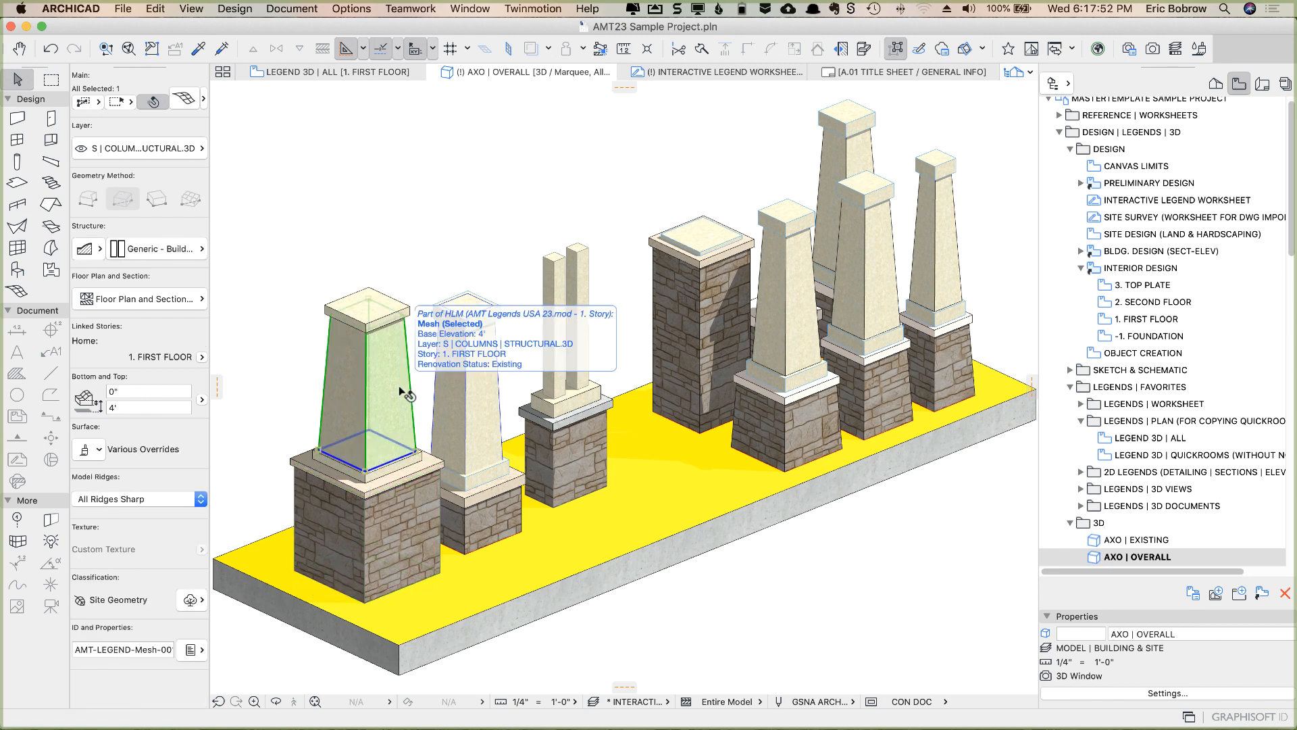
mouse_move(189, 106)
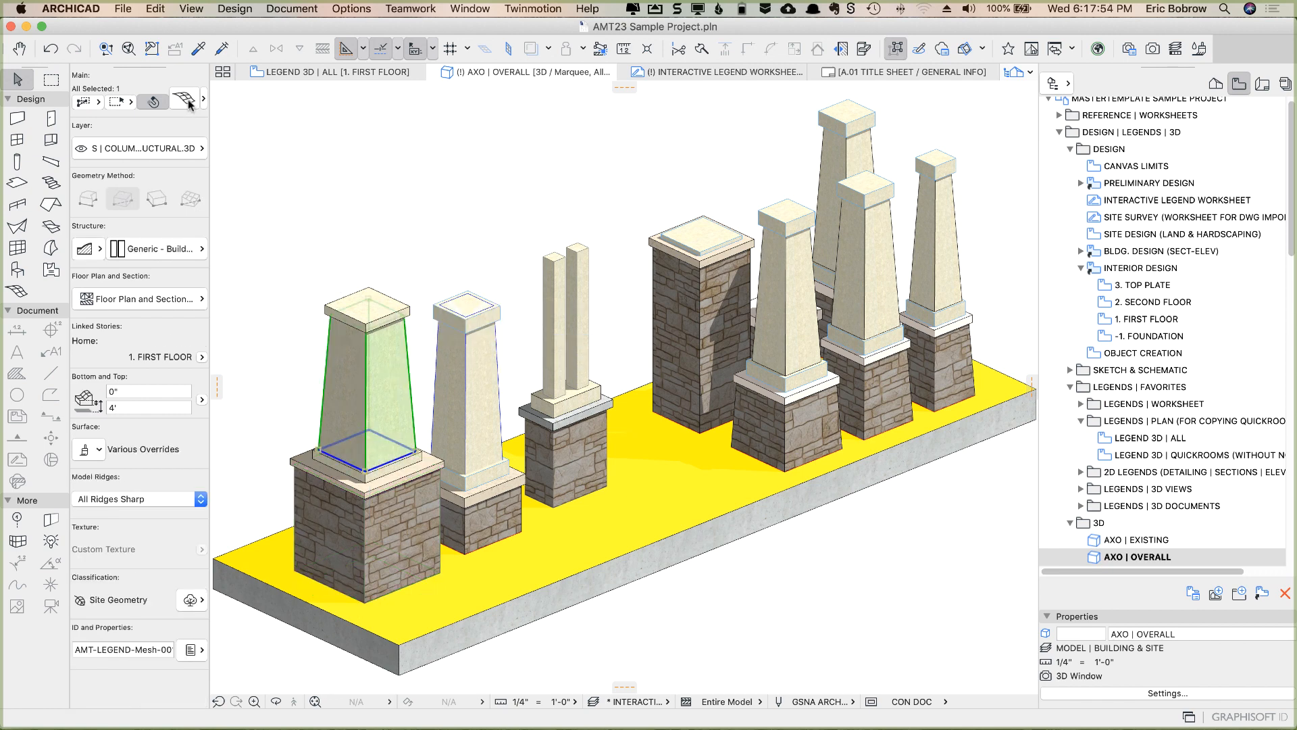
mouse_move(275, 262)
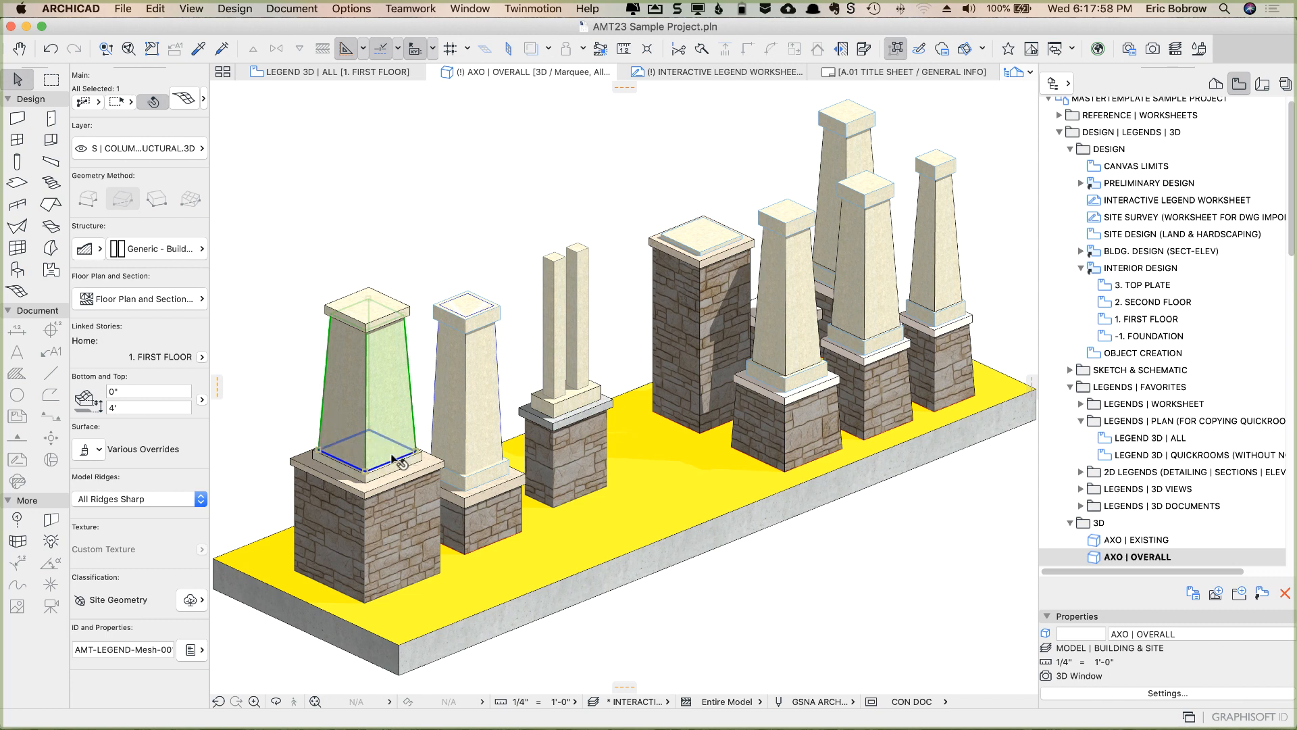
mouse_move(418, 460)
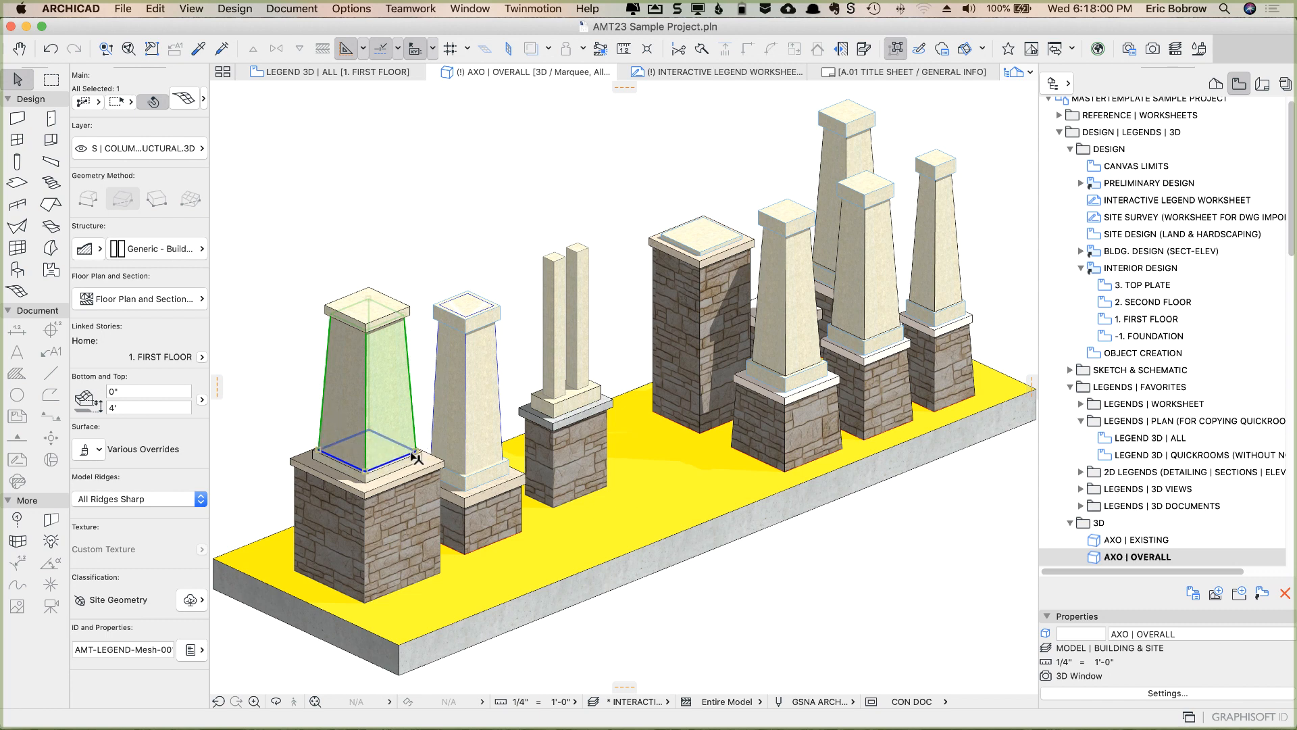
mouse_move(417, 338)
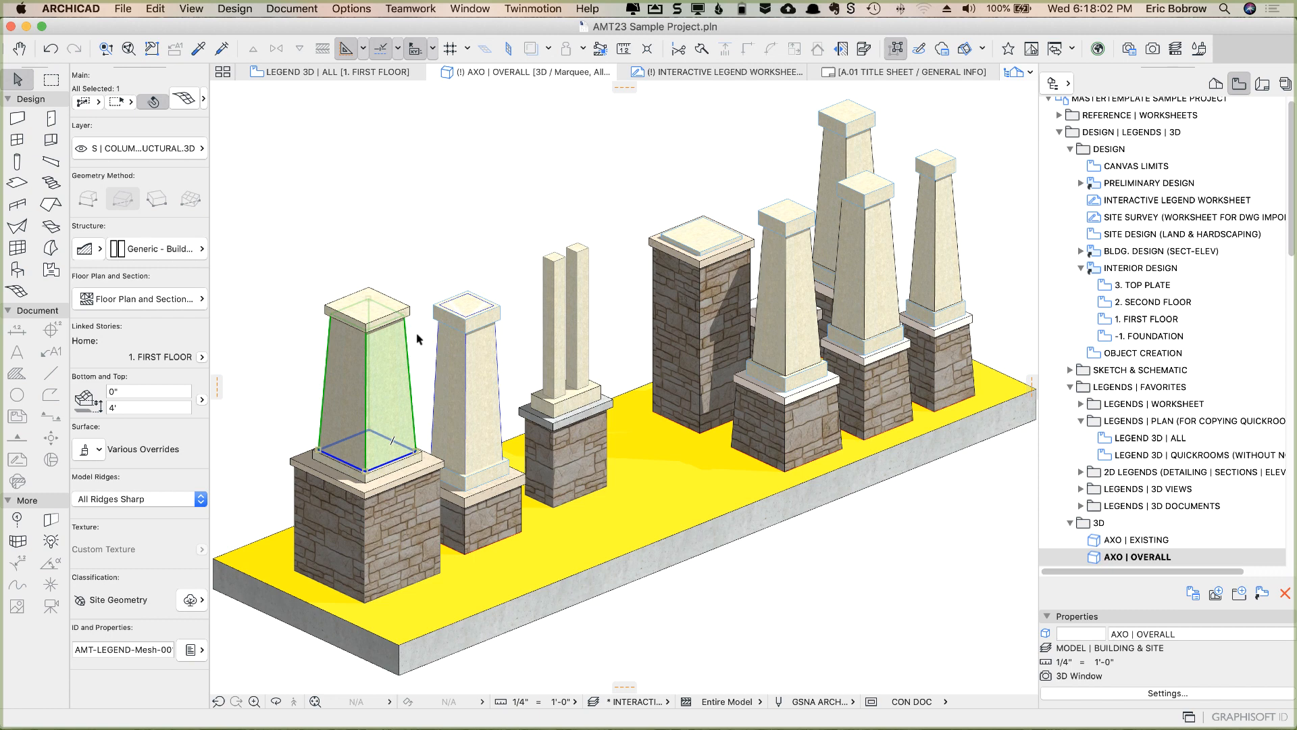
mouse_move(398, 321)
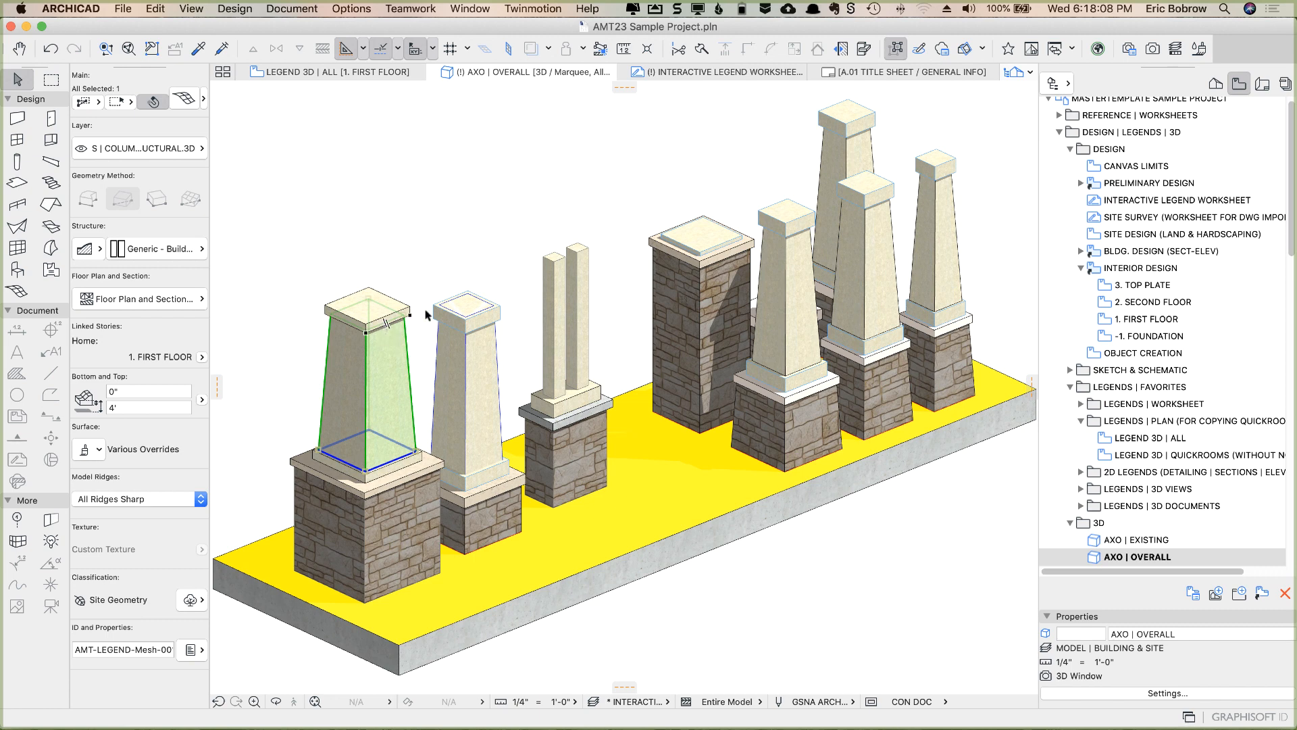
mouse_move(445, 376)
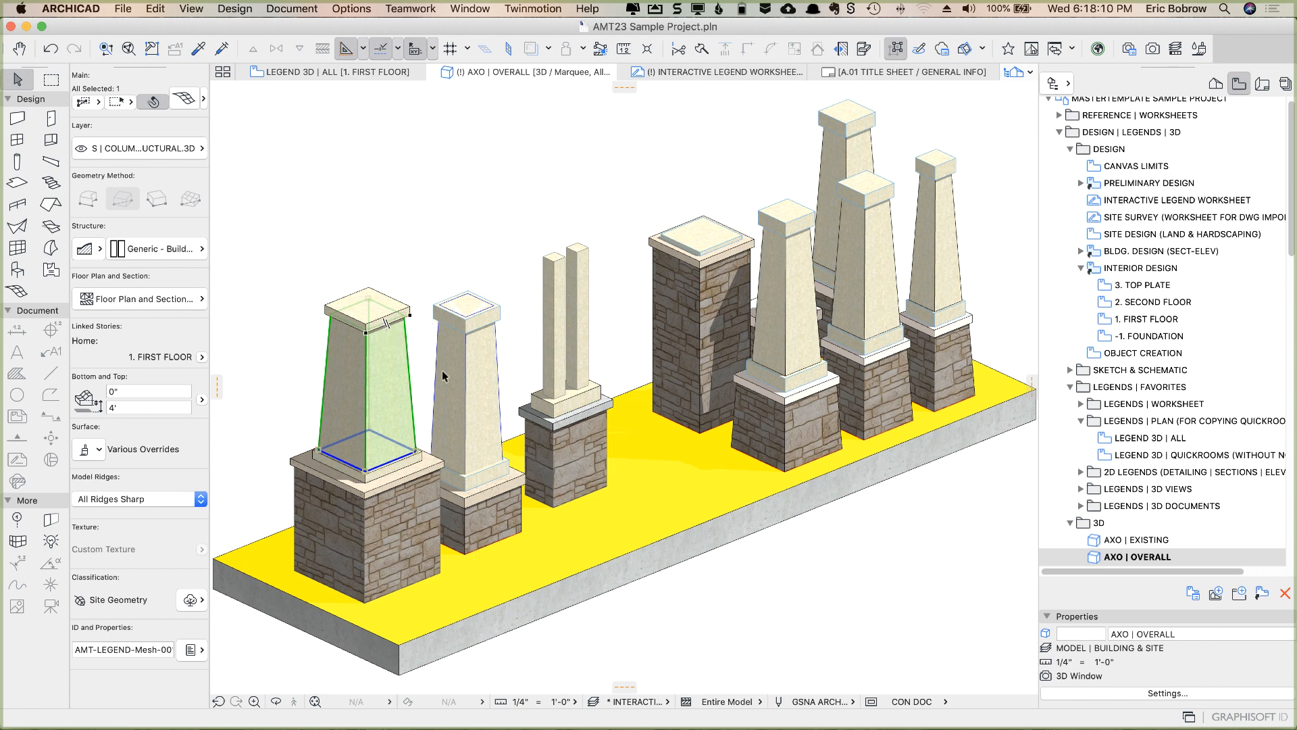
mouse_move(428, 373)
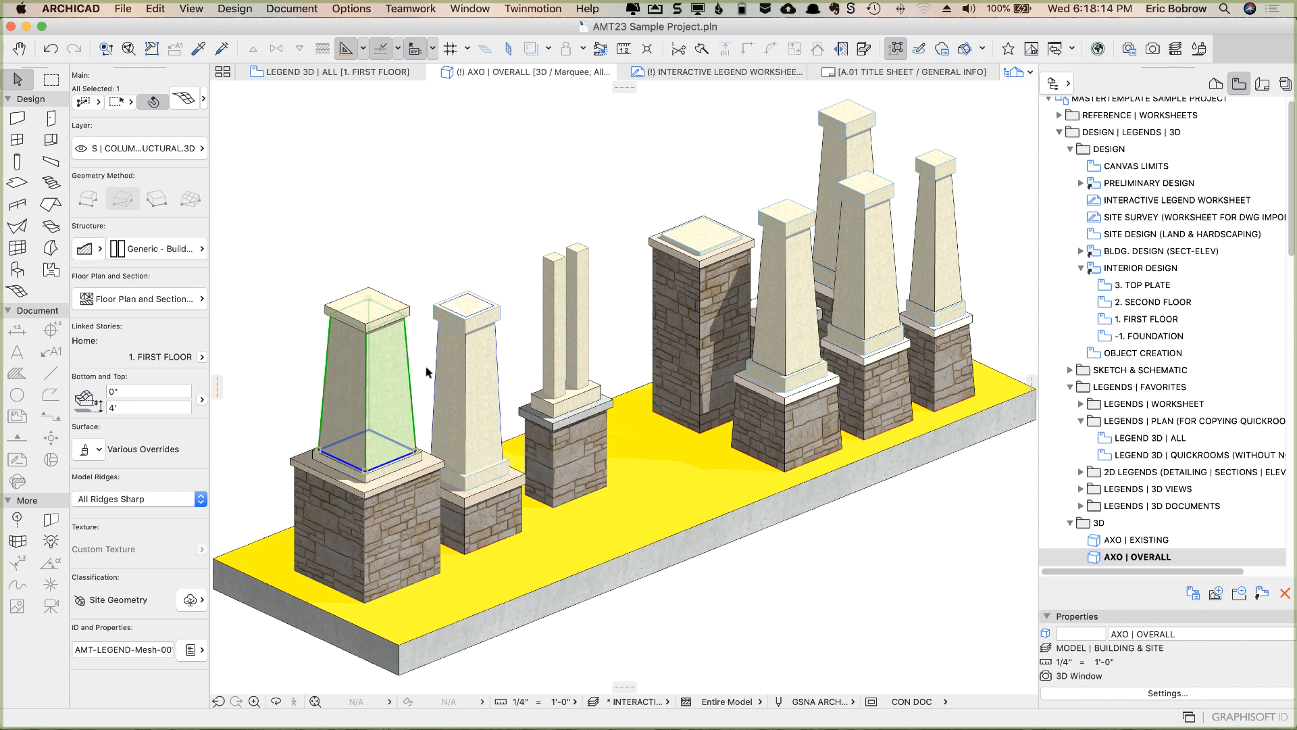
mouse_move(423, 362)
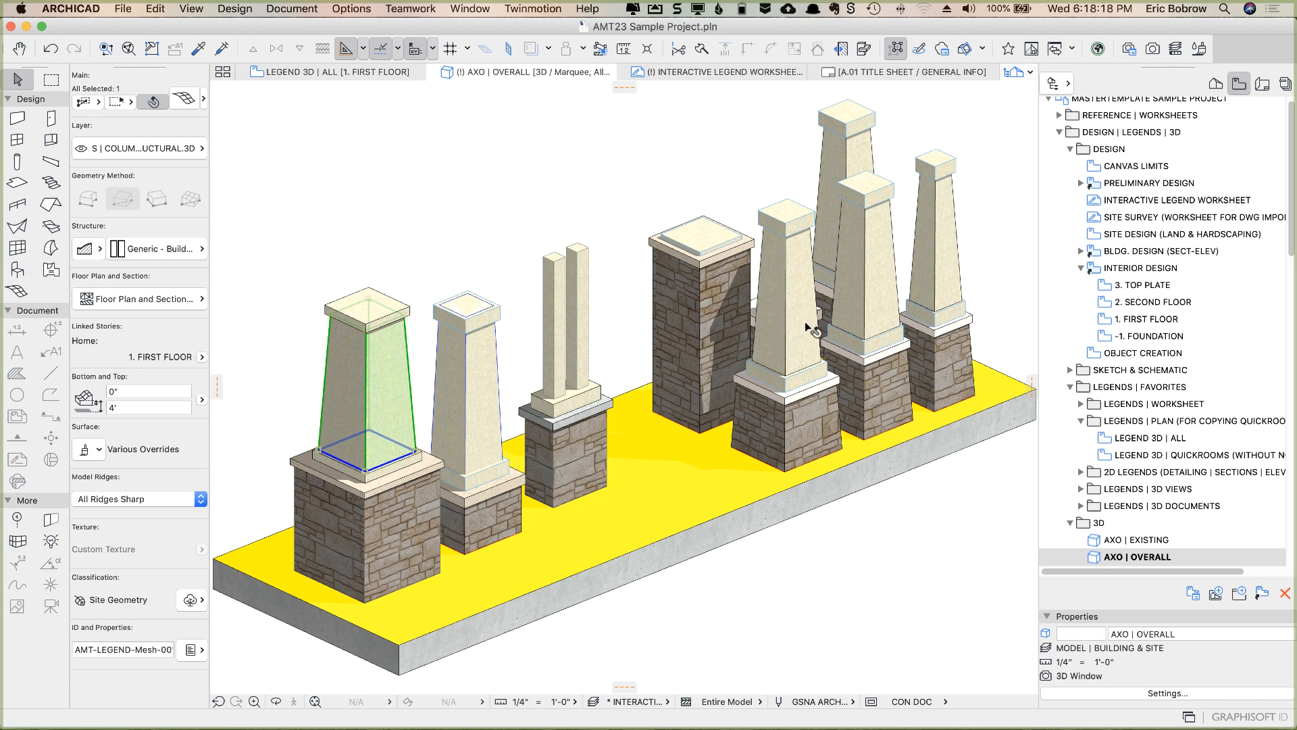
- Select a post's tapered face, a wood-millwork slanted wall angled at 93°
left_click(794, 314)
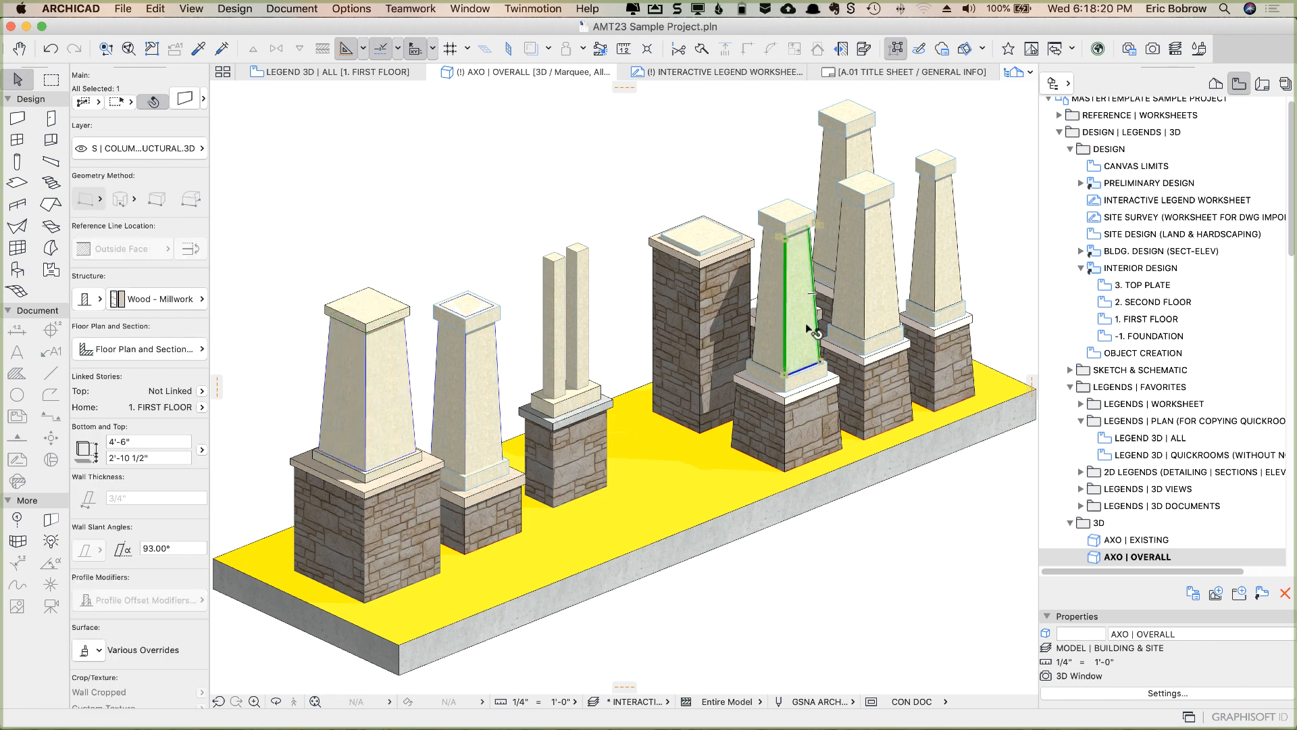
mouse_move(789, 331)
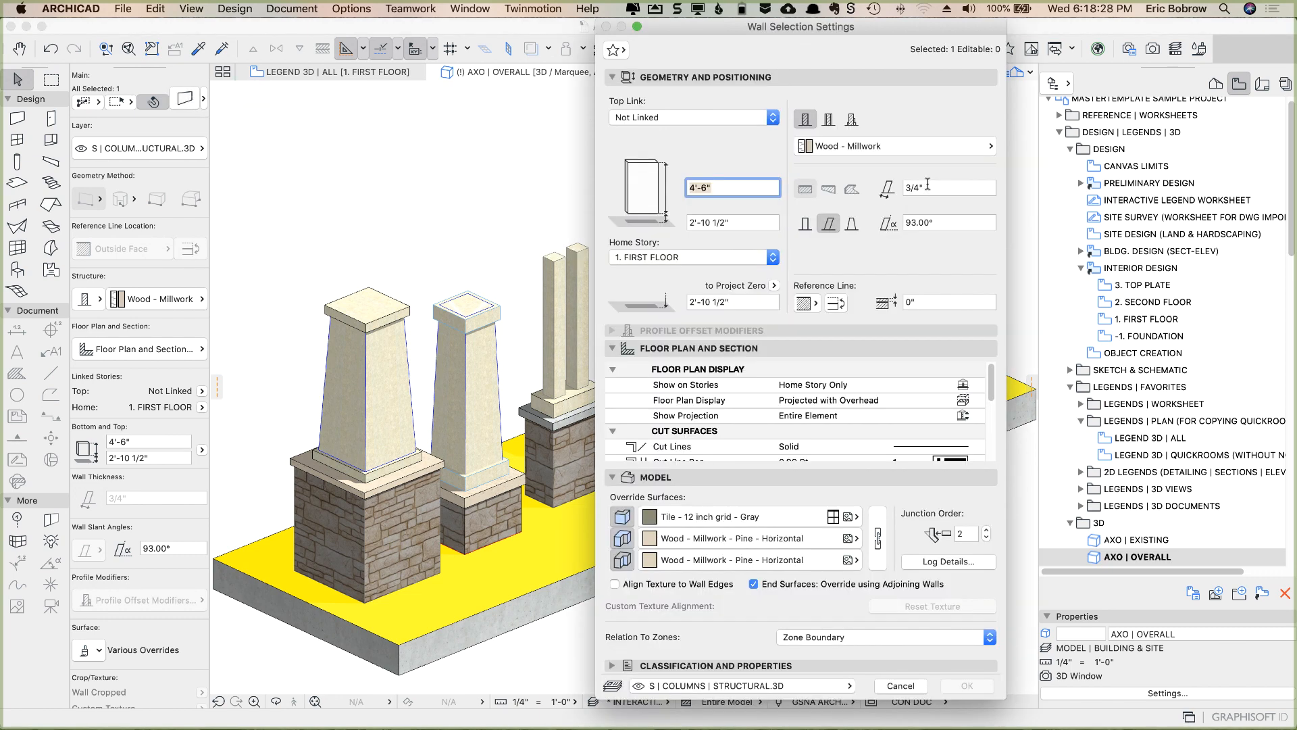
mouse_move(948, 187)
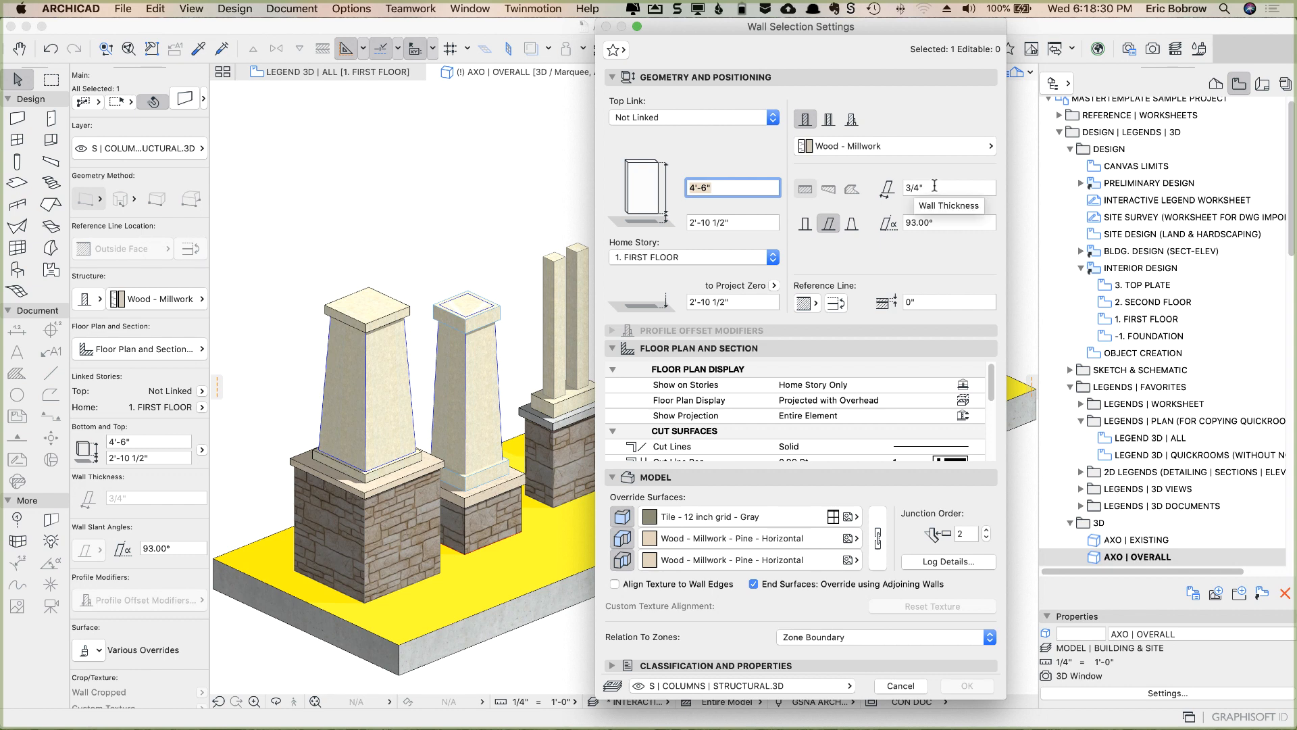
mouse_move(926, 233)
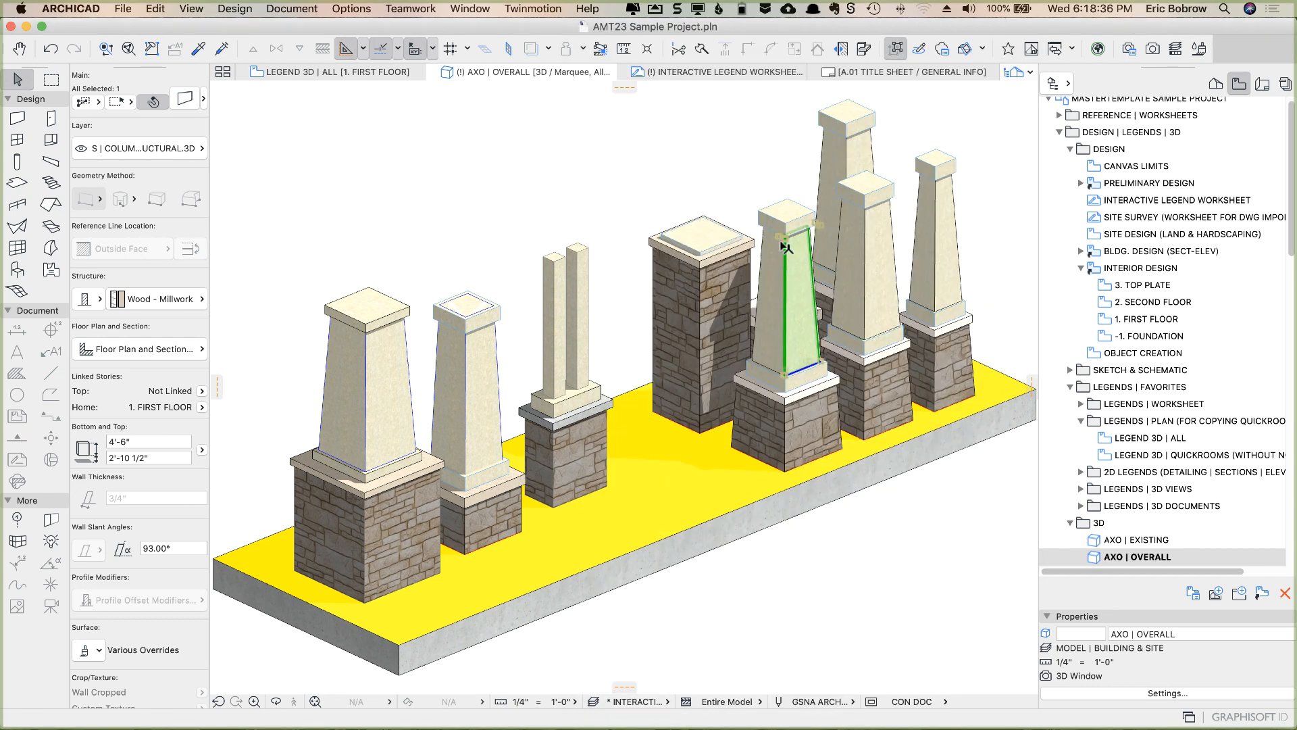
mouse_move(734, 169)
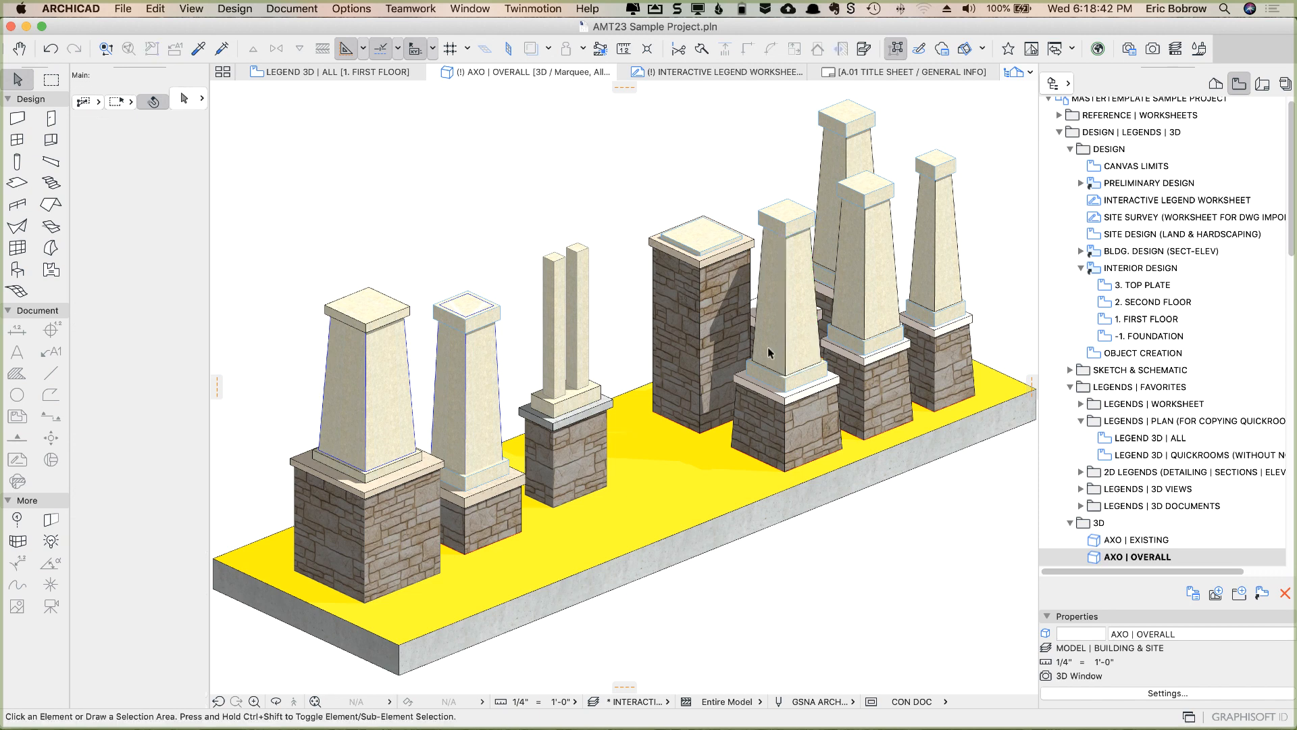
mouse_move(694, 186)
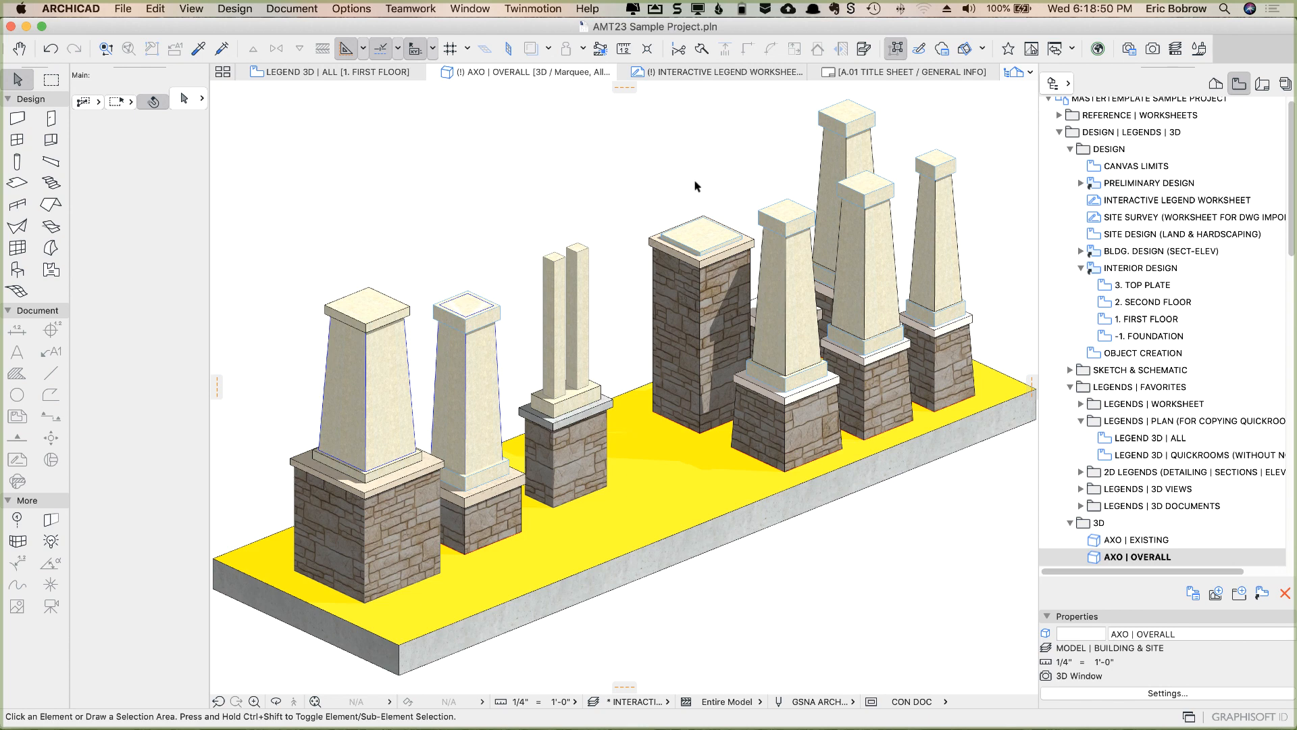
mouse_move(696, 181)
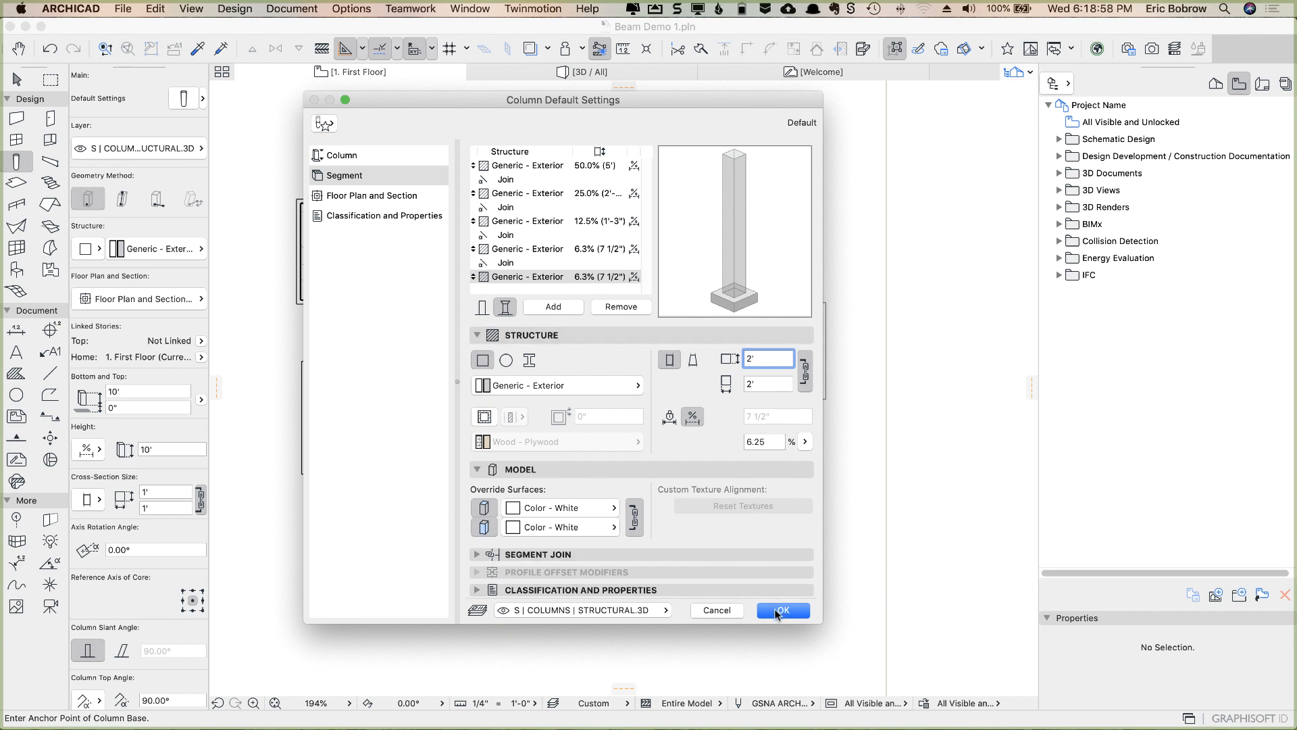
- Accept the five-segment column defaults, place a column on the floor plan, and view 3D
left_click(781, 609)
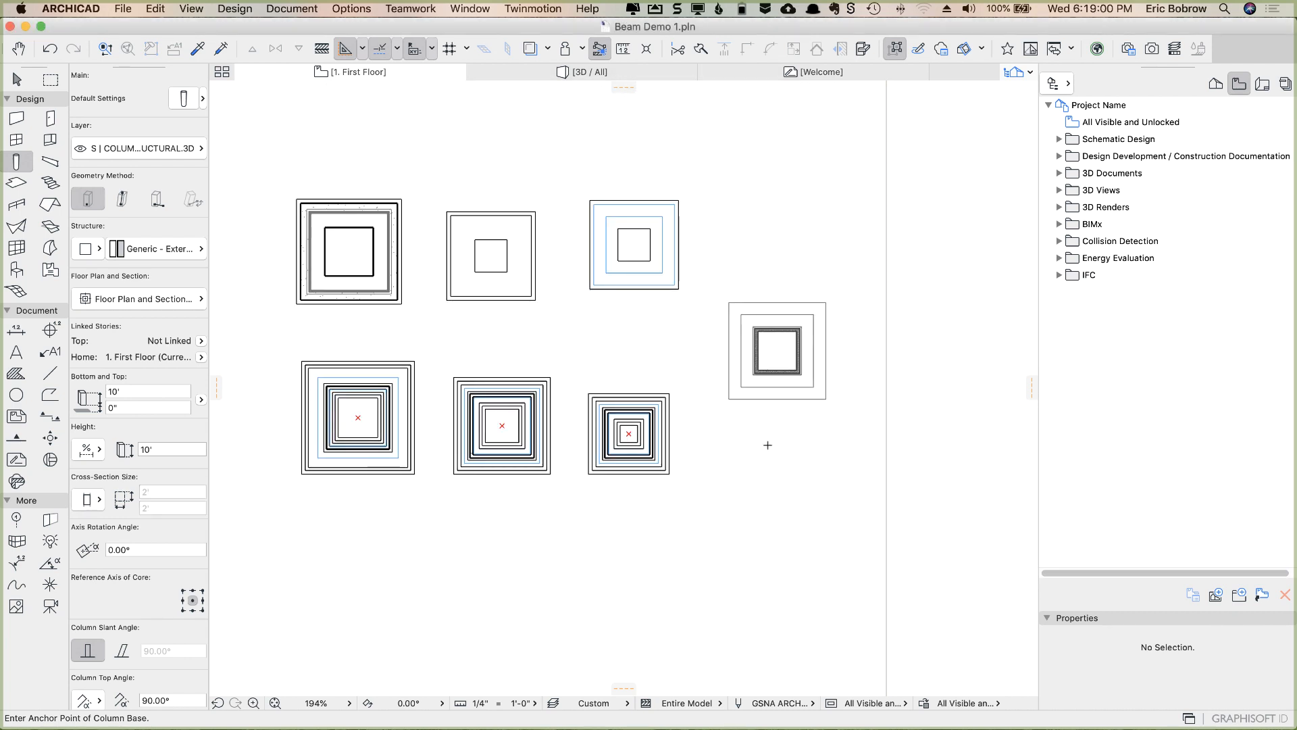
left_click(767, 445)
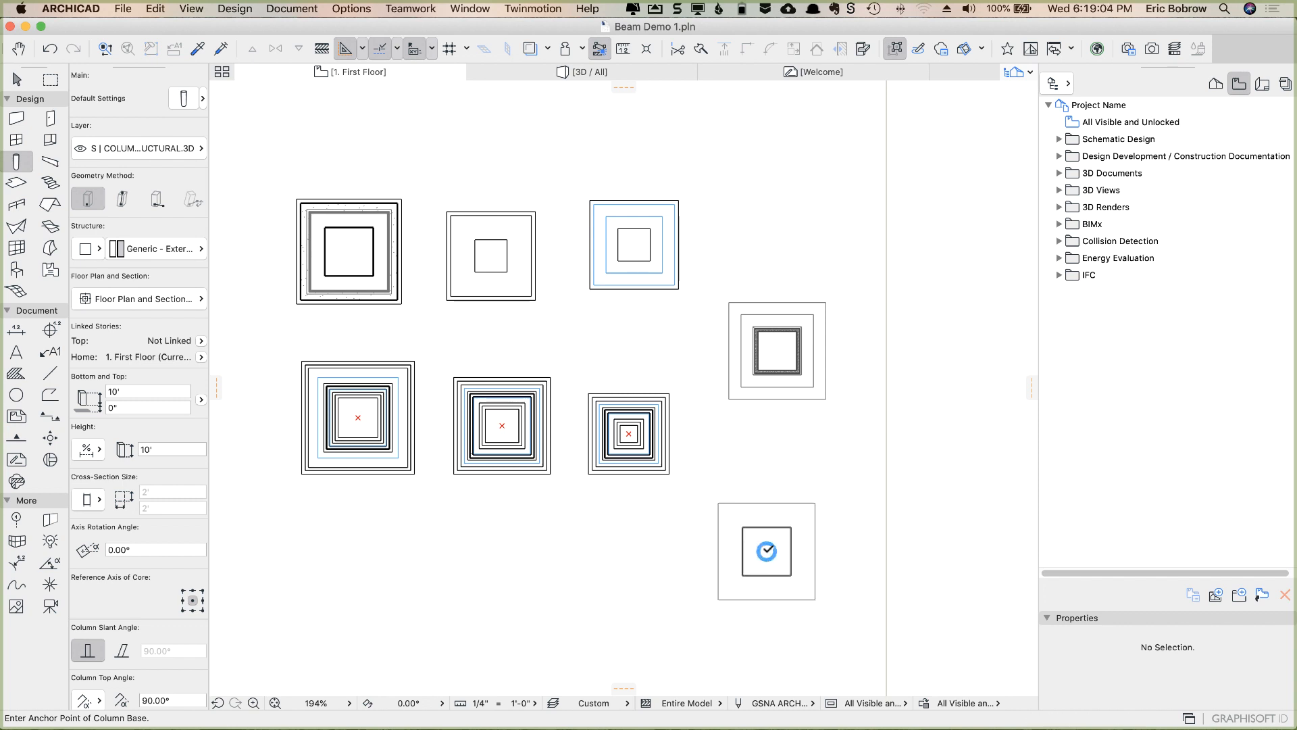
left_click(586, 72)
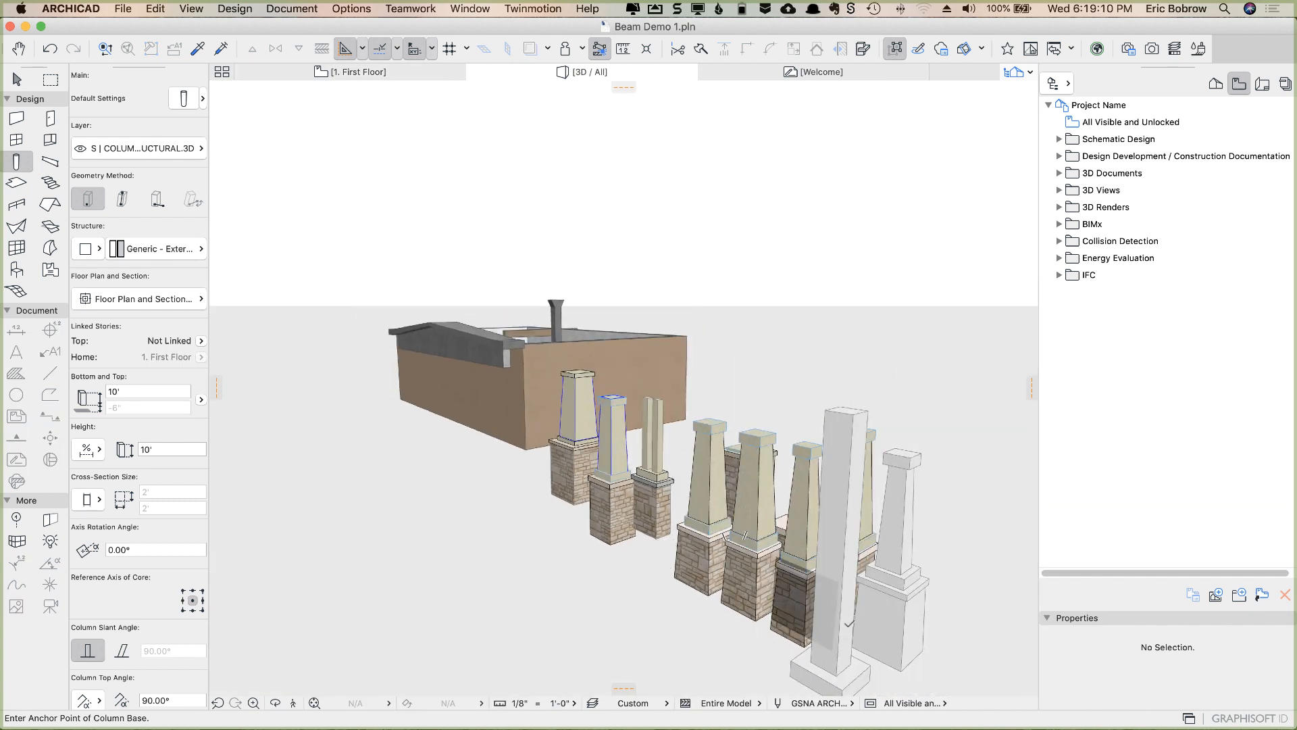
- Select the new five-segment column in the 3D view
left_click(844, 537)
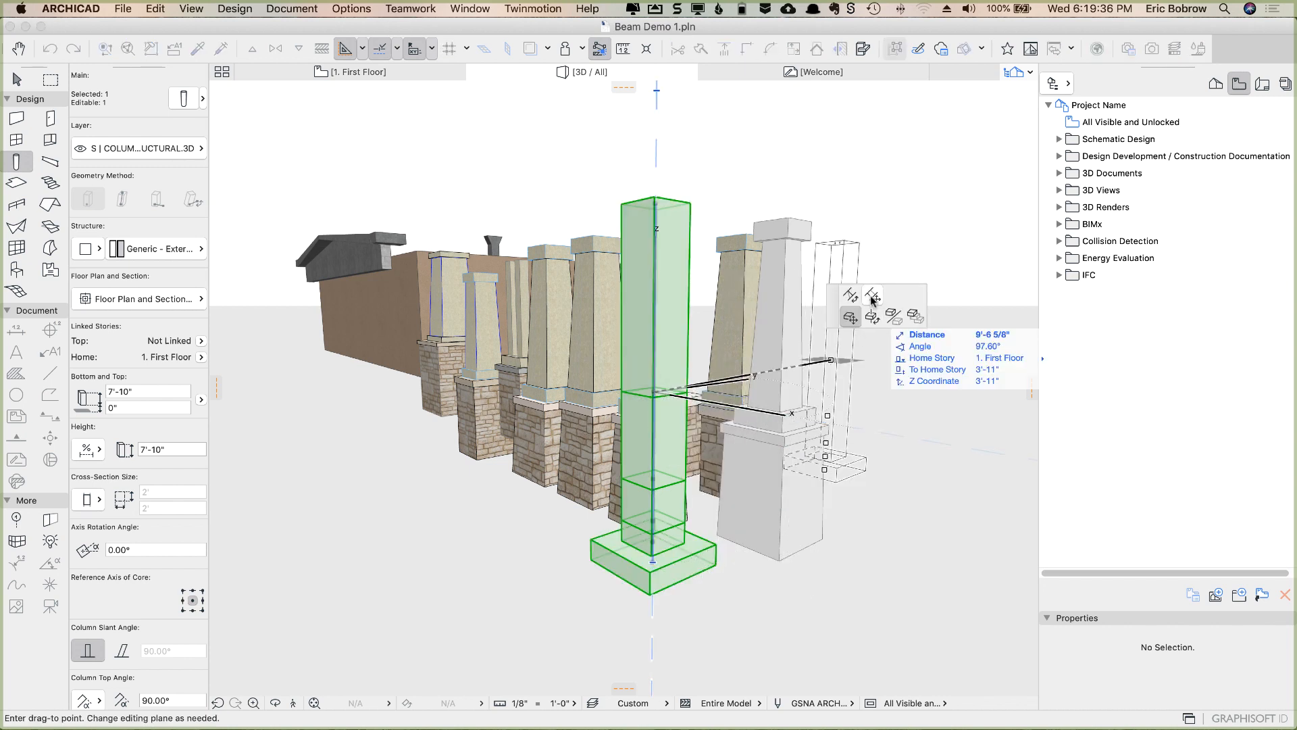
mouse_move(833, 300)
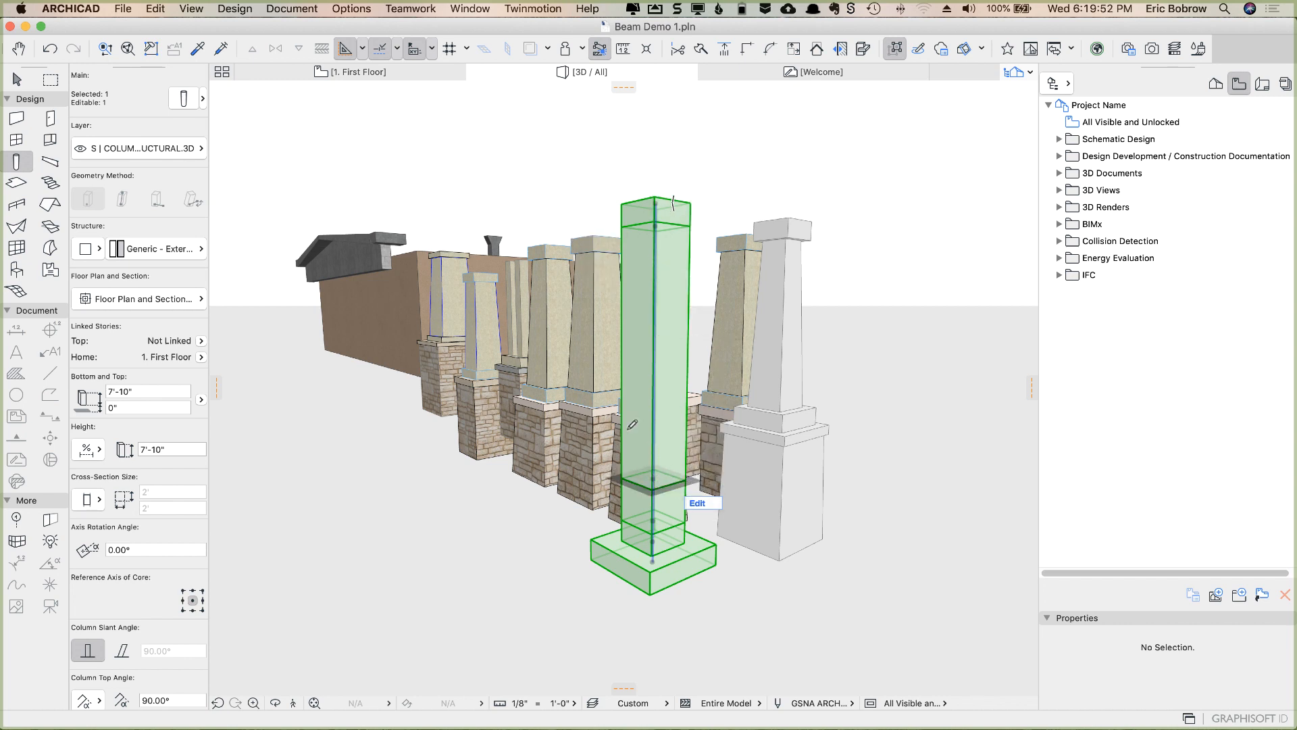
- Move a segment division to a new height so the base becomes a tall block
left_click(701, 503)
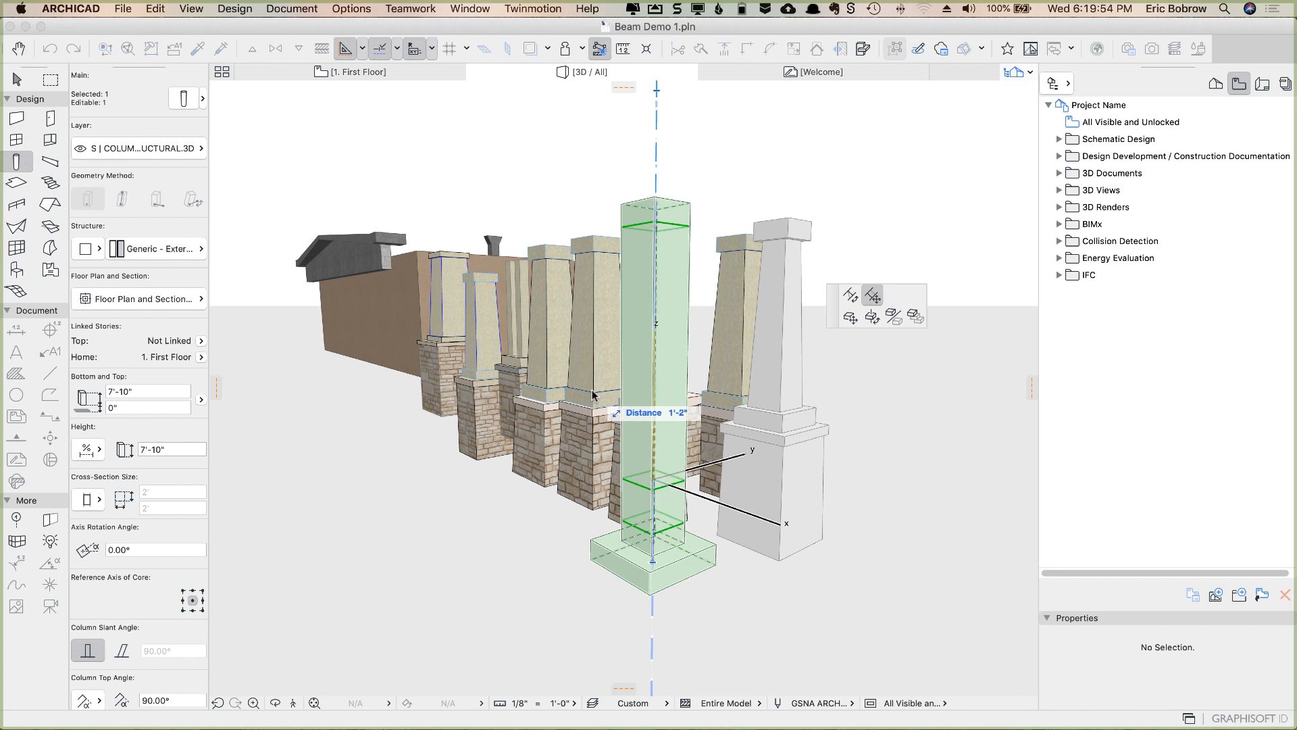
left_click(656, 372)
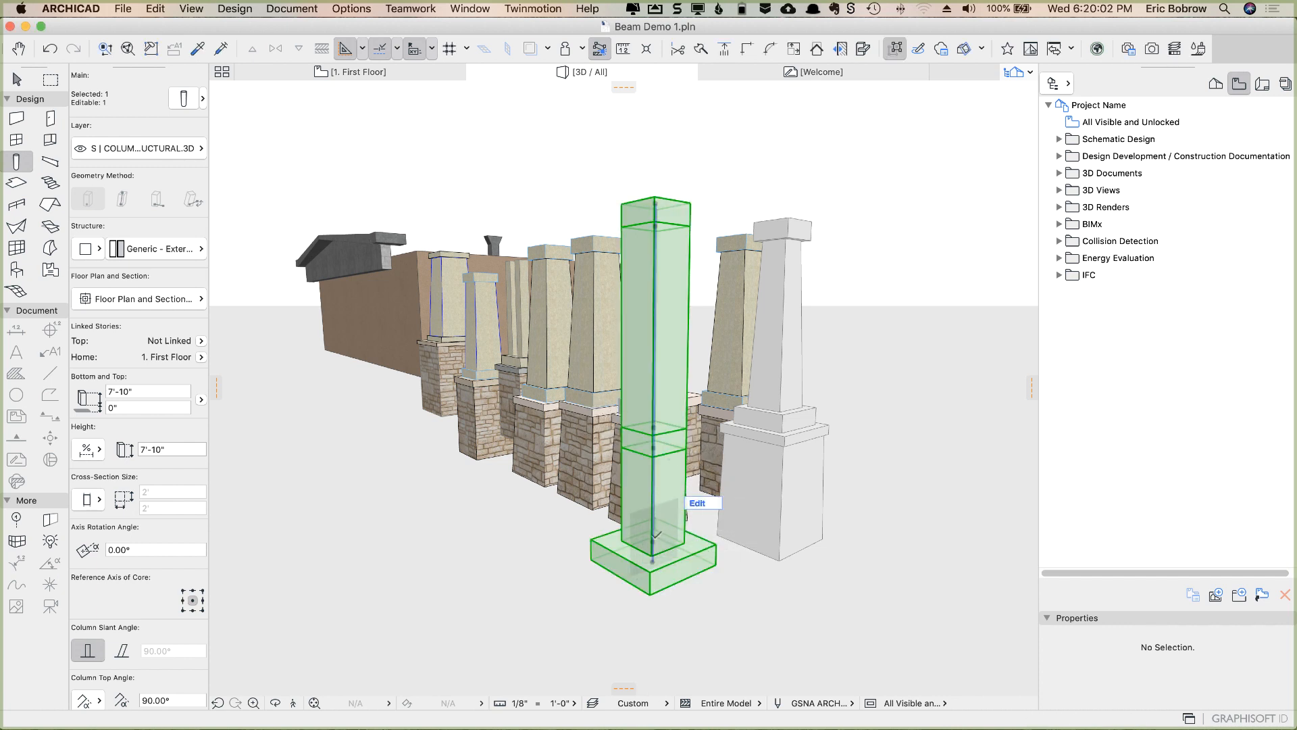
left_click(697, 503)
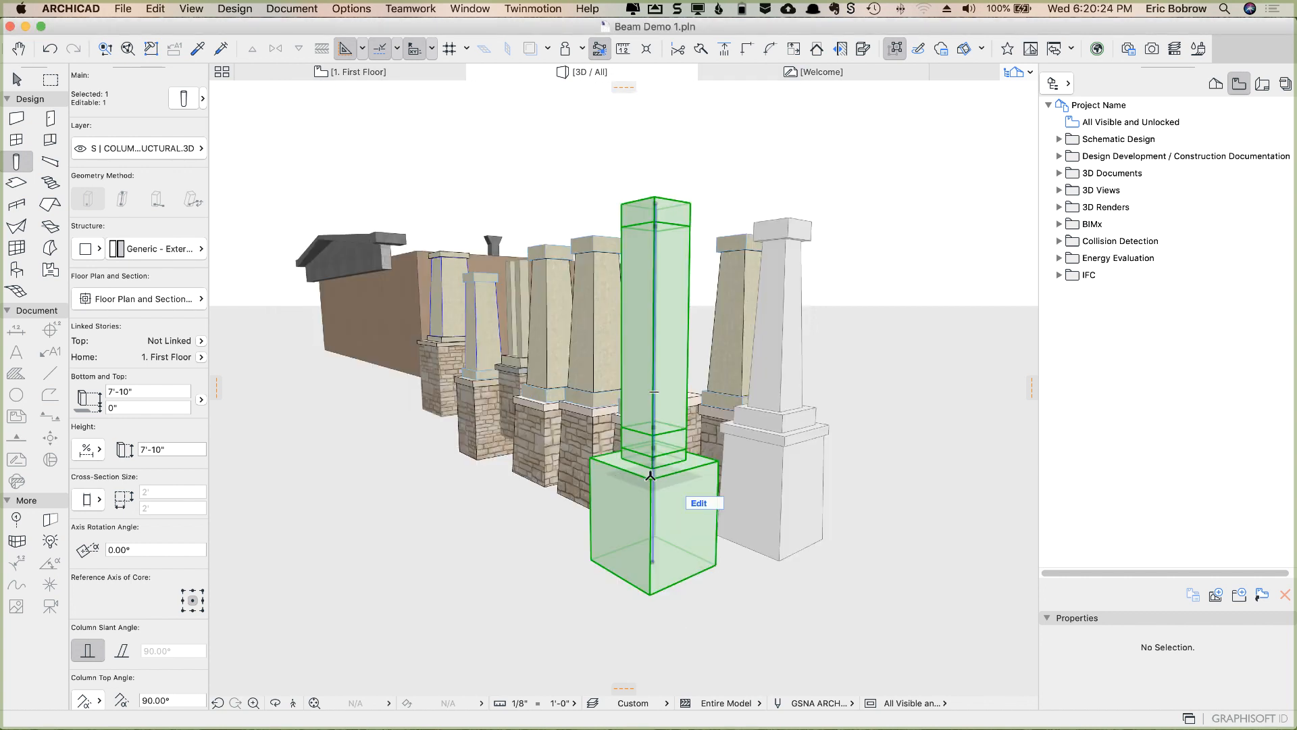
- Enter the column's segment edit mode and clear the selection
left_click(699, 502)
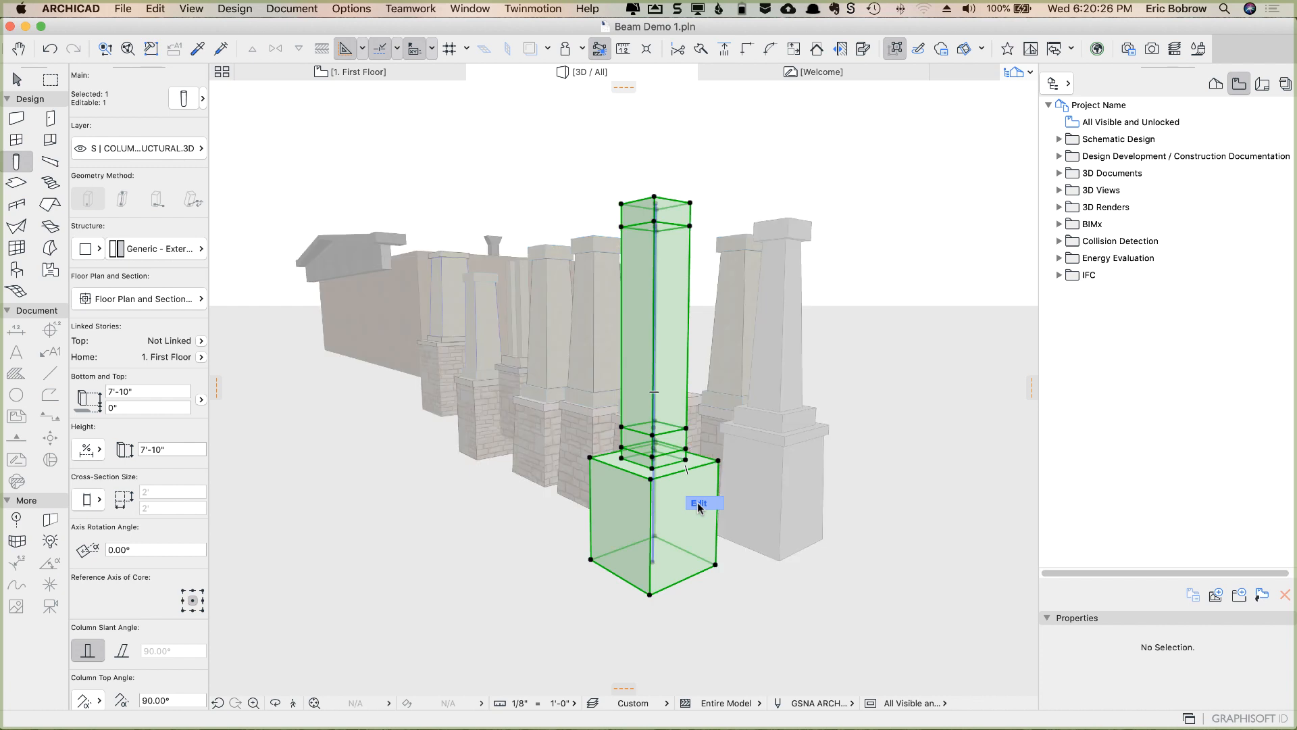
left_click(702, 503)
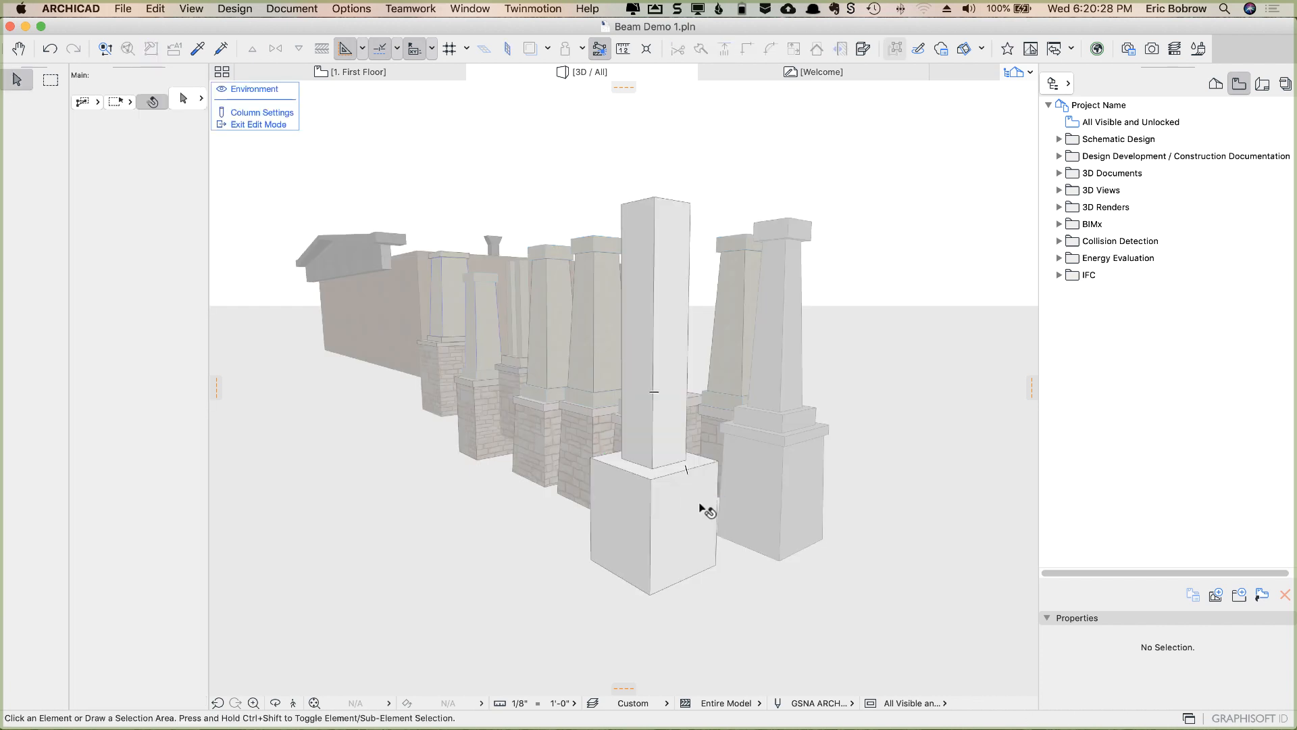
mouse_move(531, 180)
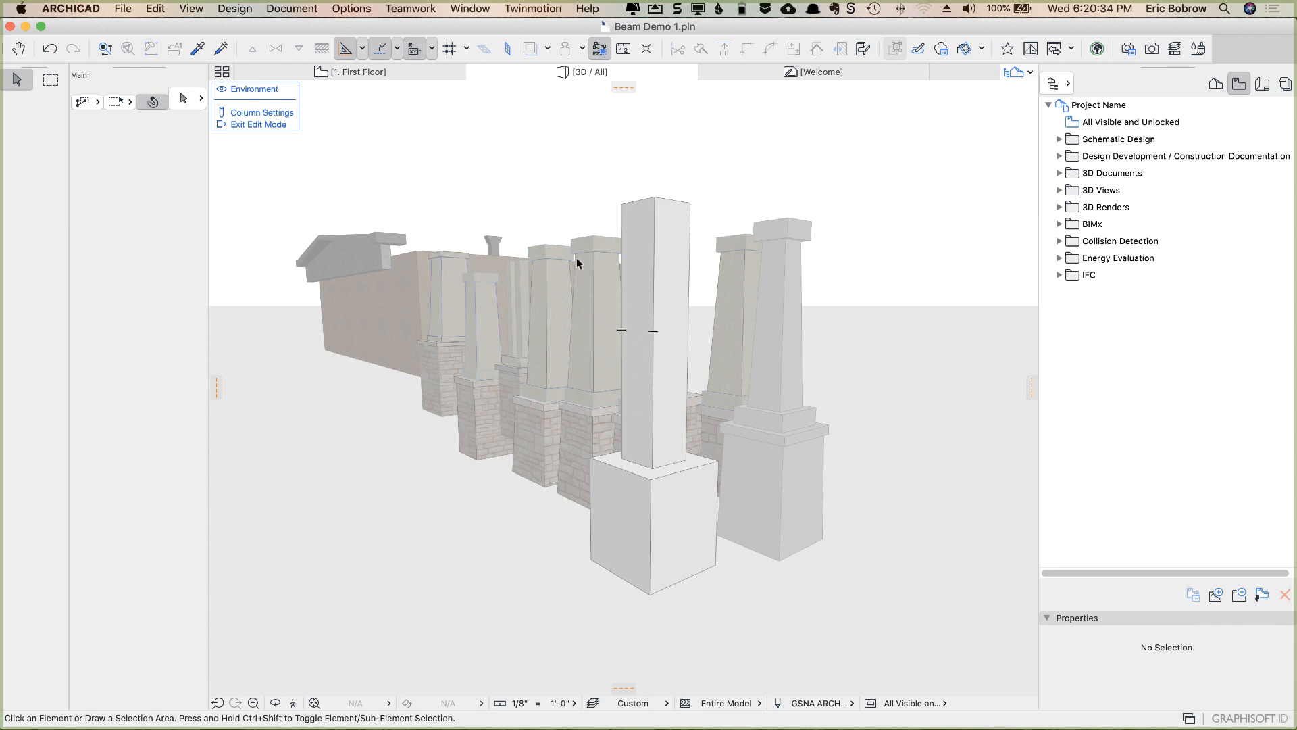
mouse_move(262, 112)
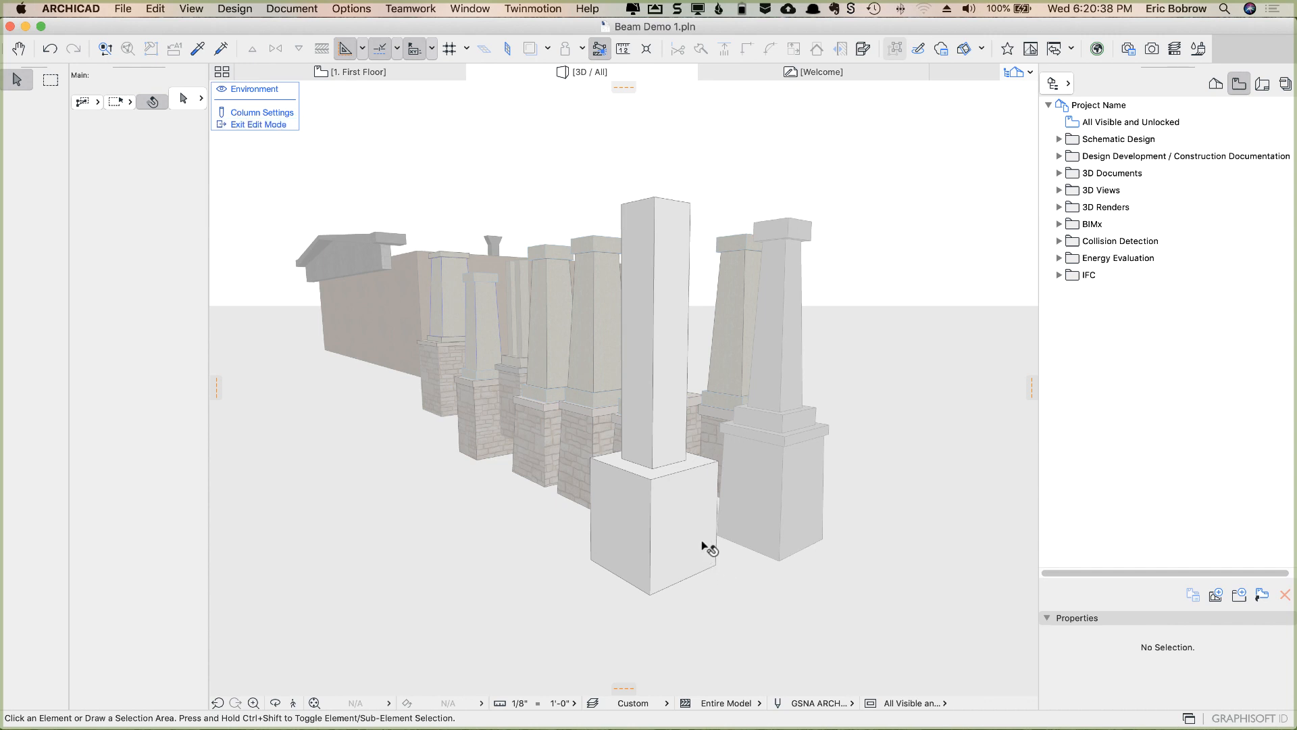
mouse_move(668, 466)
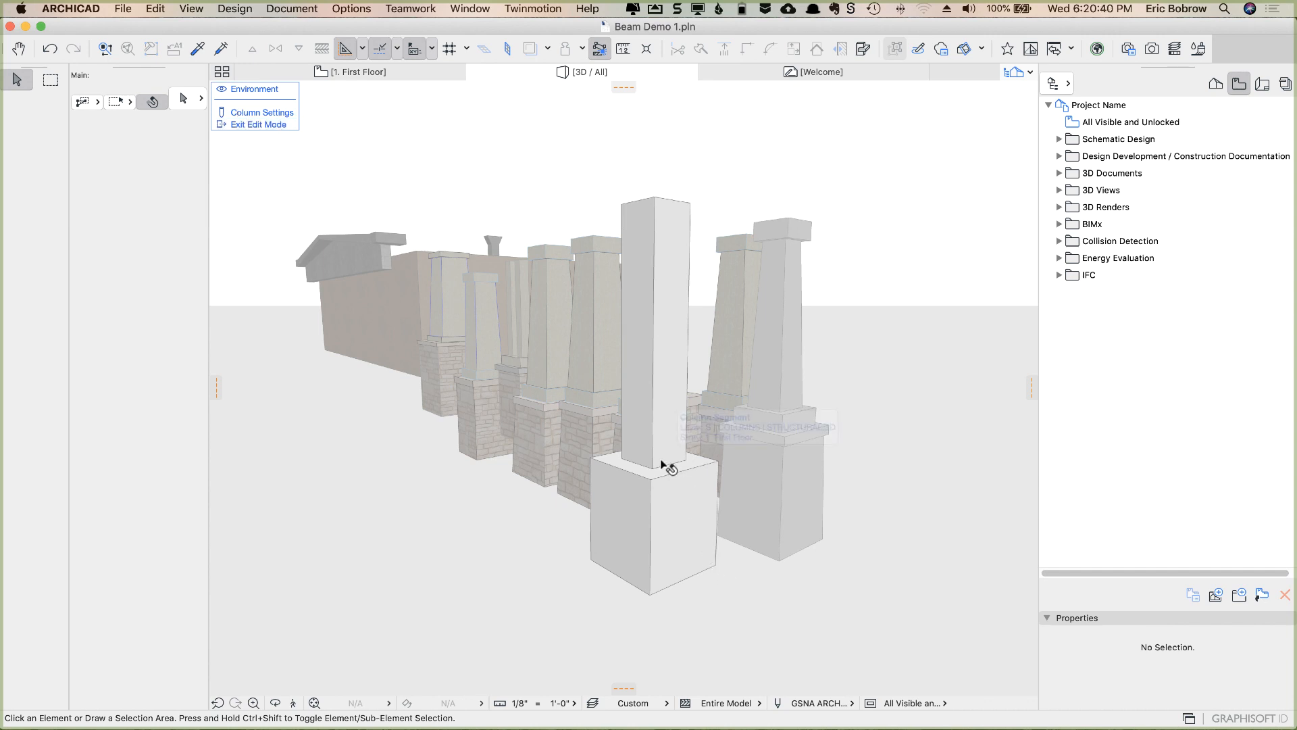
- Reshape the 3-inch segment above the base into a wide band, then select the shaft
left_click(654, 455)
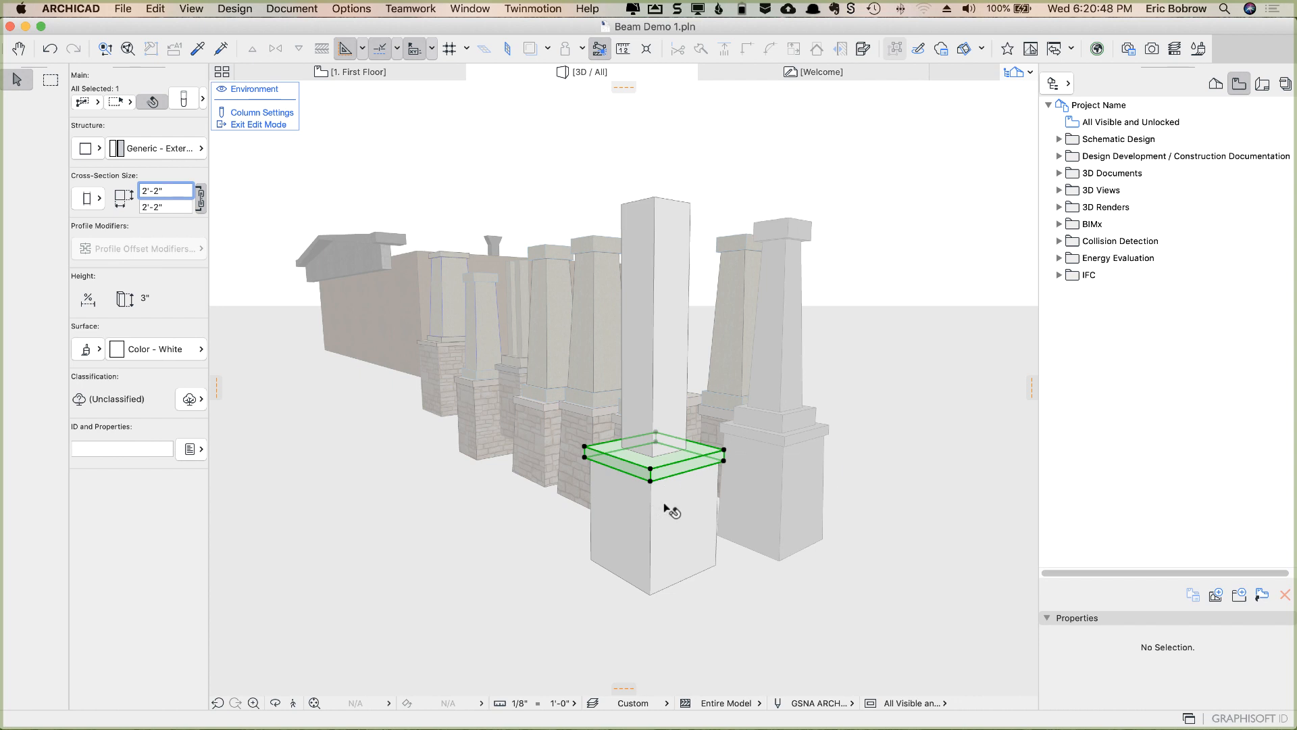
mouse_move(672, 450)
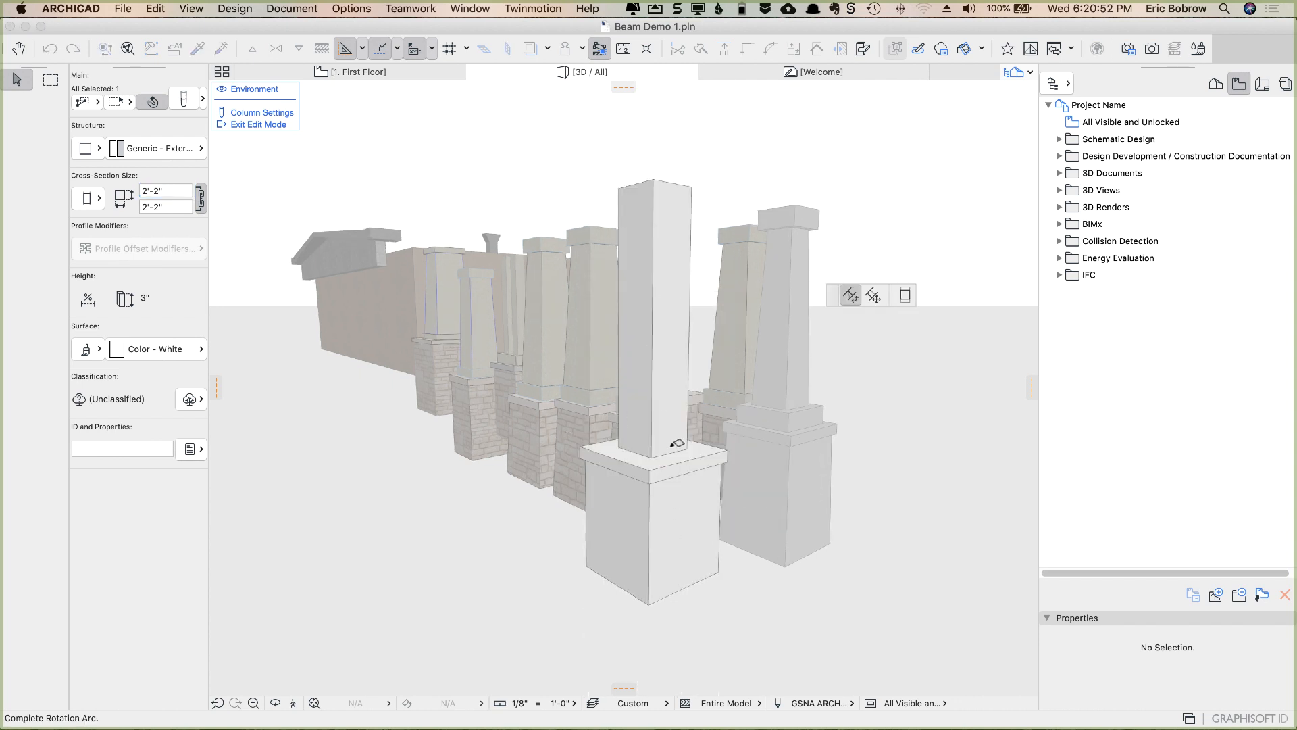
left_click(655, 451)
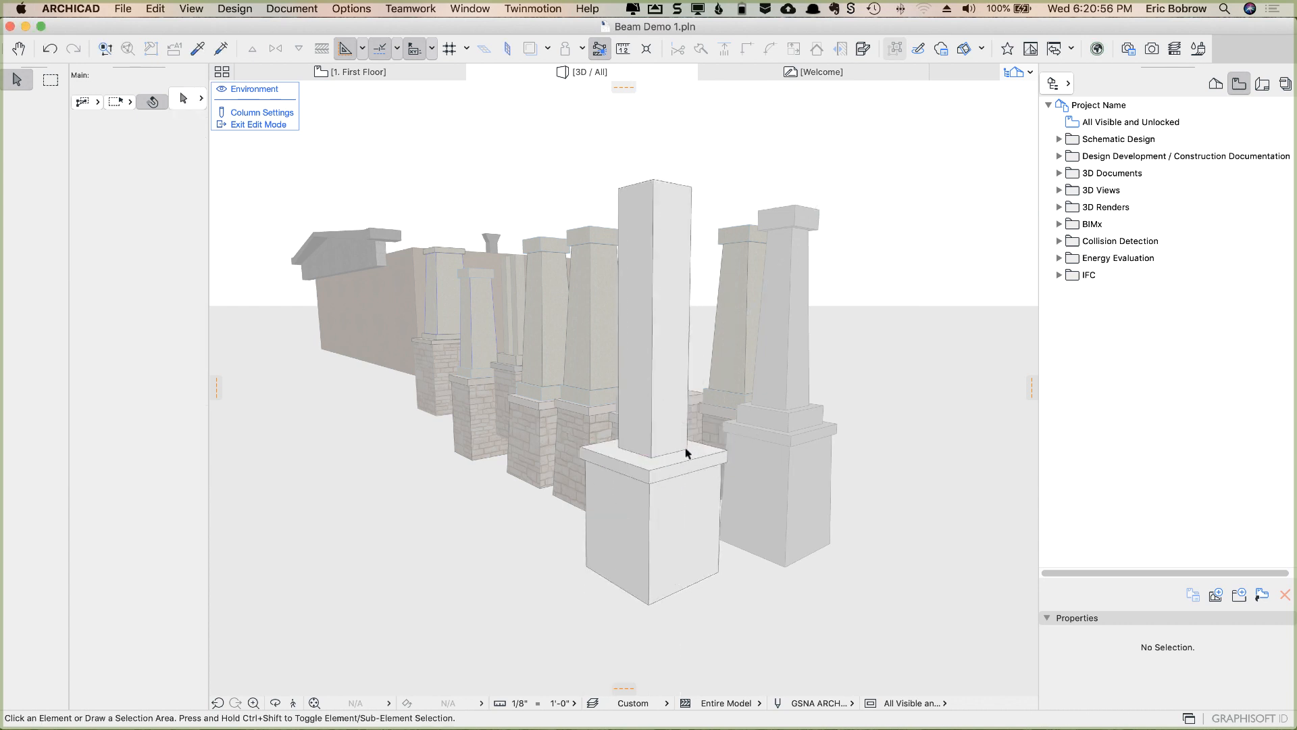
mouse_move(687, 438)
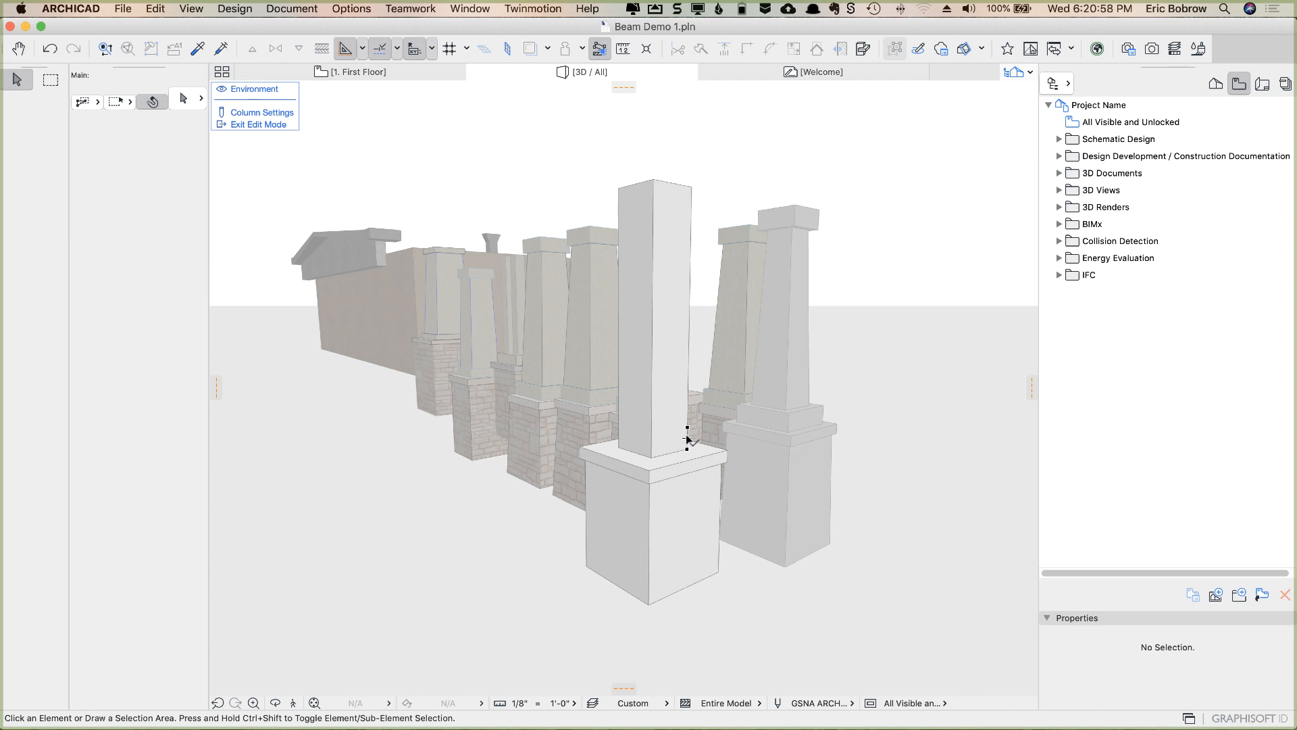
left_click(686, 439)
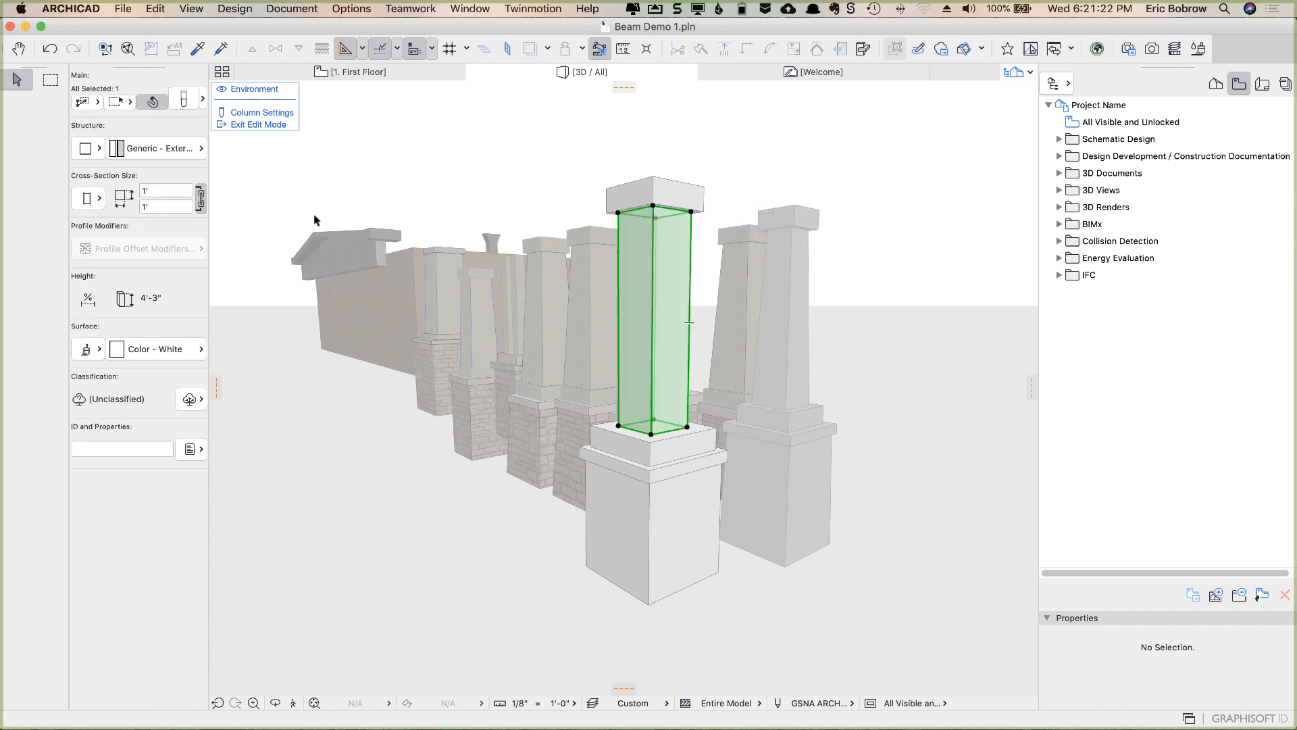
- Set the shaft's cross-section to Tapered with a 9" top size
left_click(85, 198)
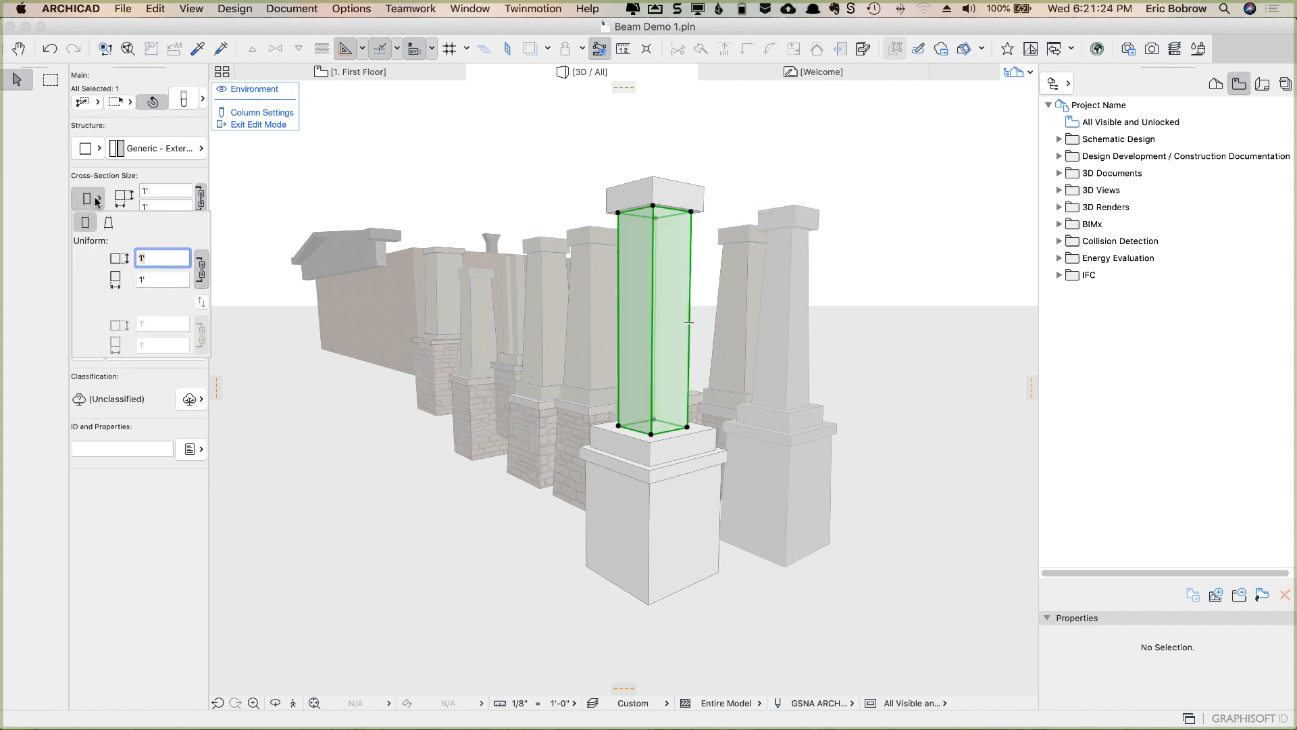
left_click(108, 221)
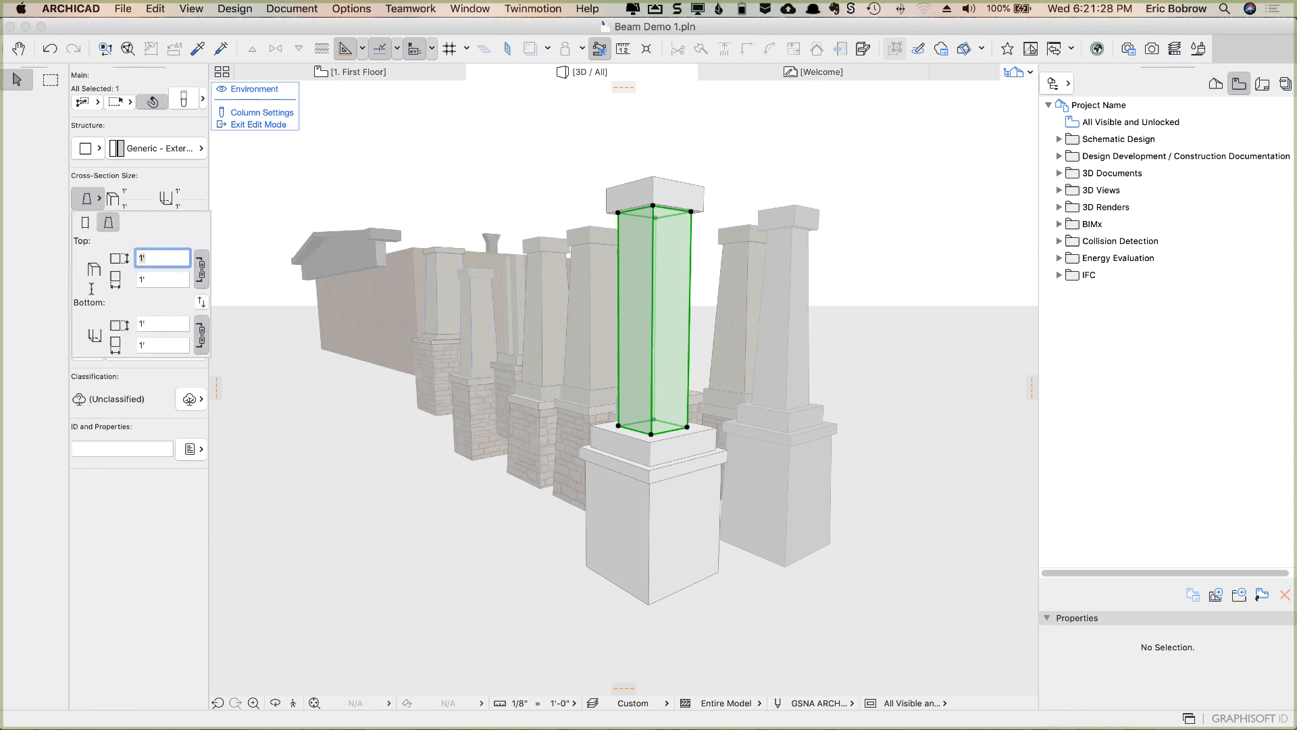
type("9\"")
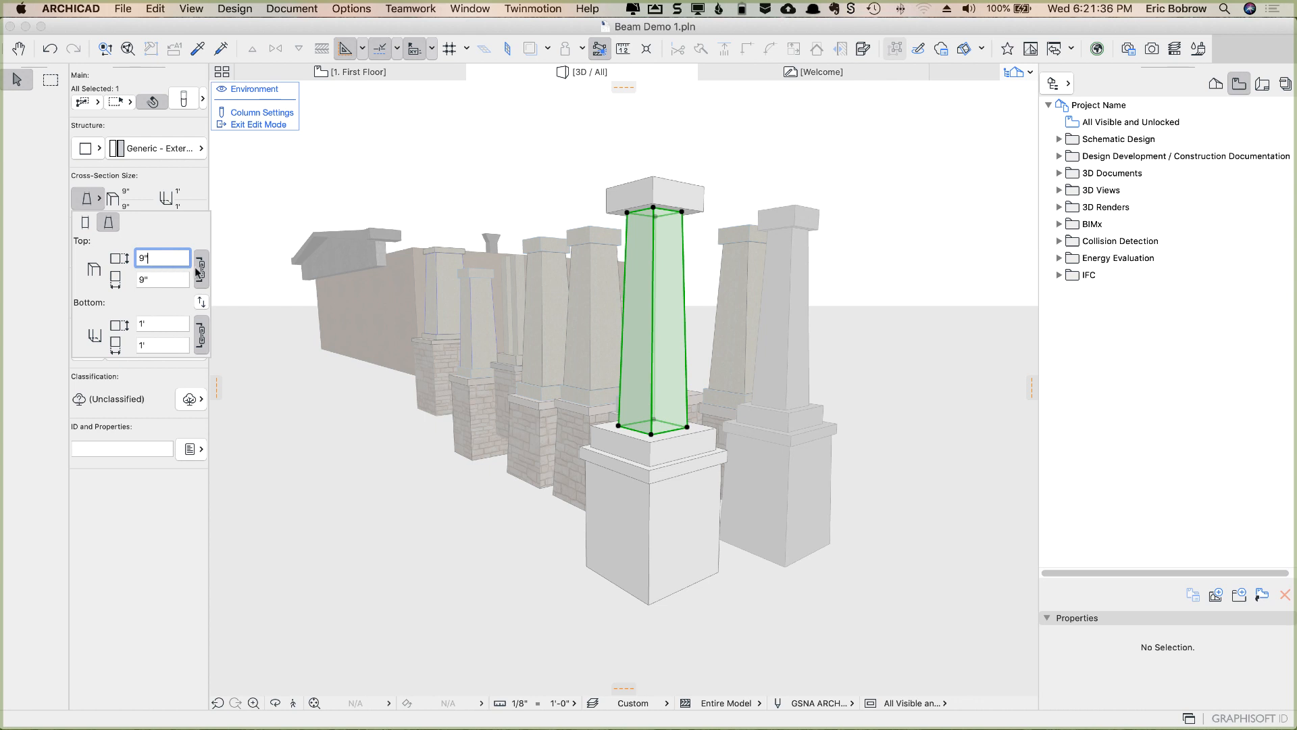
mouse_move(198, 272)
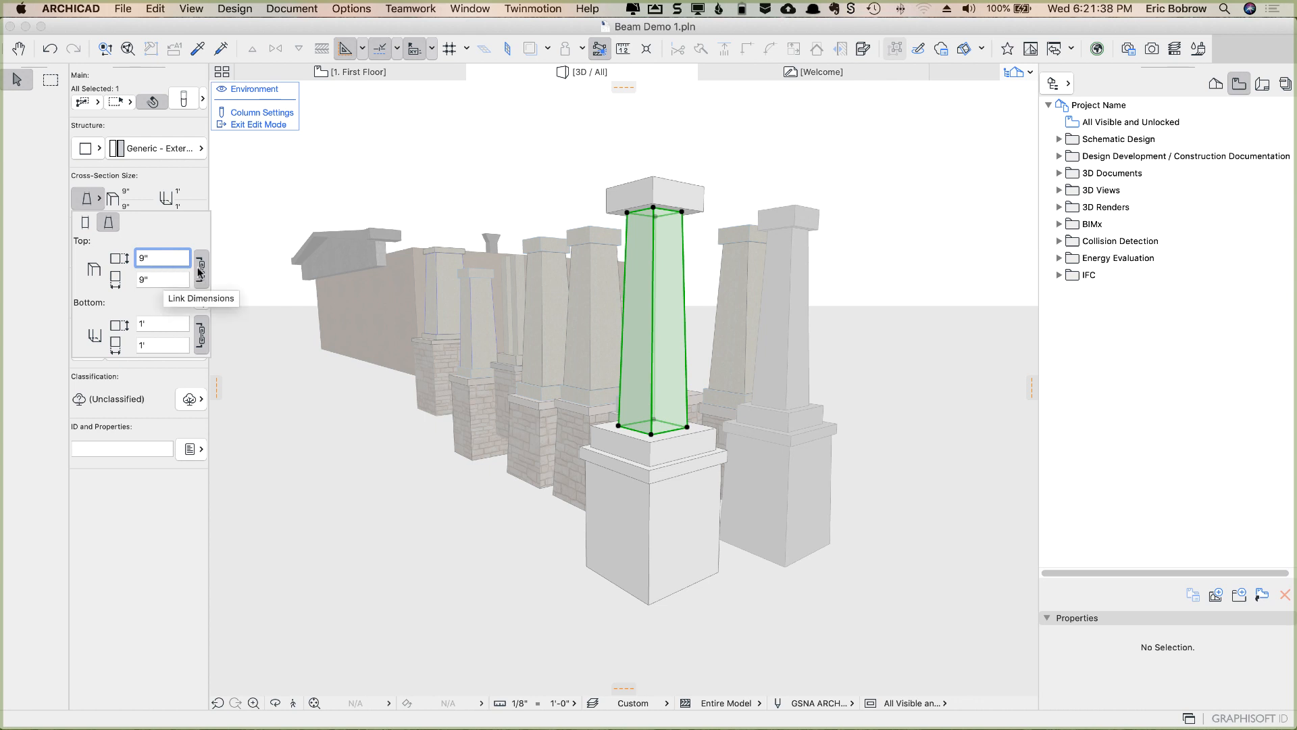
mouse_move(219, 277)
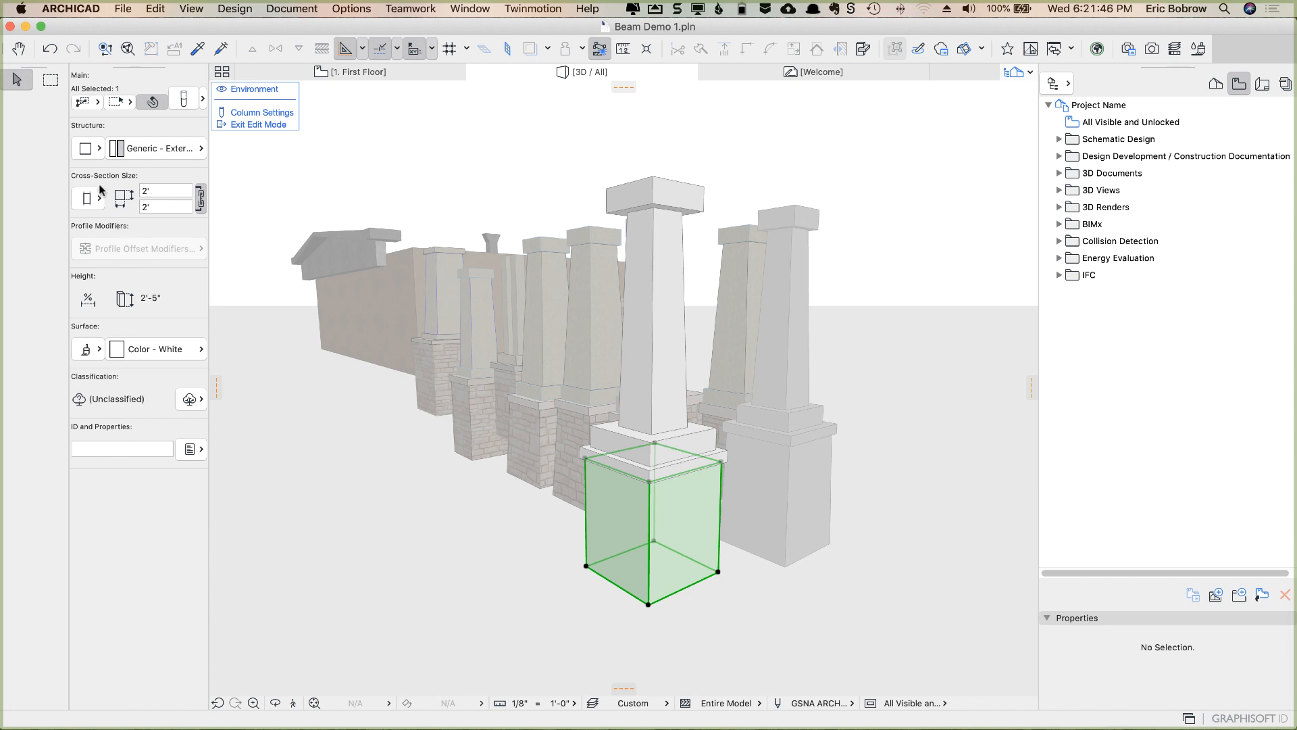
- Make the base segment Tapered with a 1'-9" top width and depth, then deselect it
left_click(109, 222)
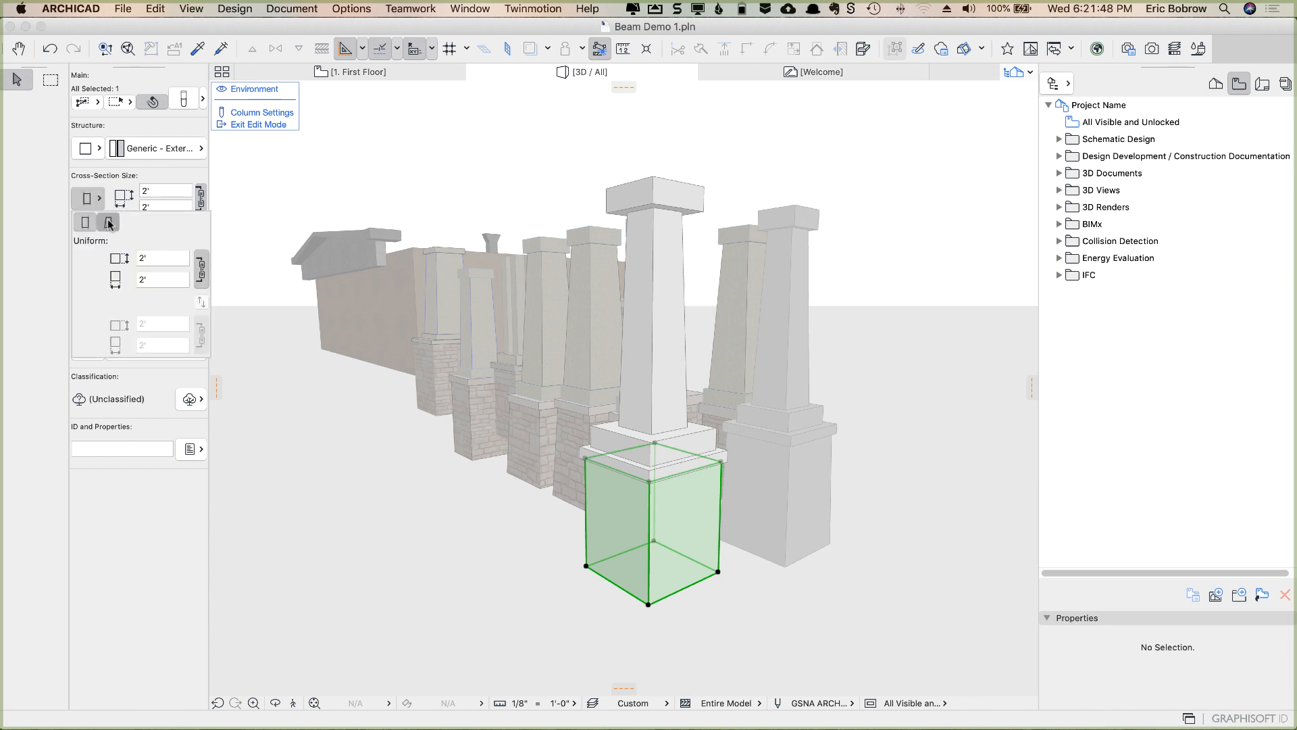
left_click(109, 222)
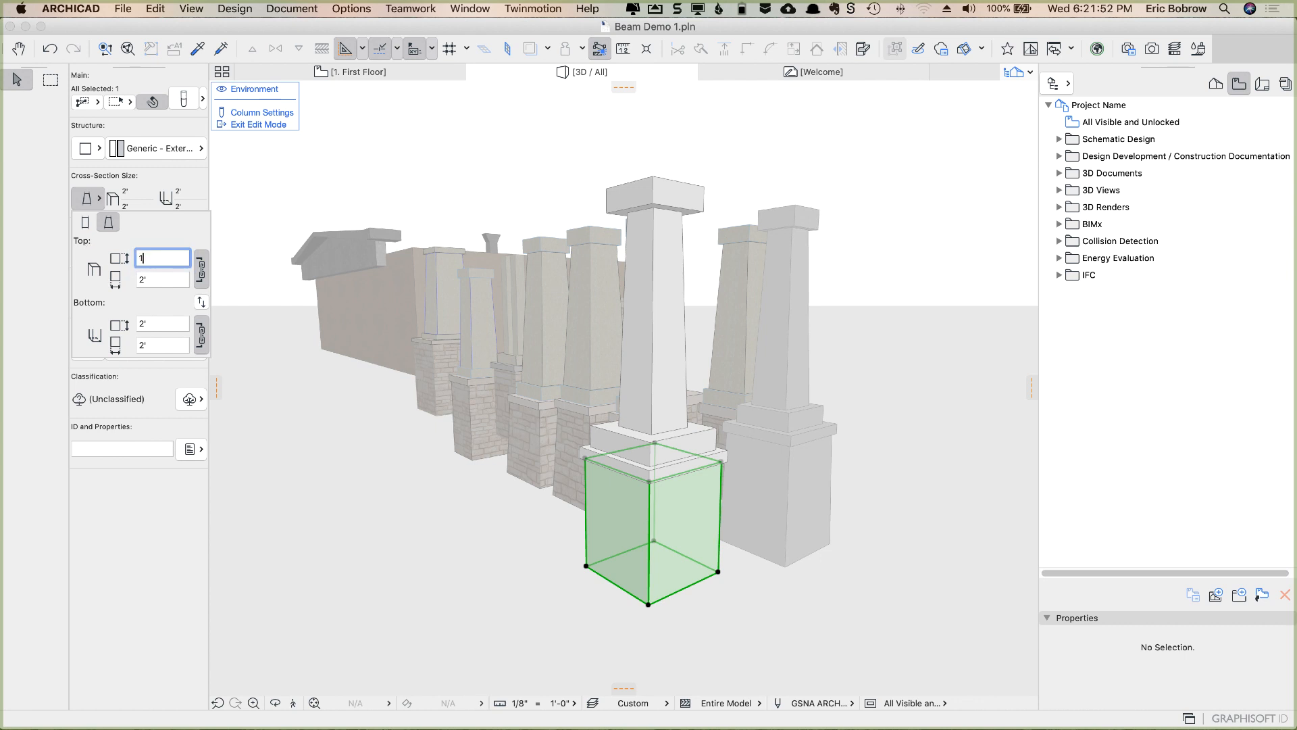
type("1'-9\"")
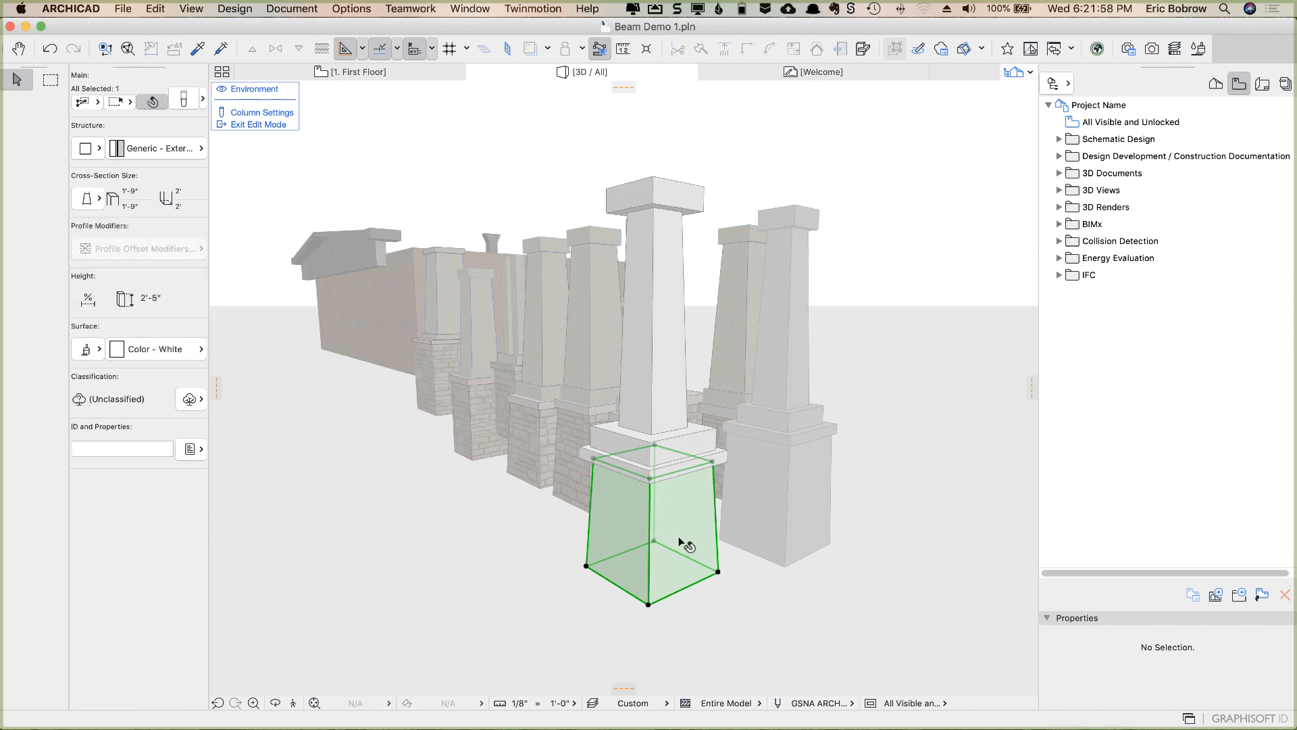
mouse_move(677, 546)
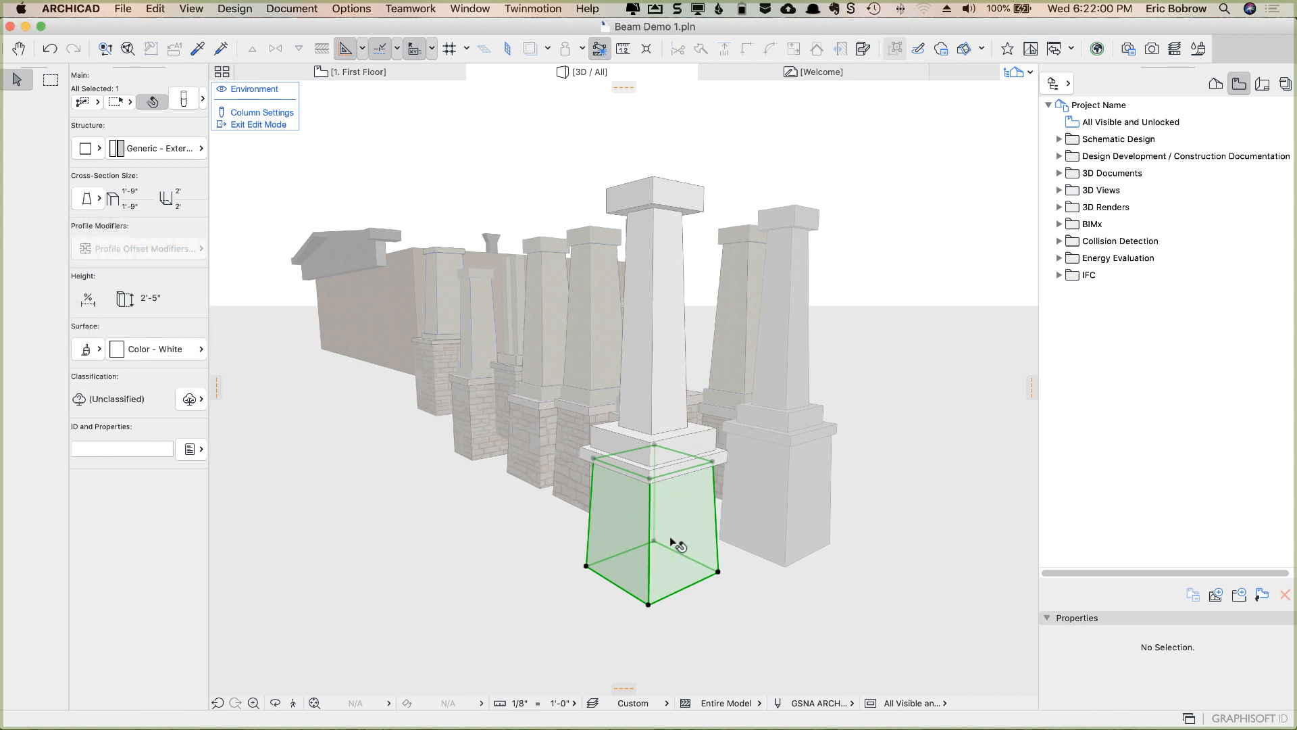
mouse_move(530, 538)
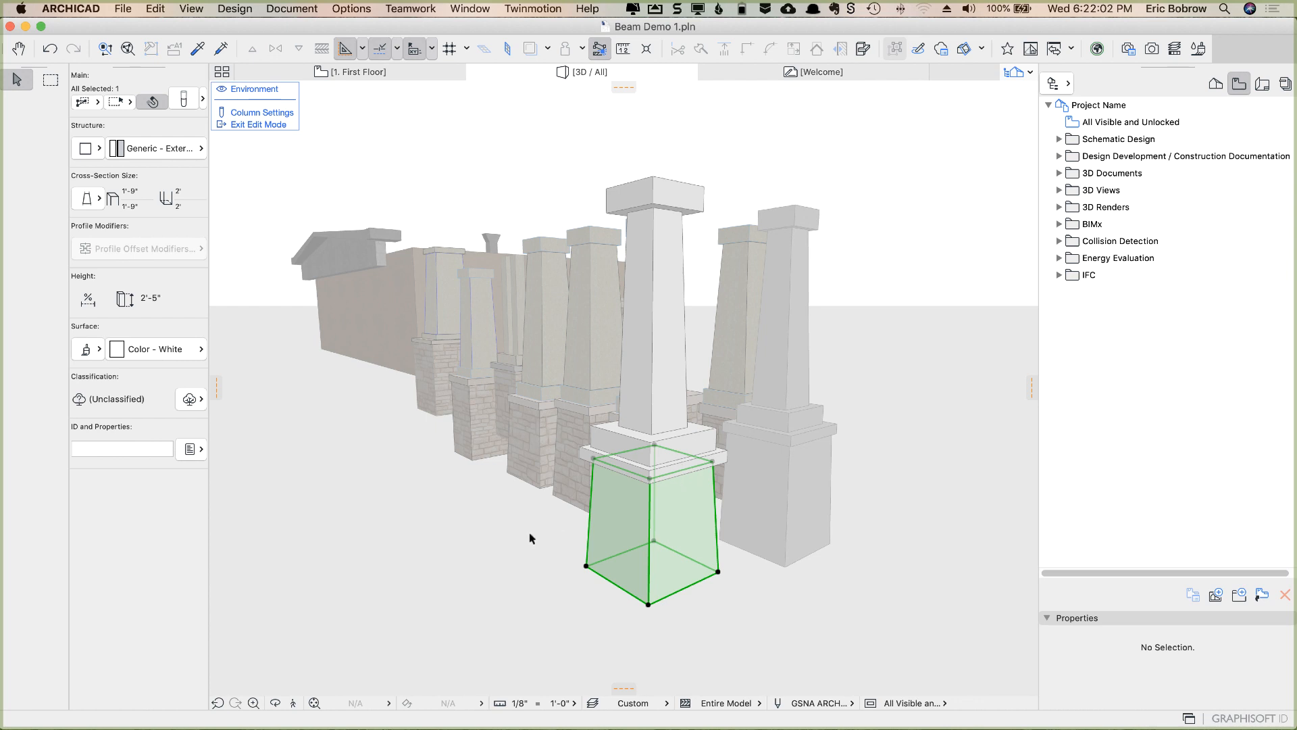
left_click(259, 124)
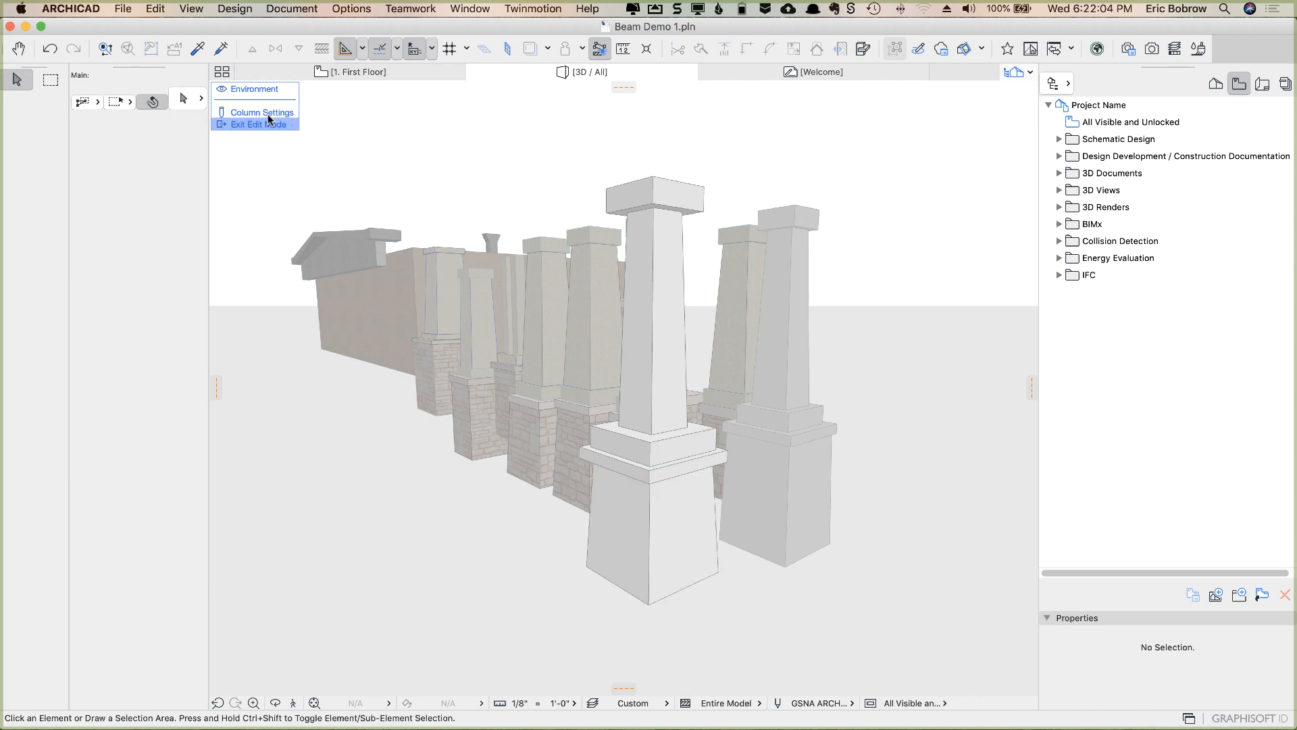
- In Column Settings, switch the cap to Fixed Height and review the shaft and band segments
left_click(261, 111)
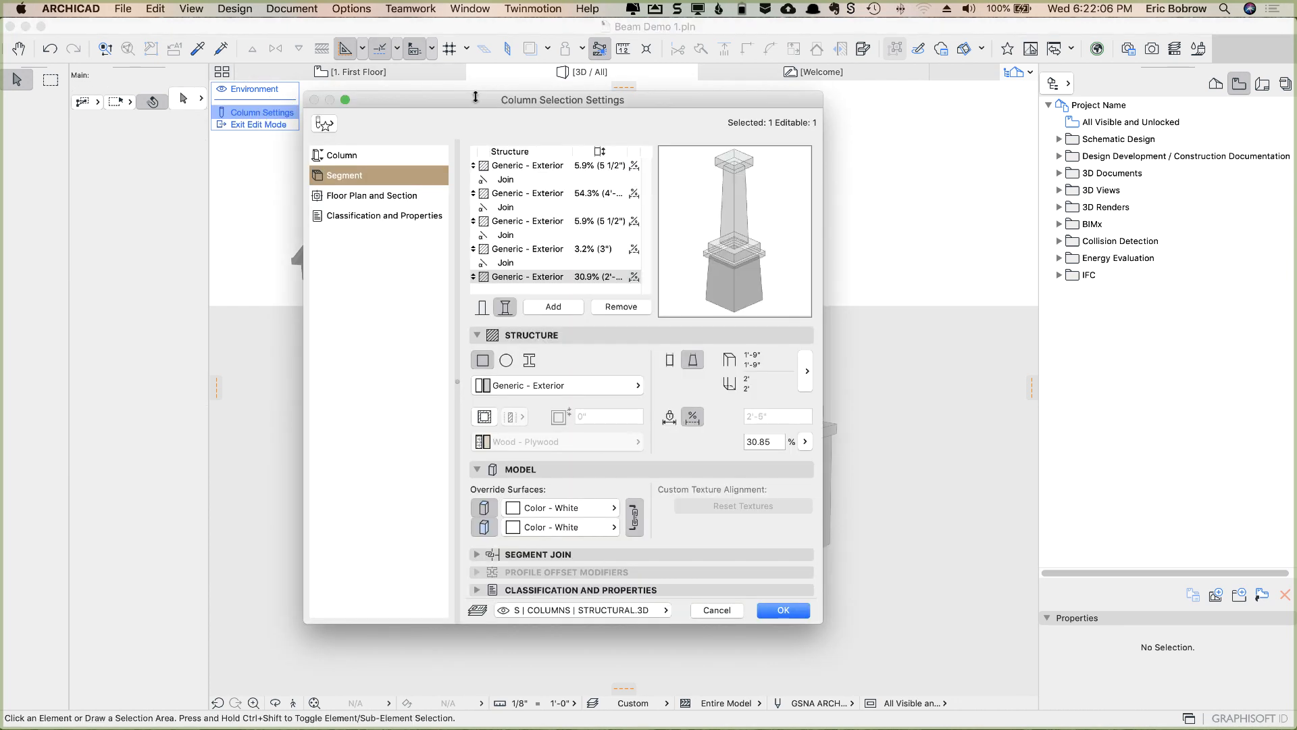
mouse_move(585, 176)
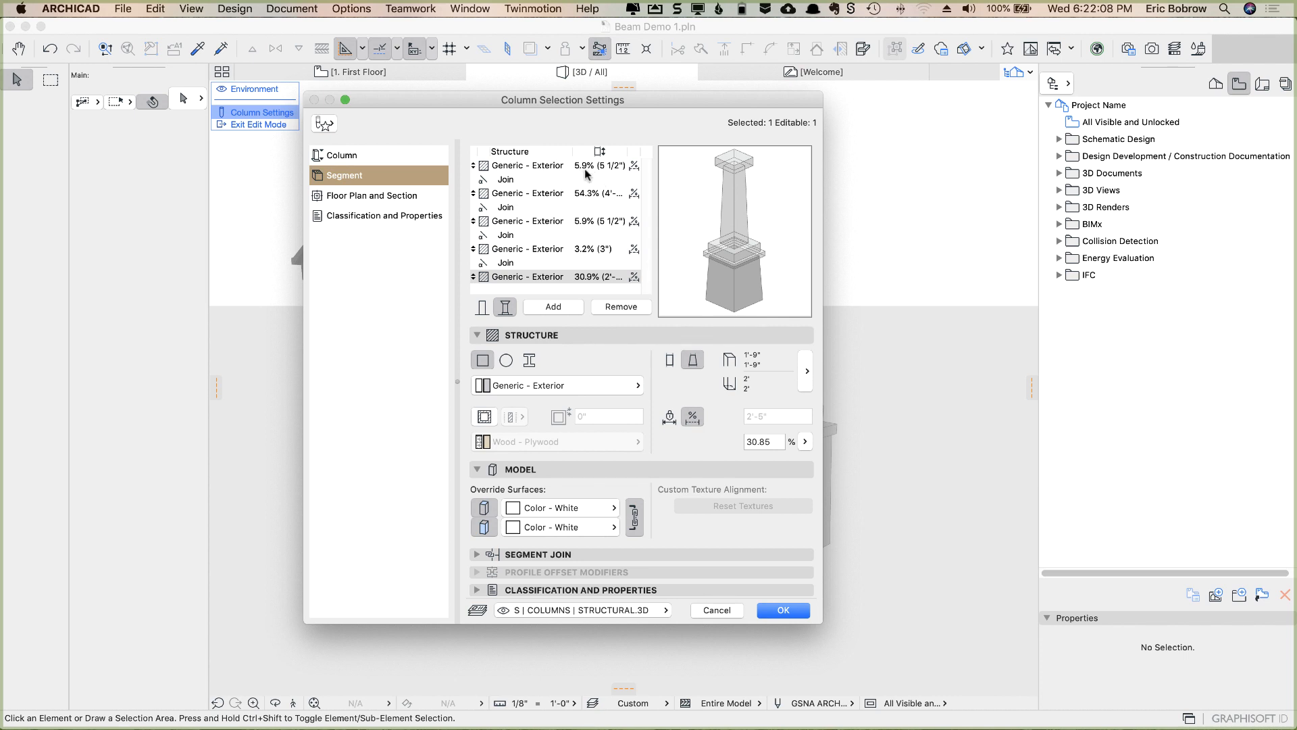
mouse_move(587, 171)
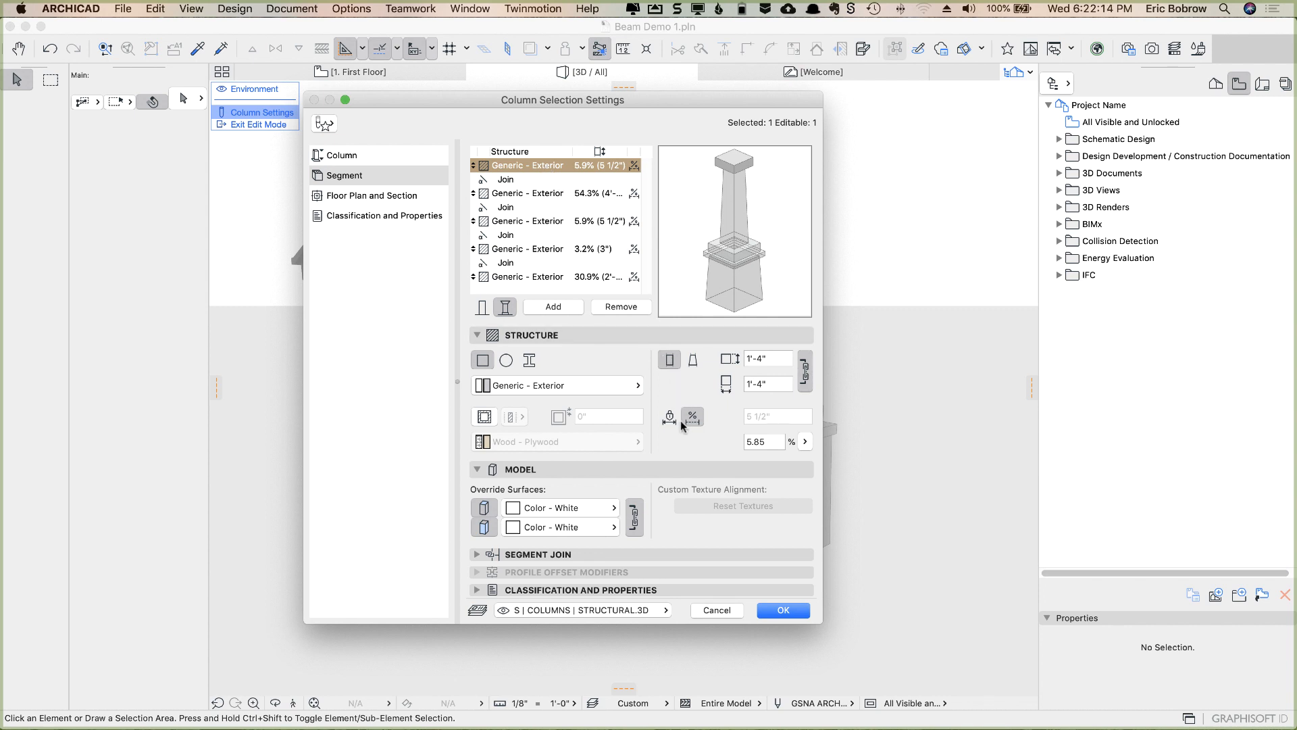
left_click(668, 417)
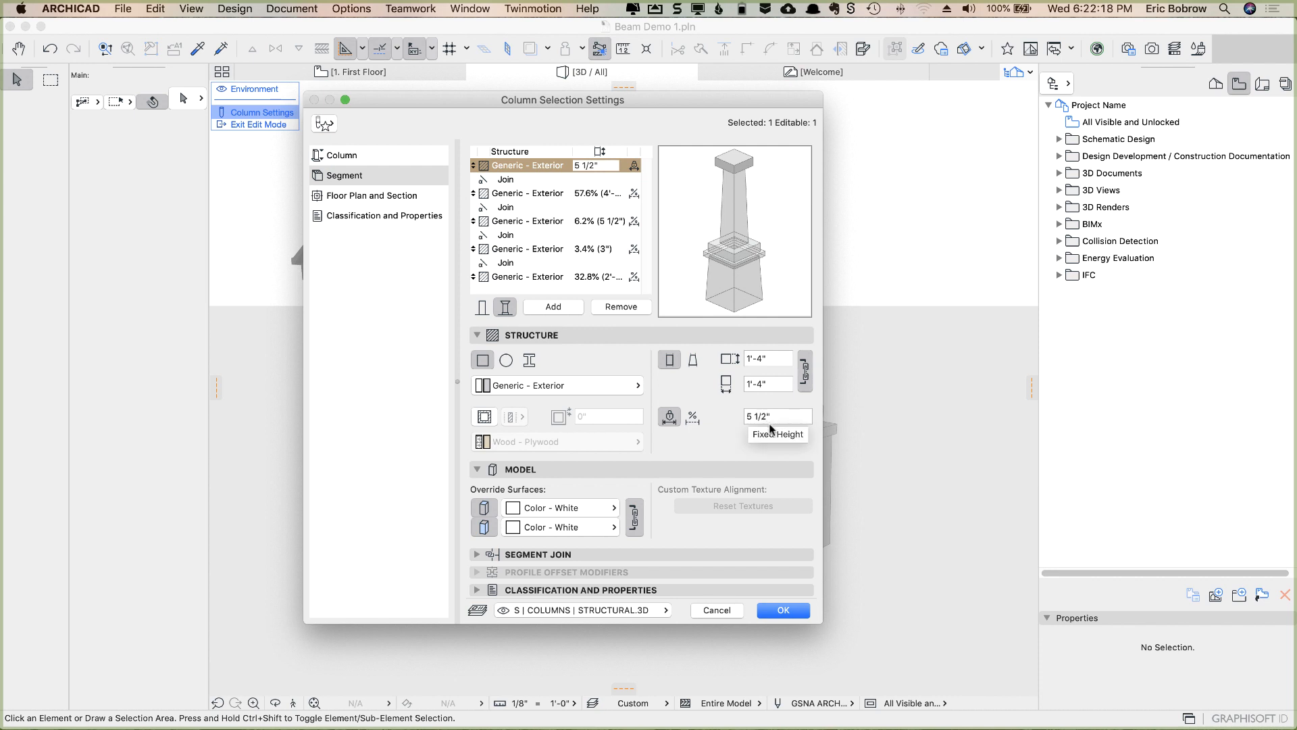
mouse_move(767, 416)
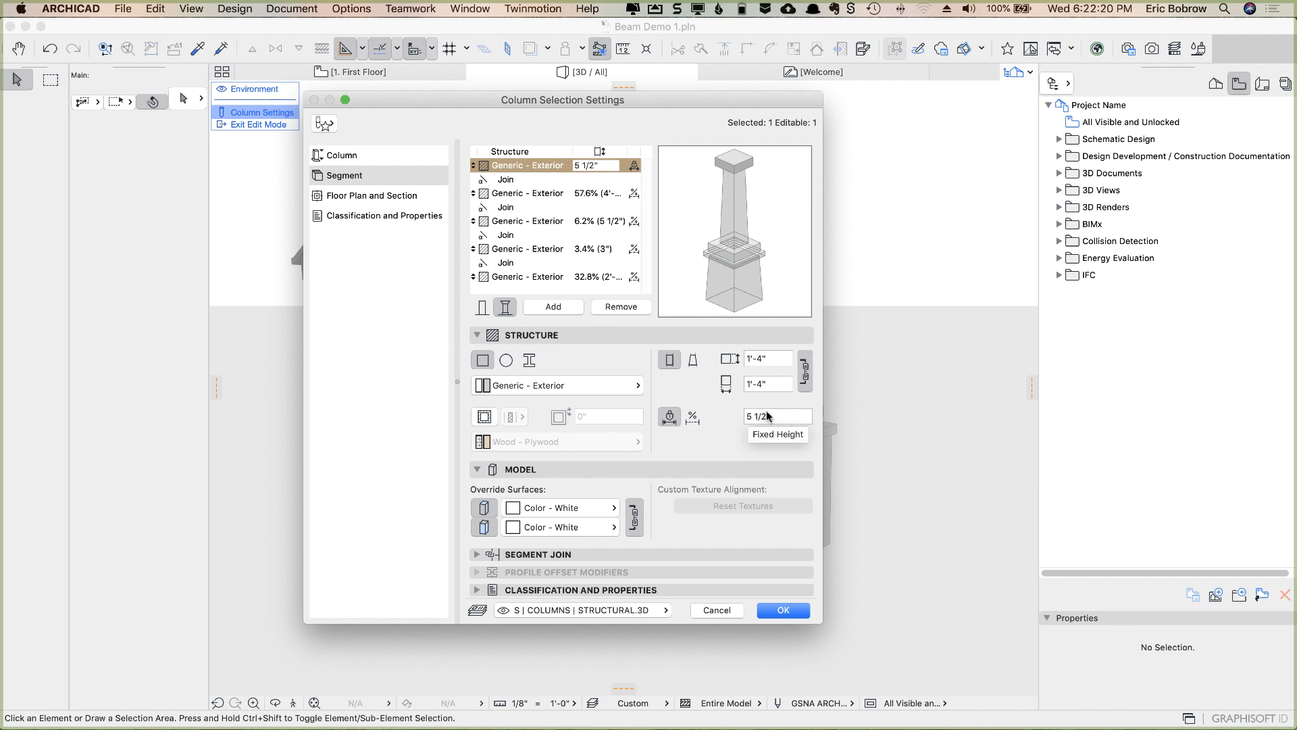
mouse_move(612, 242)
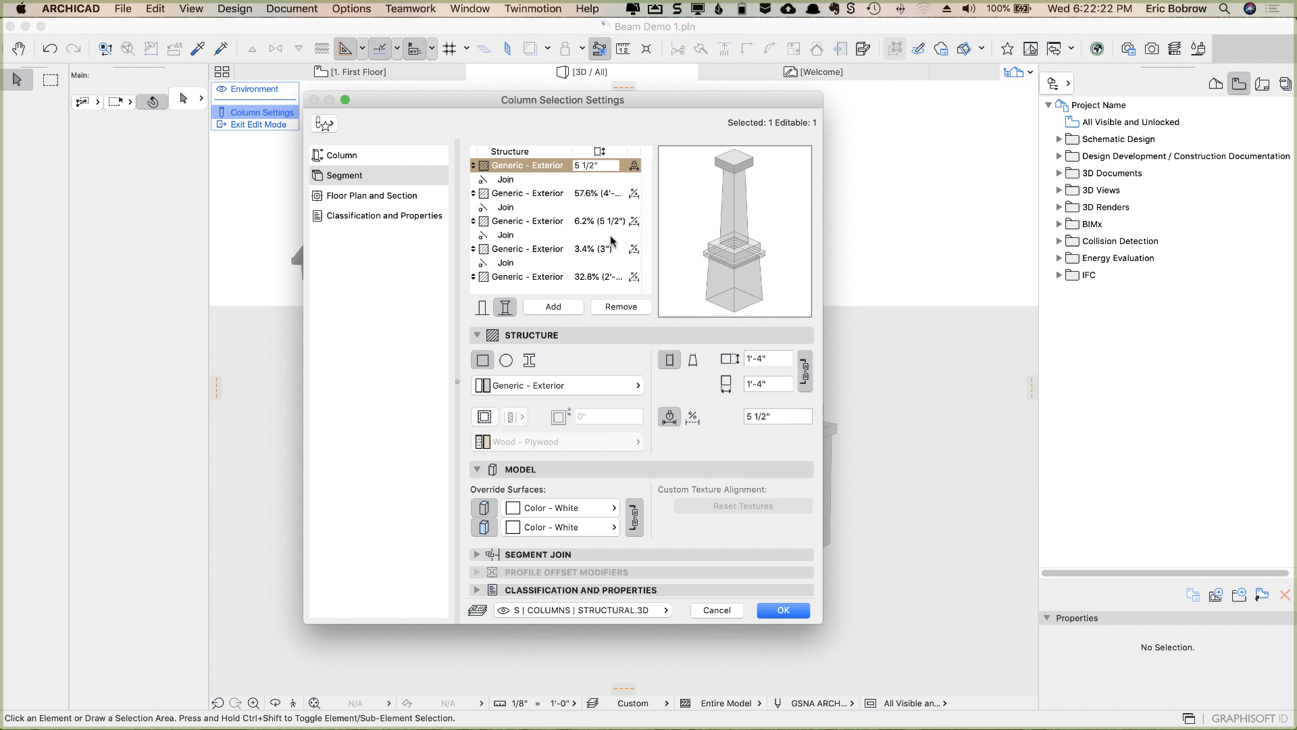
left_click(524, 193)
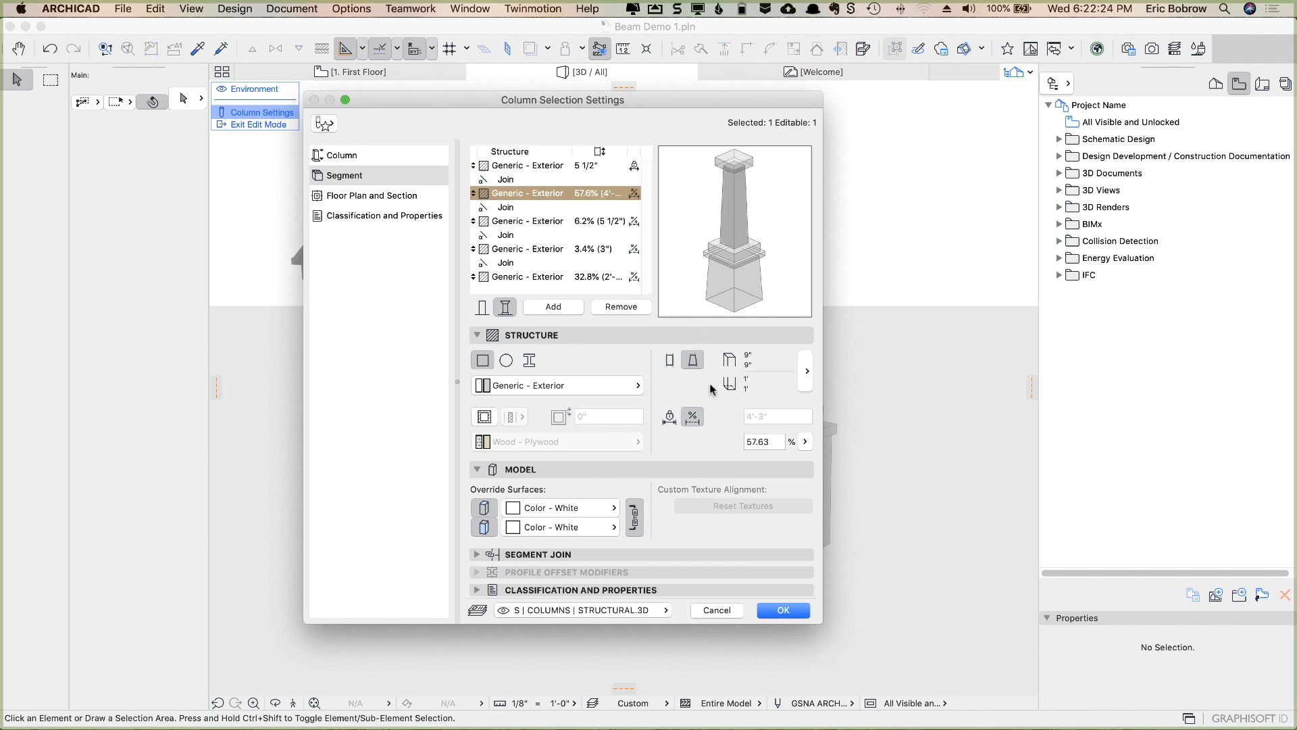
mouse_move(733, 196)
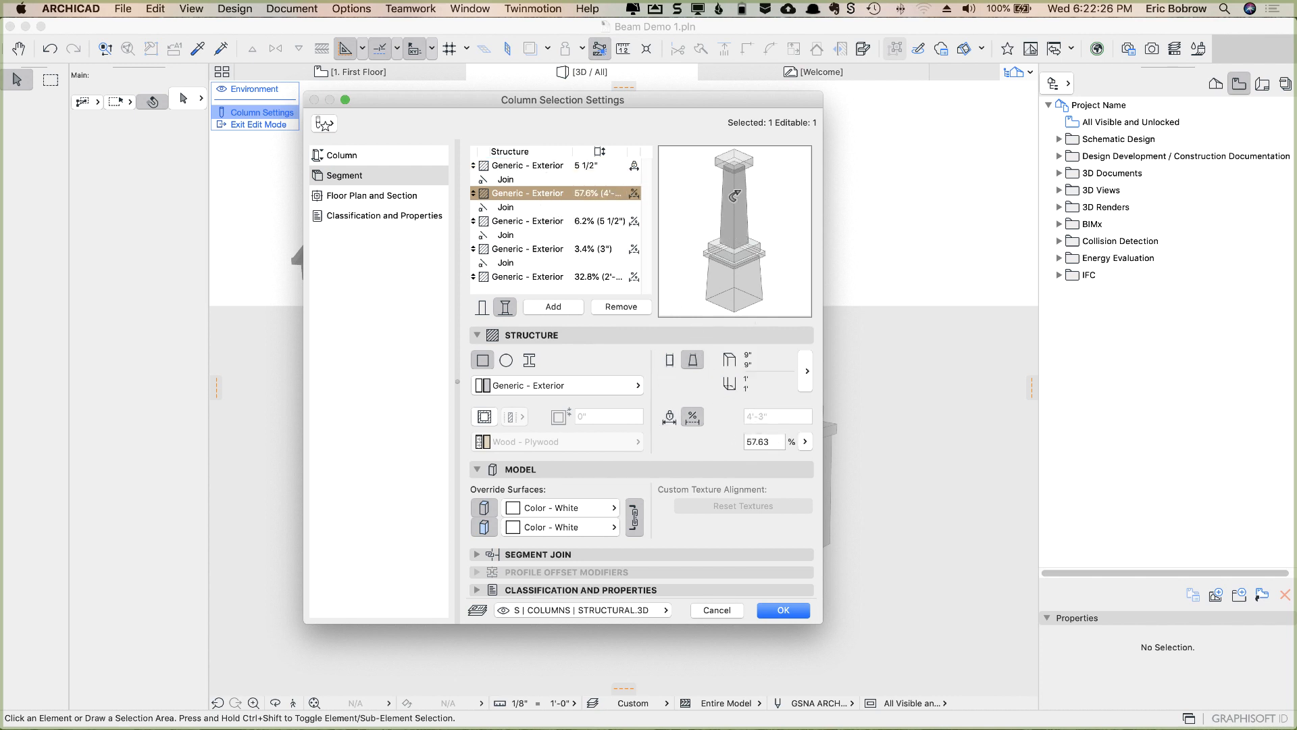
mouse_move(543, 227)
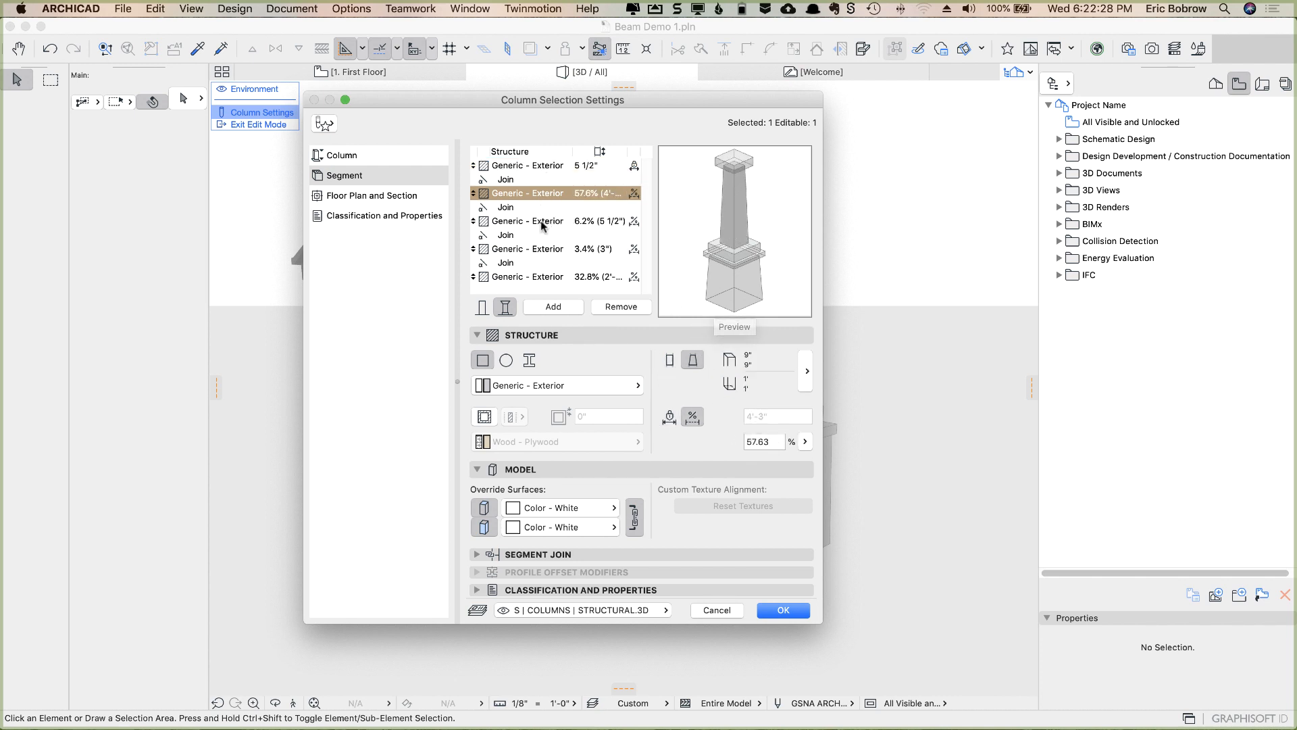
left_click(530, 221)
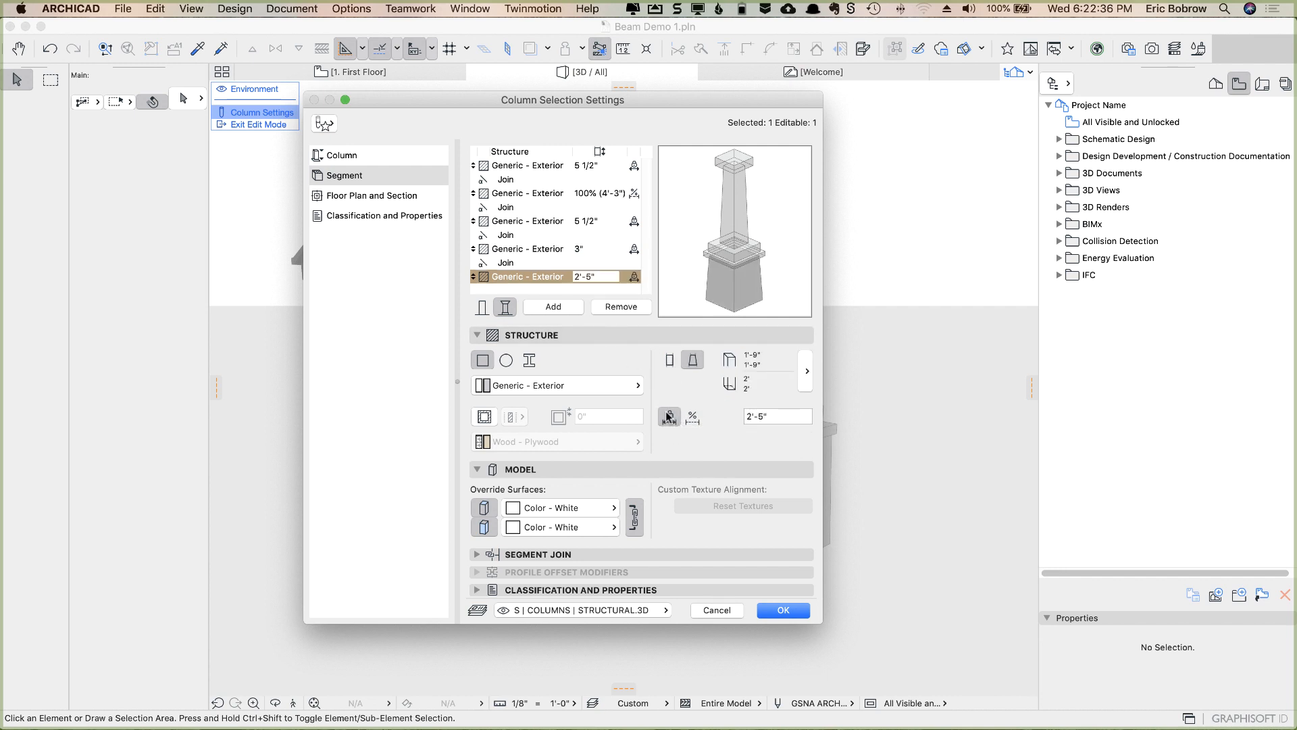
- Apply the segment heights, then test-stretch the column to 9'-1 27/32" and undo back to 7'-10"
left_click(781, 609)
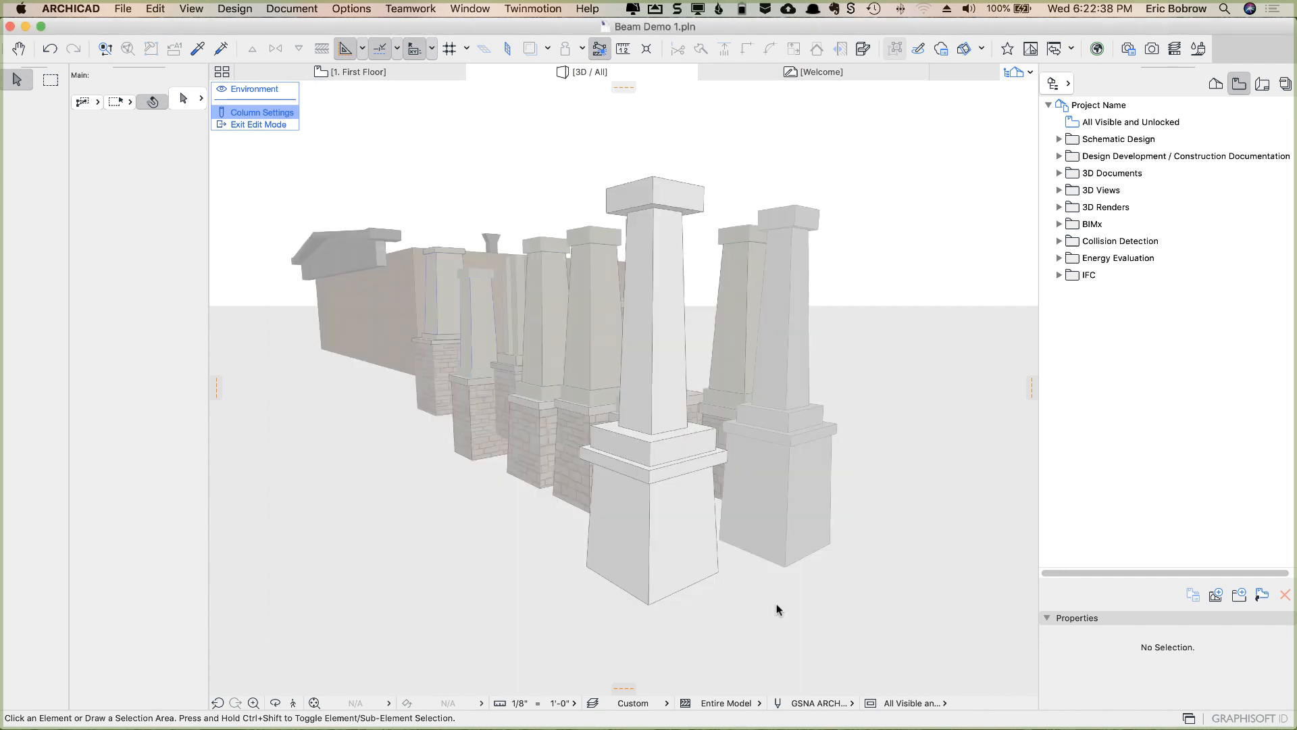
mouse_move(257, 125)
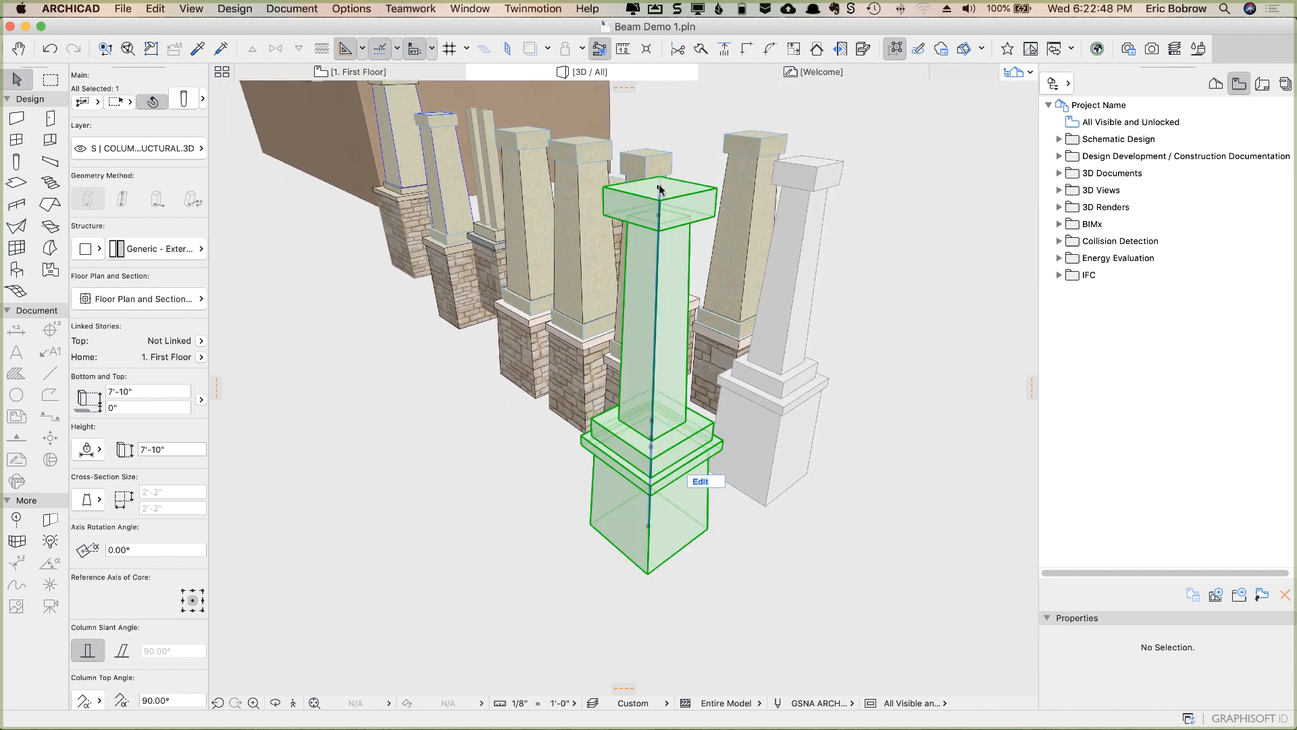
left_click(700, 481)
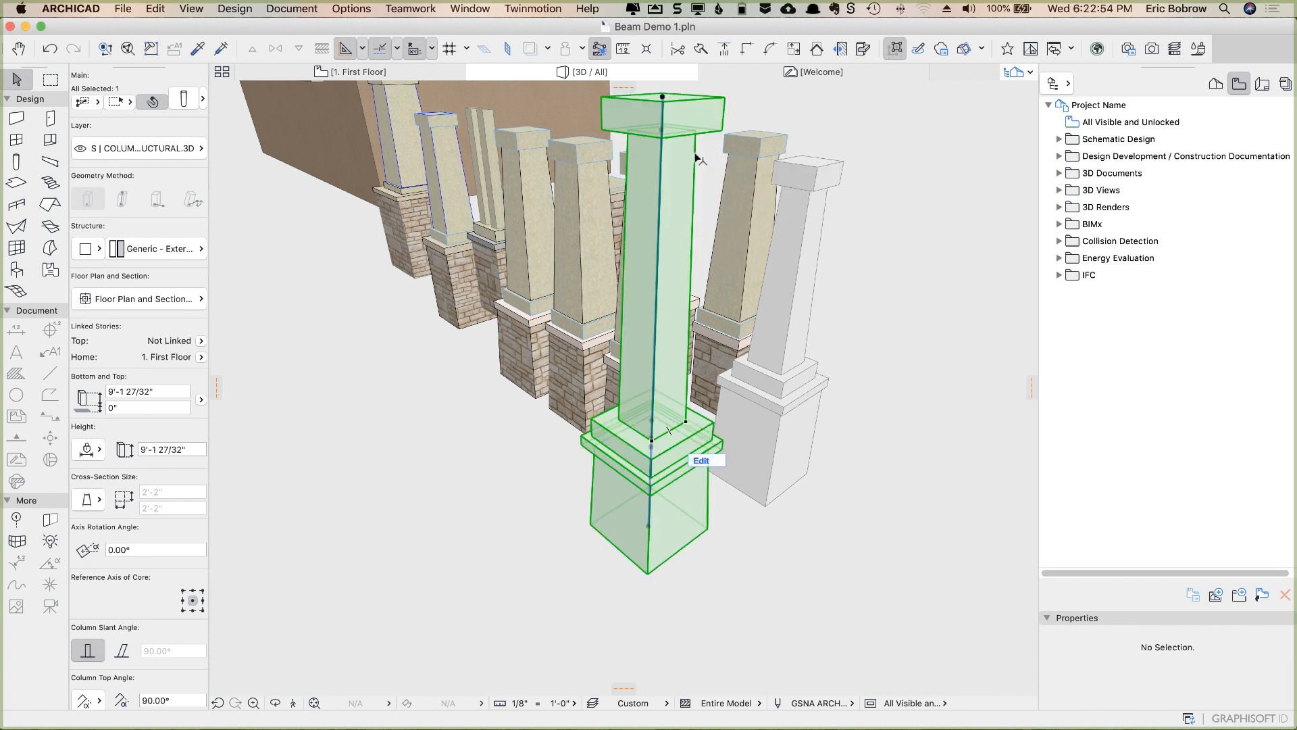
mouse_move(716, 128)
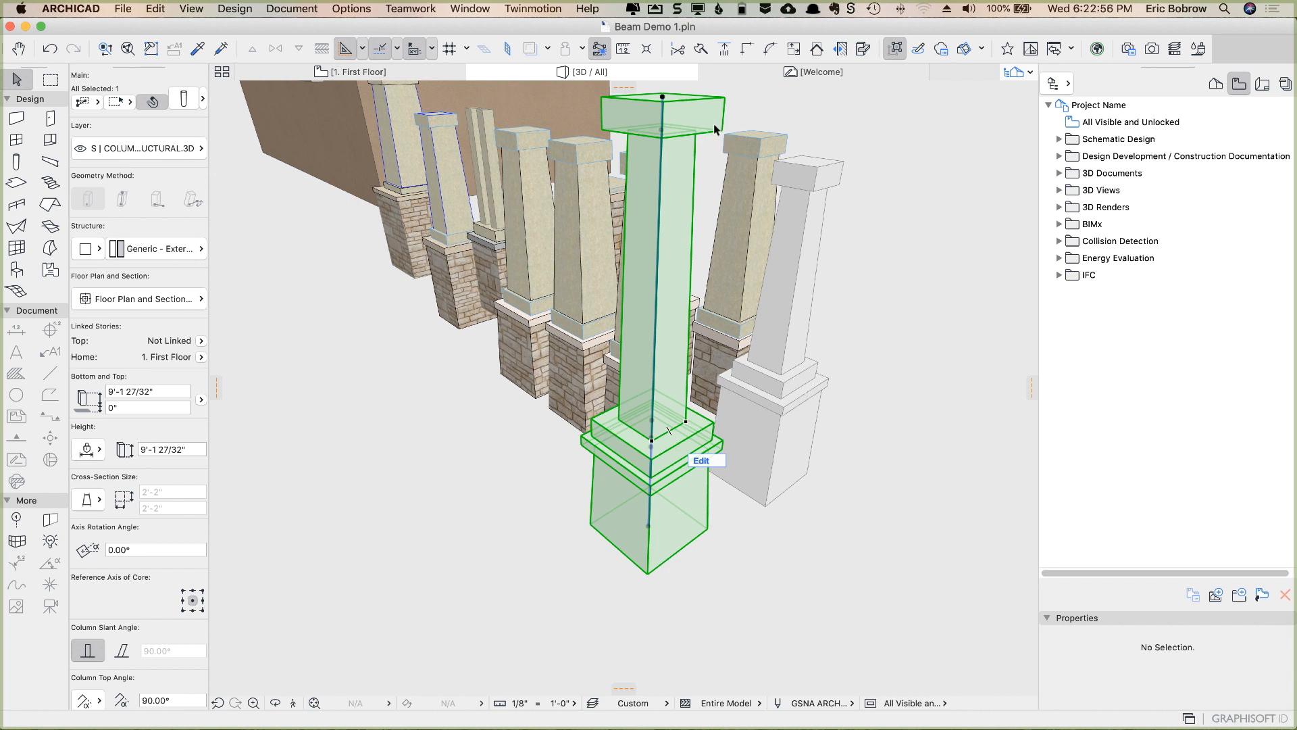
mouse_move(848, 172)
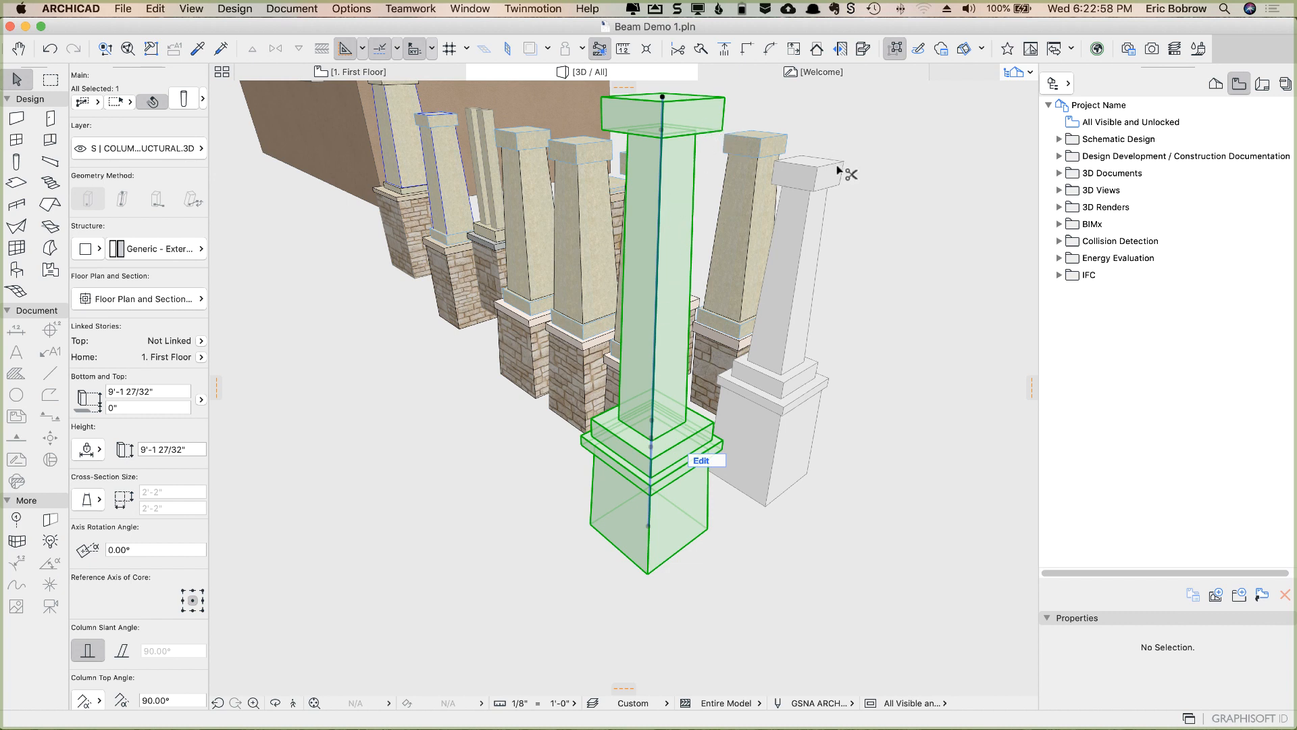
key("cmd+z")
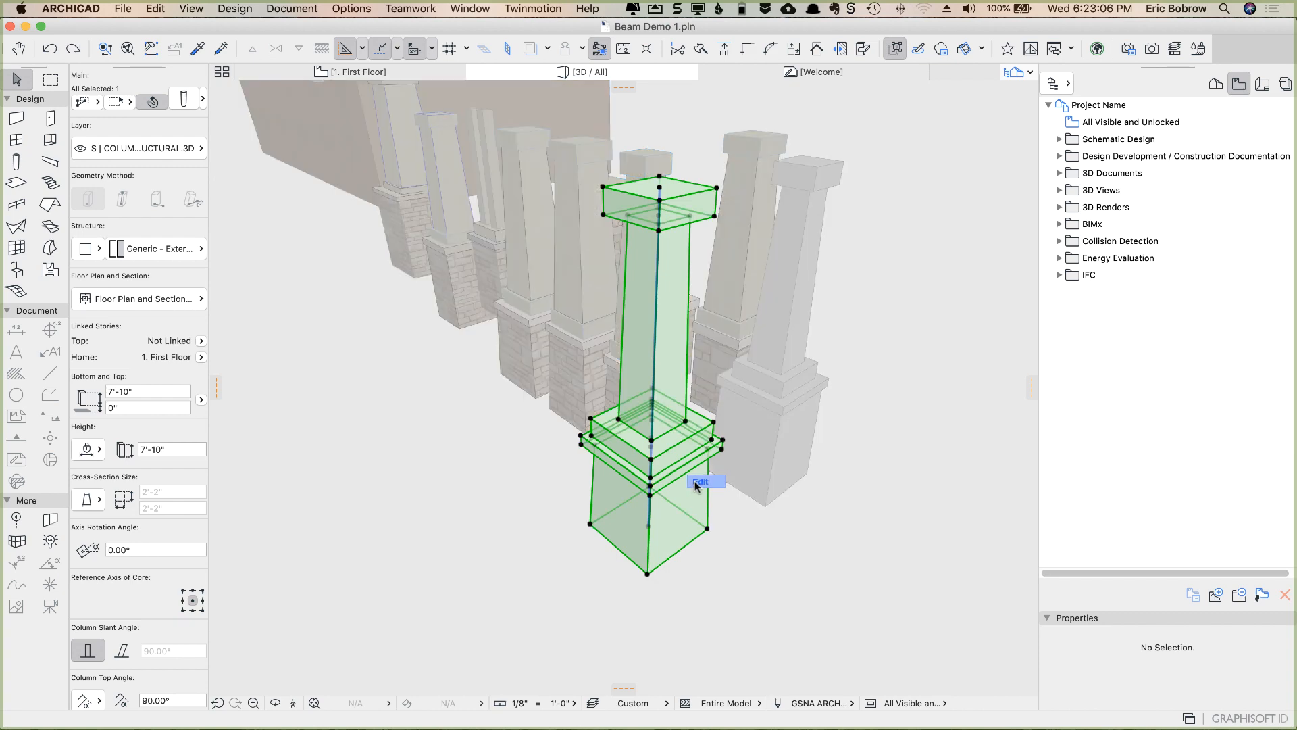
left_click(701, 480)
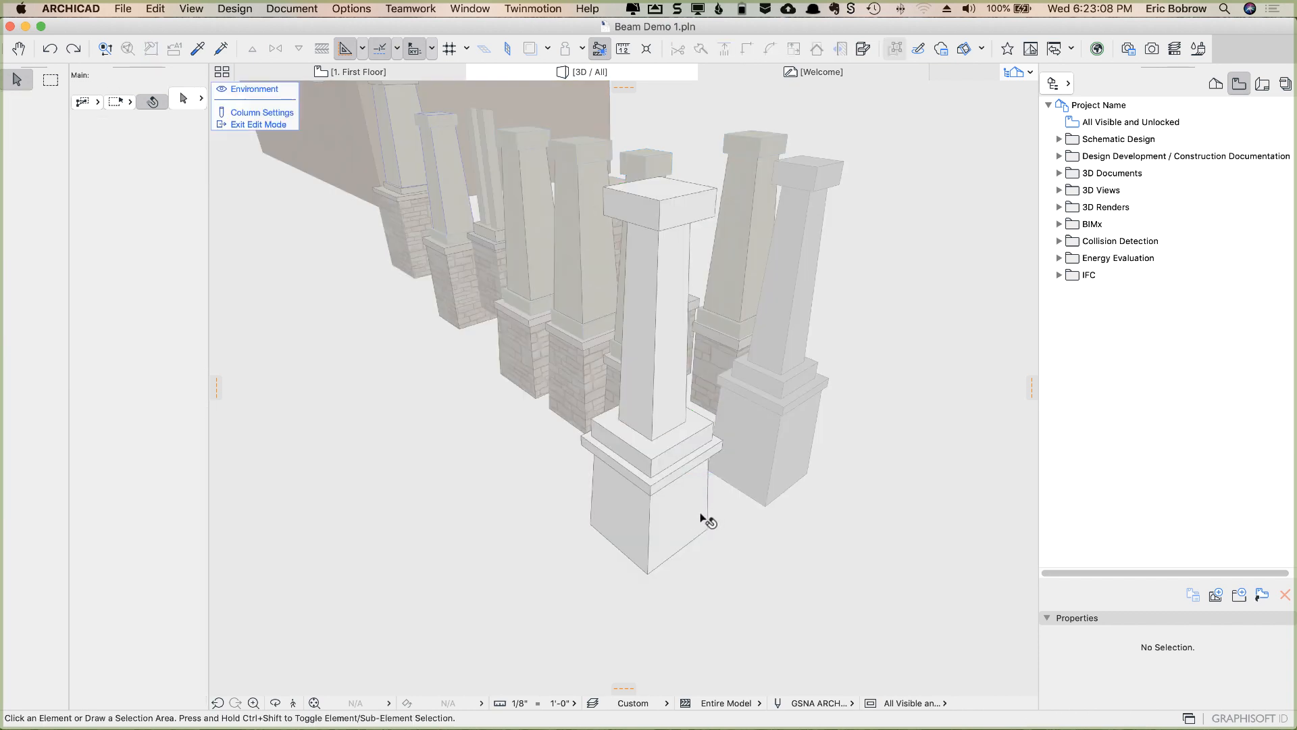
- Override the base surface with Stone - Finish - Limestone and the 3" band with Masonry - Mortar
left_click(648, 513)
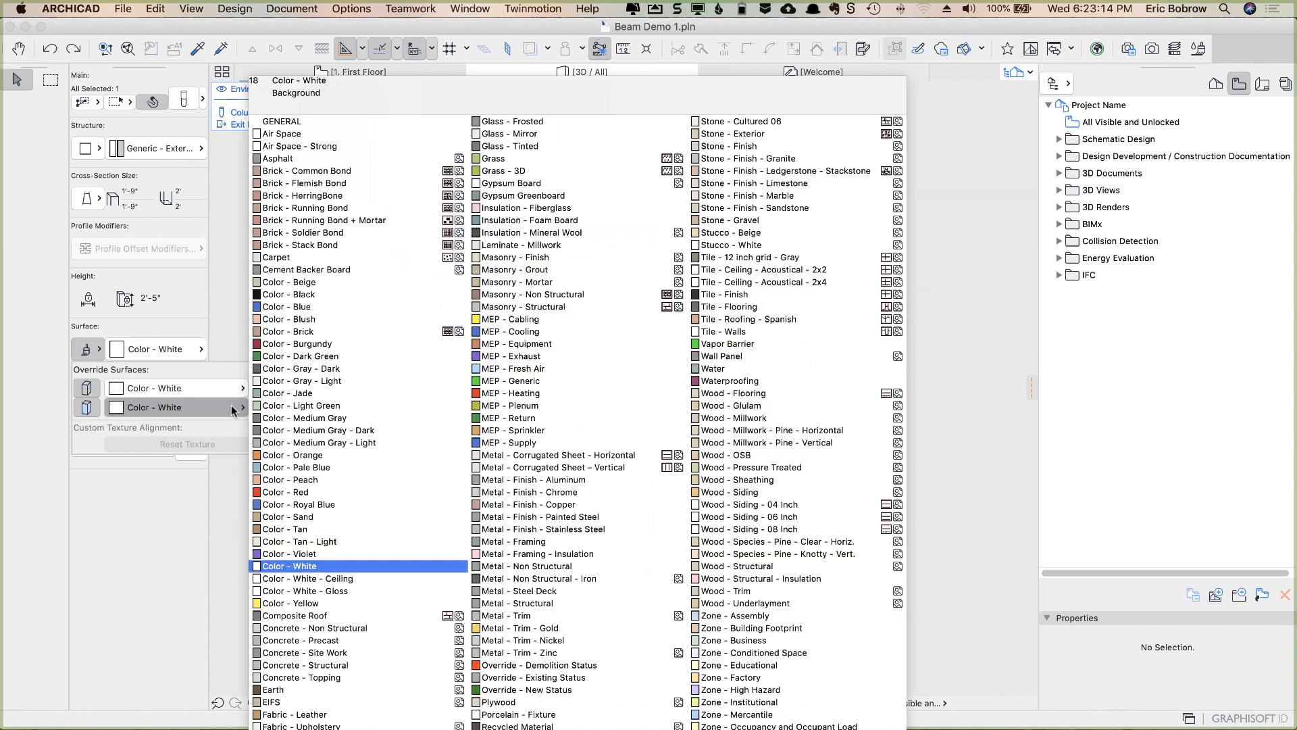
left_click(752, 183)
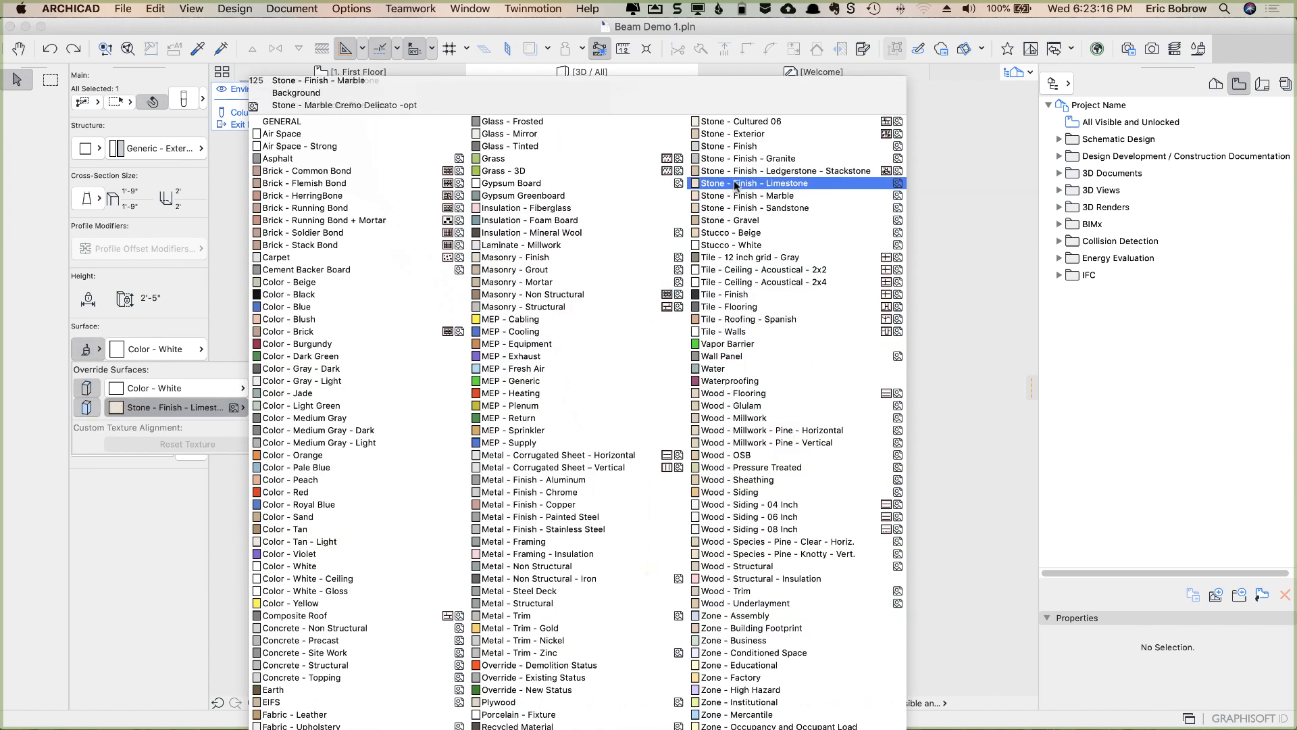
left_click(753, 184)
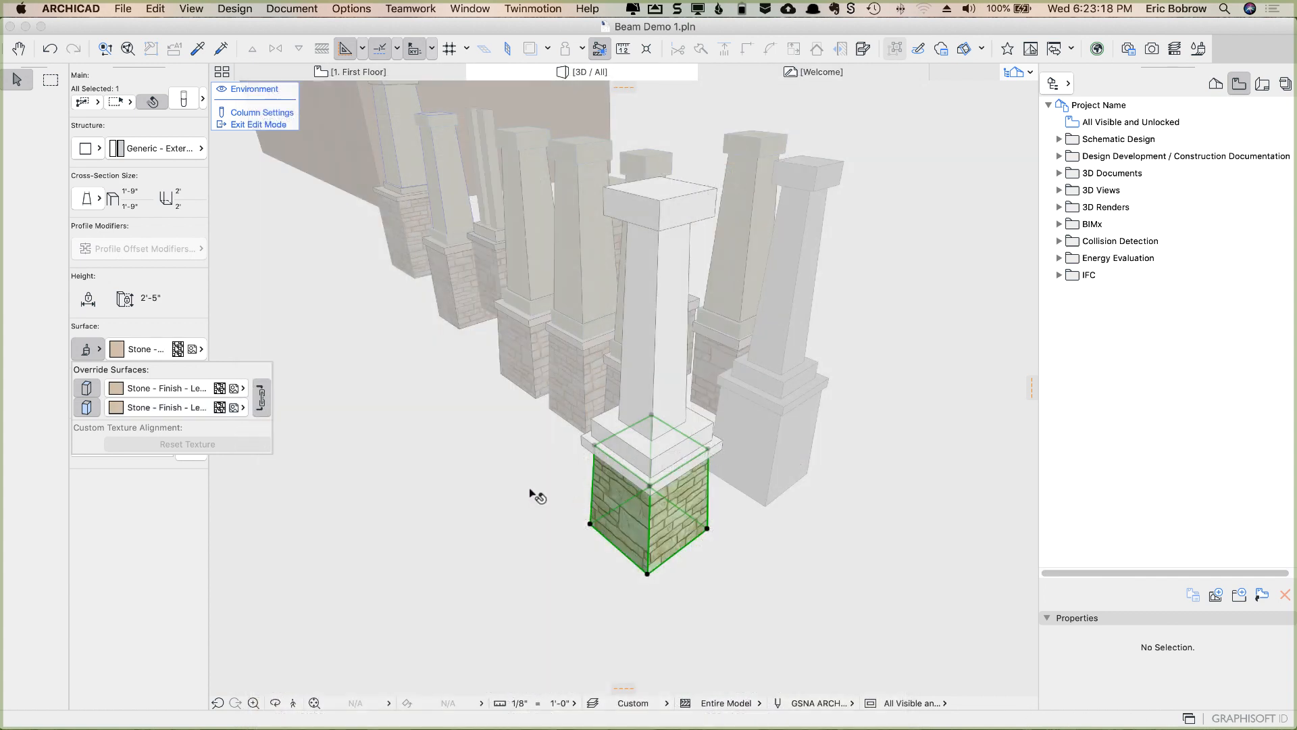
mouse_move(715, 426)
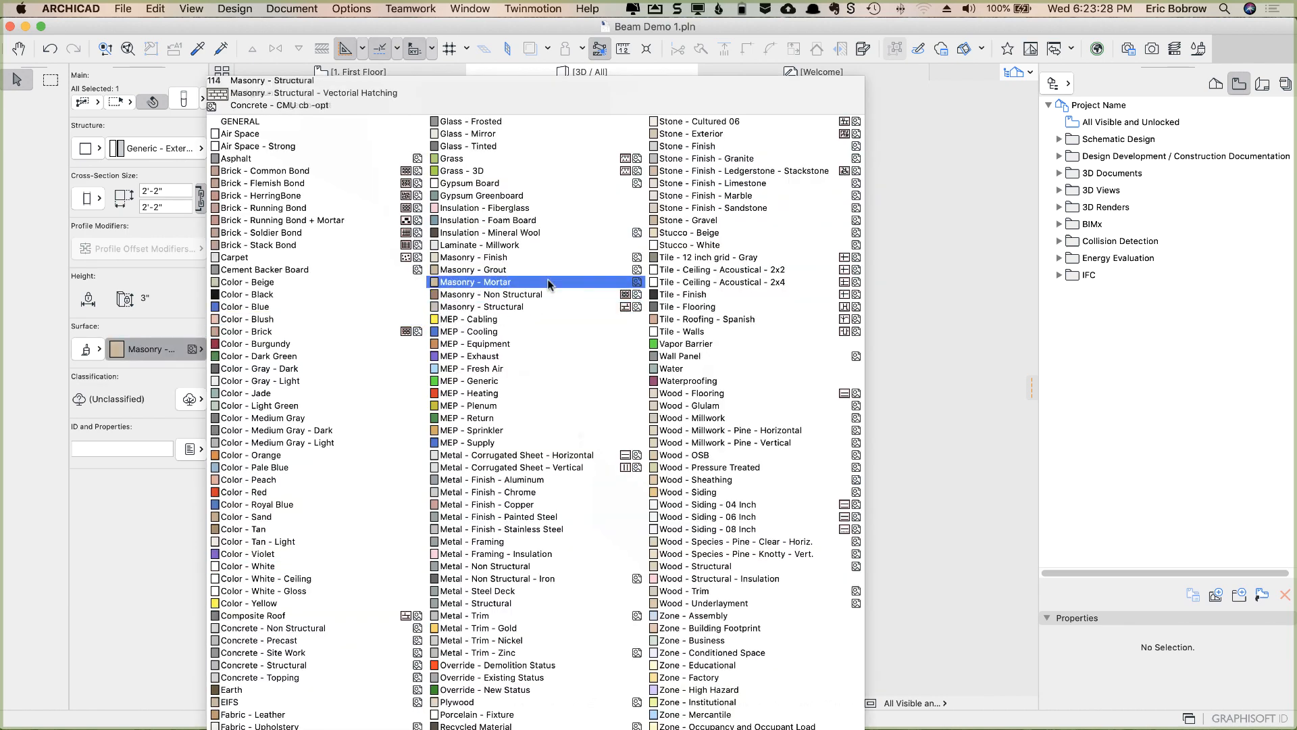
left_click(707, 158)
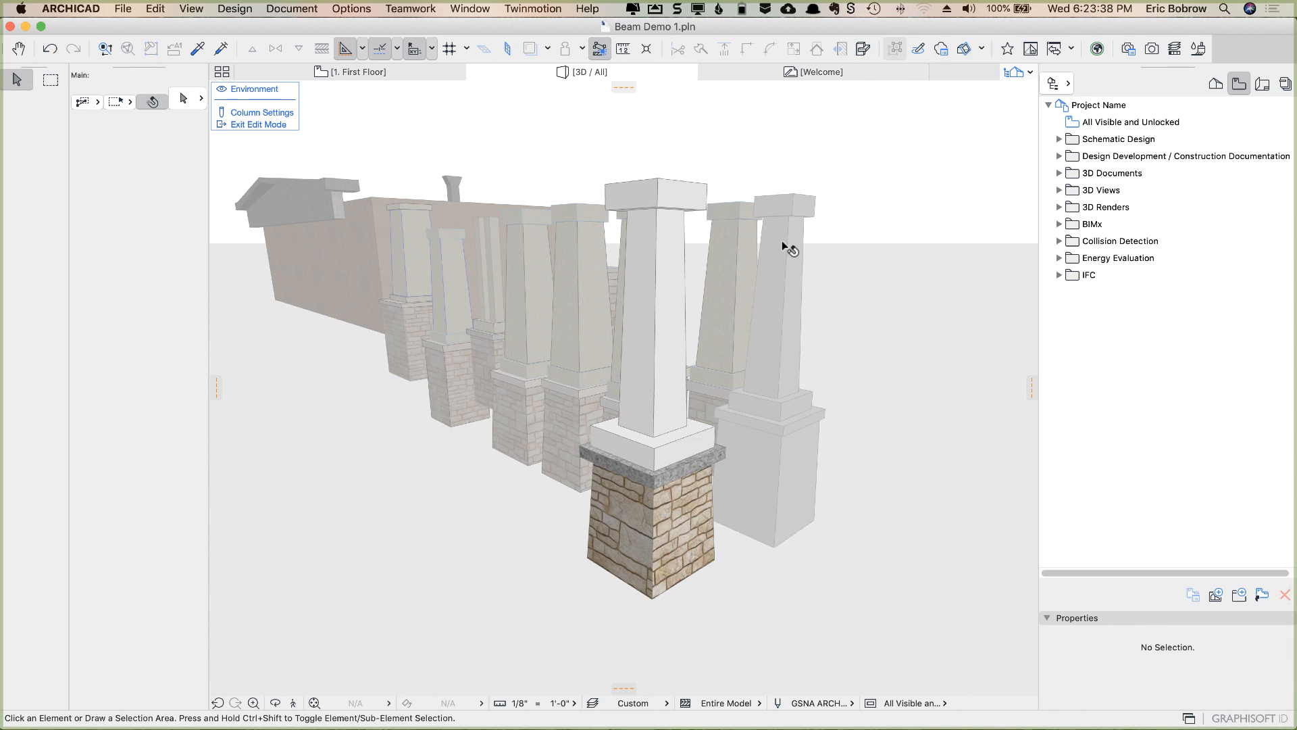
mouse_move(592, 486)
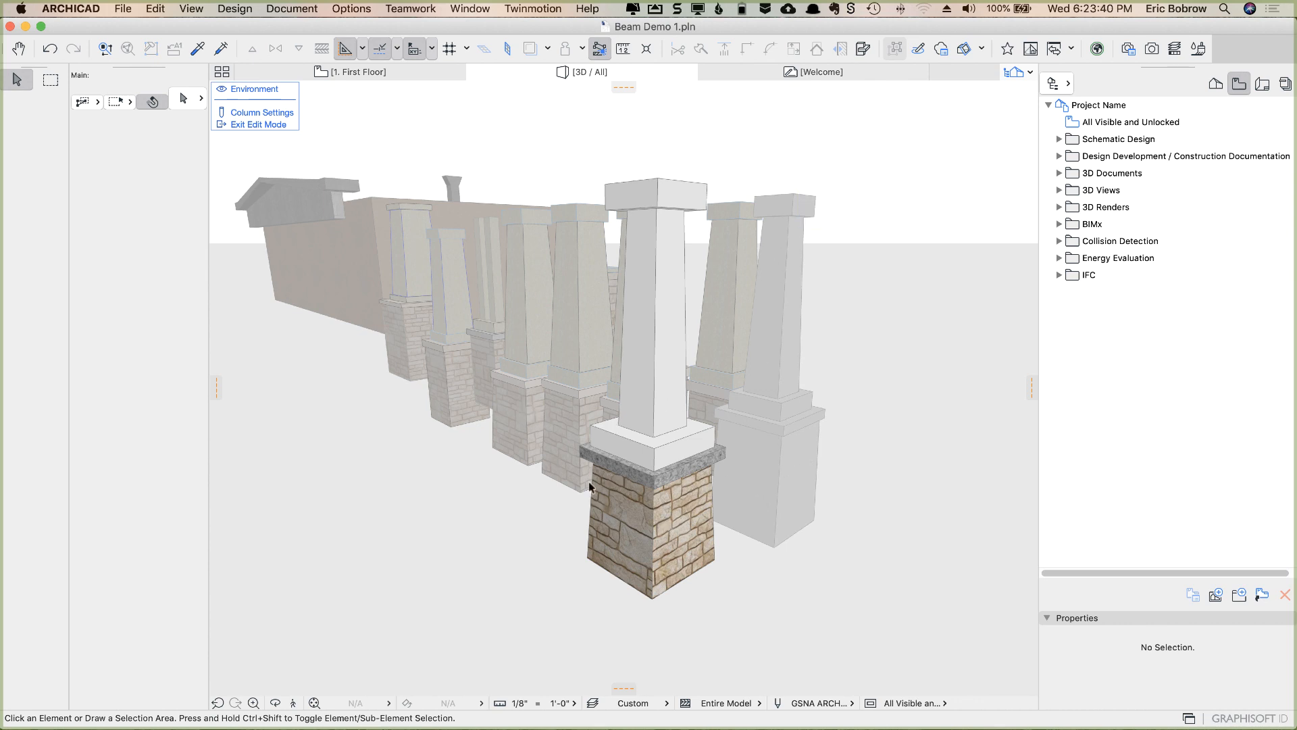